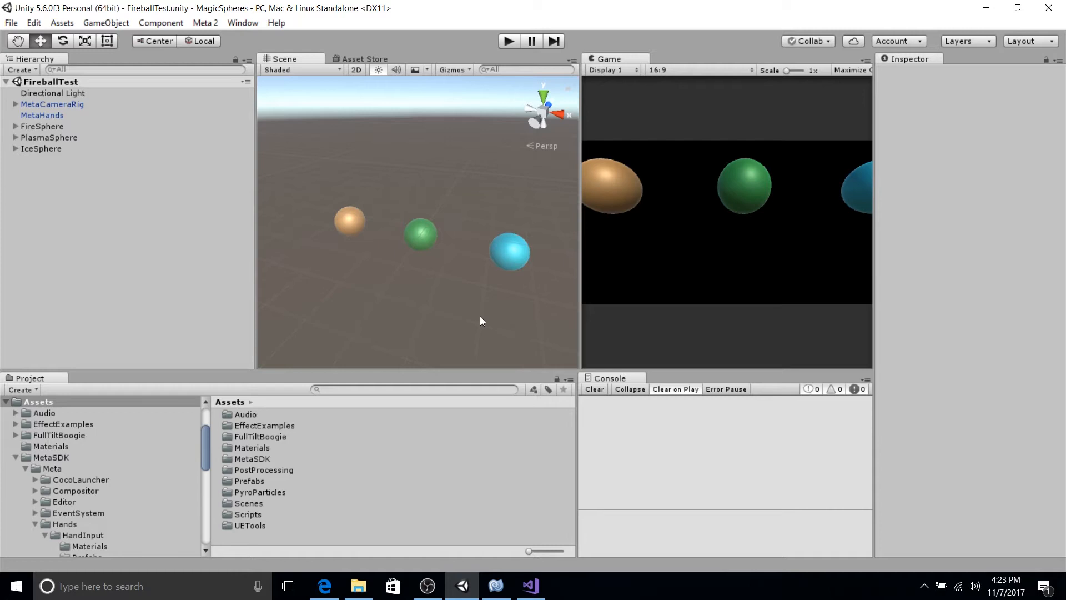
{"action": "mouse_move", "coordinate": [593, 406]}
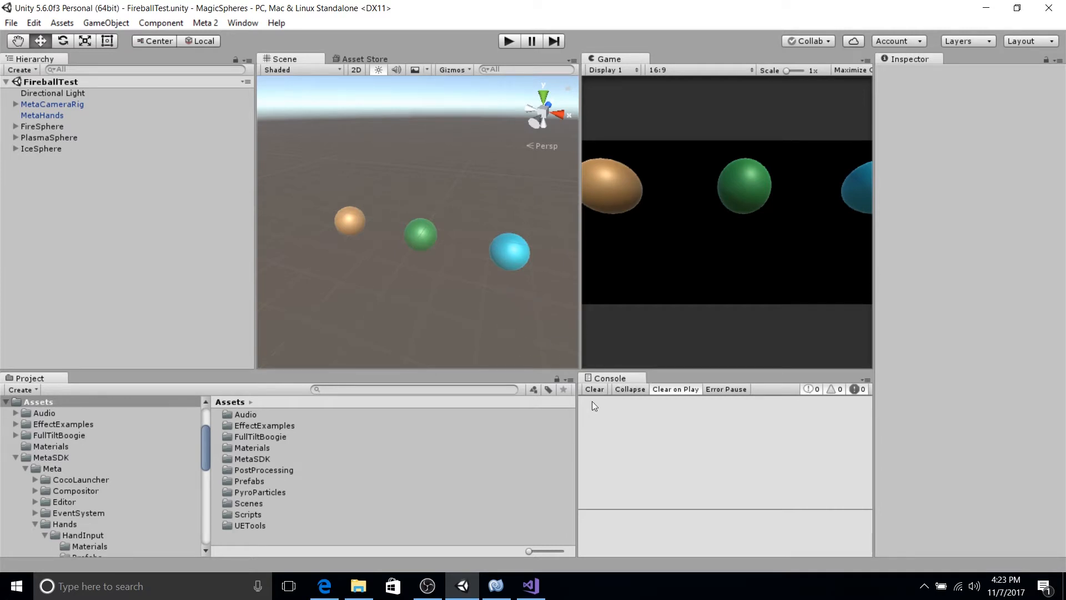
{"action": "mouse_move", "coordinate": [114, 118]}
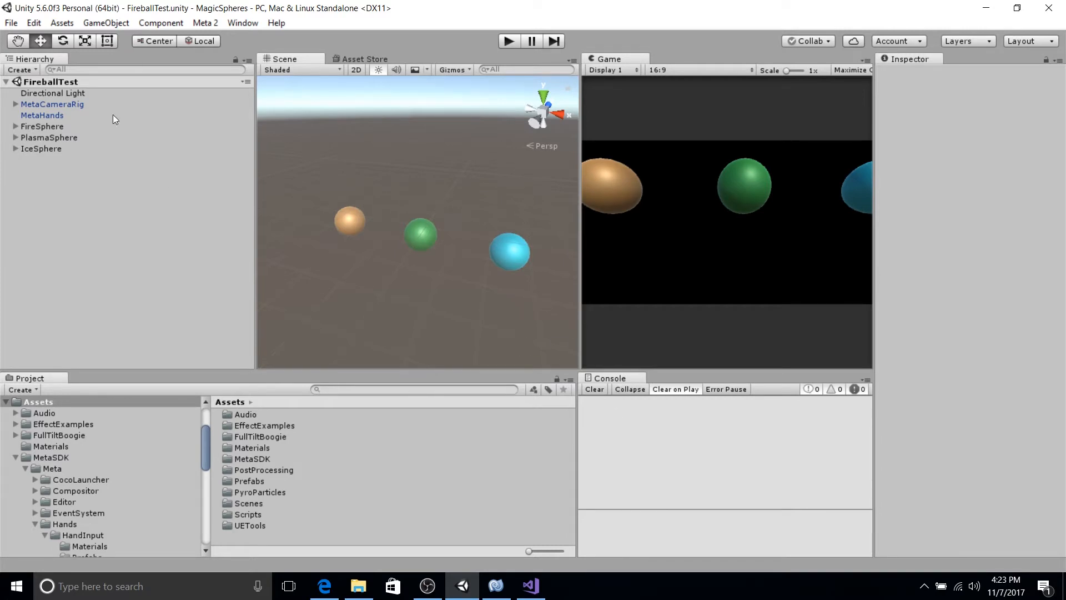
Inspect the MetaCameraRig and MetaHands settings in the Inspector.
{"action": "left_click", "coordinate": [52, 104]}
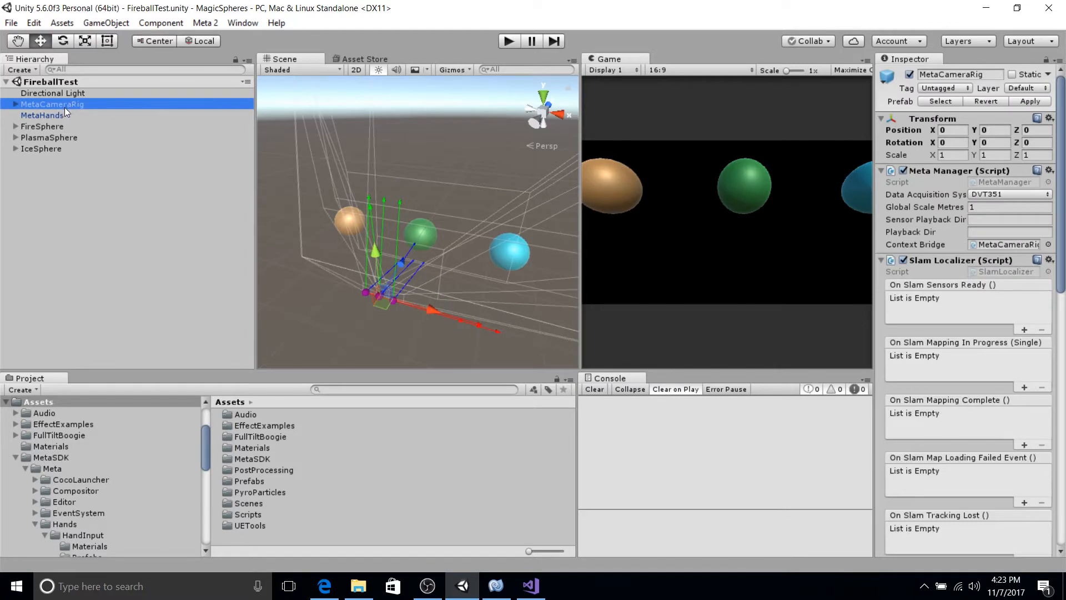
{"action": "mouse_move", "coordinate": [76, 113]}
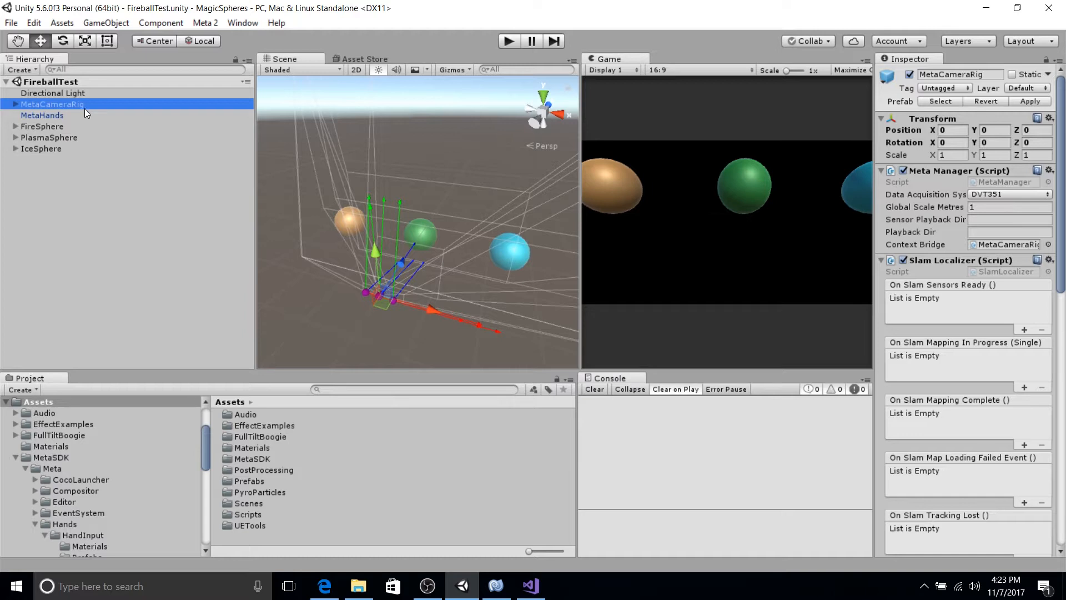
{"action": "left_click", "coordinate": [42, 115]}
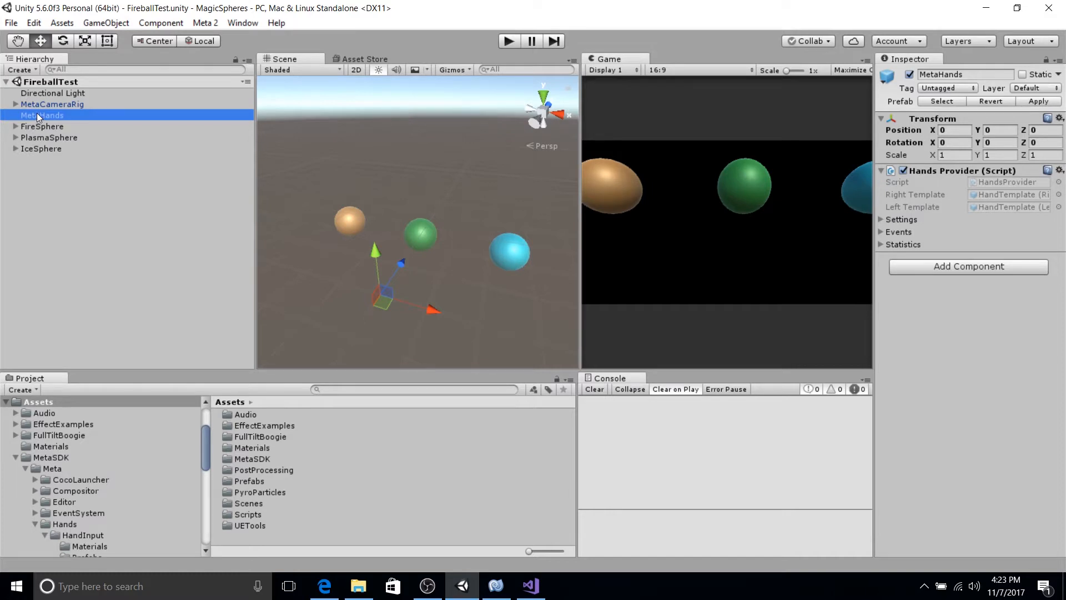
{"action": "left_click", "coordinate": [53, 103]}
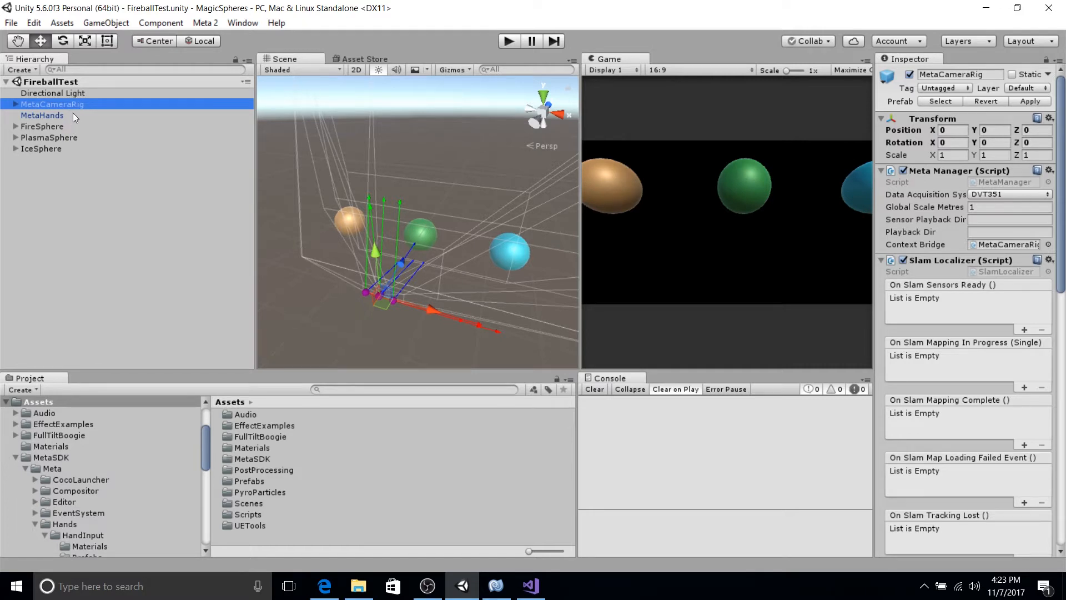
Expand MetaCameraRig, inspect StereoCameras, then reselect the rig and collapse it.
{"action": "left_click", "coordinate": [15, 104]}
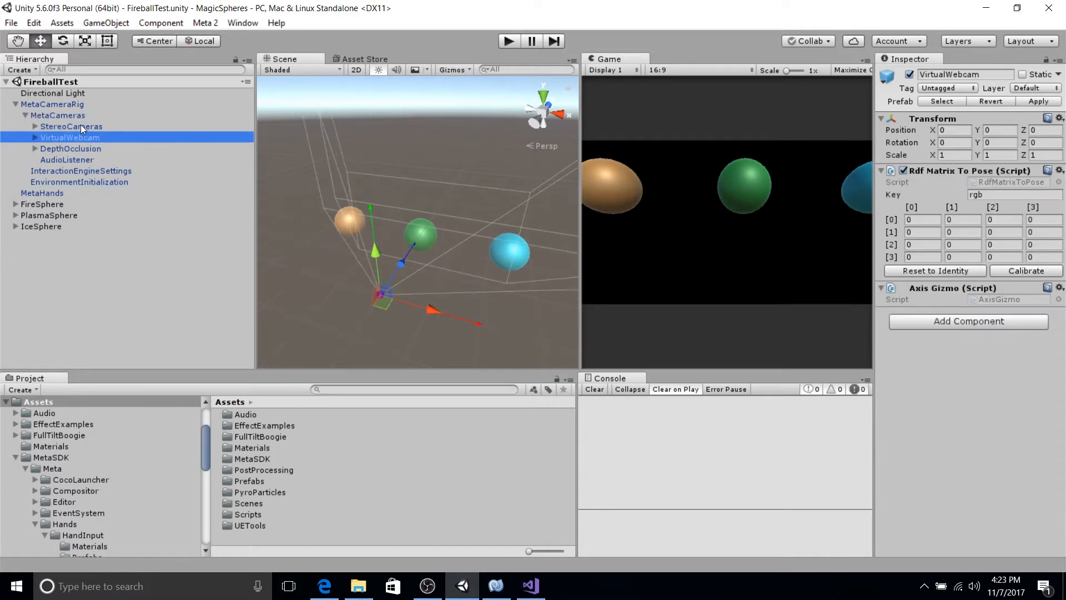
{"action": "left_click", "coordinate": [72, 126]}
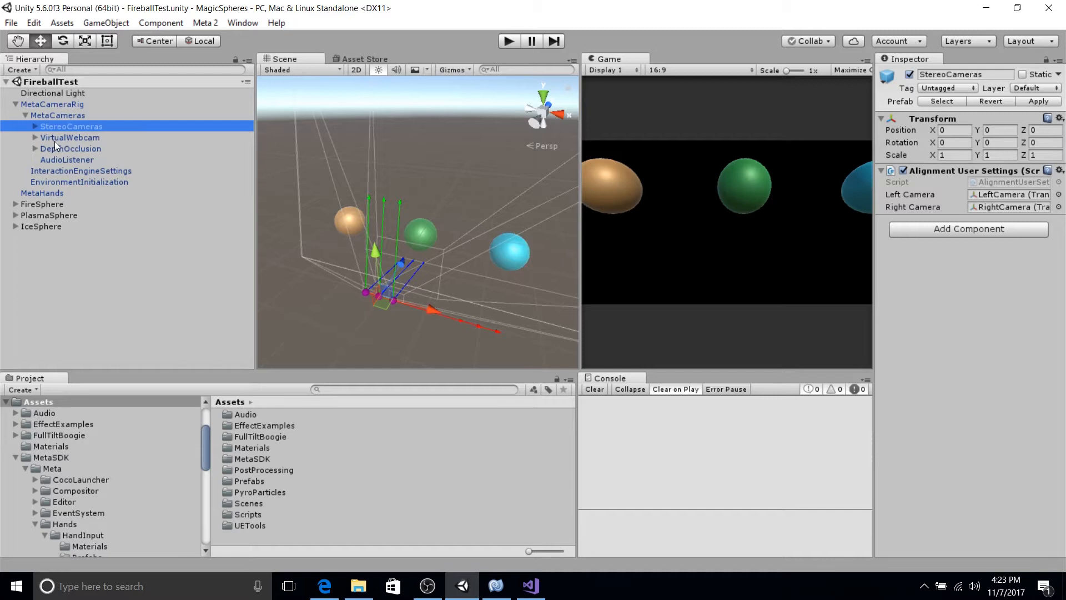
{"action": "left_click", "coordinate": [52, 103]}
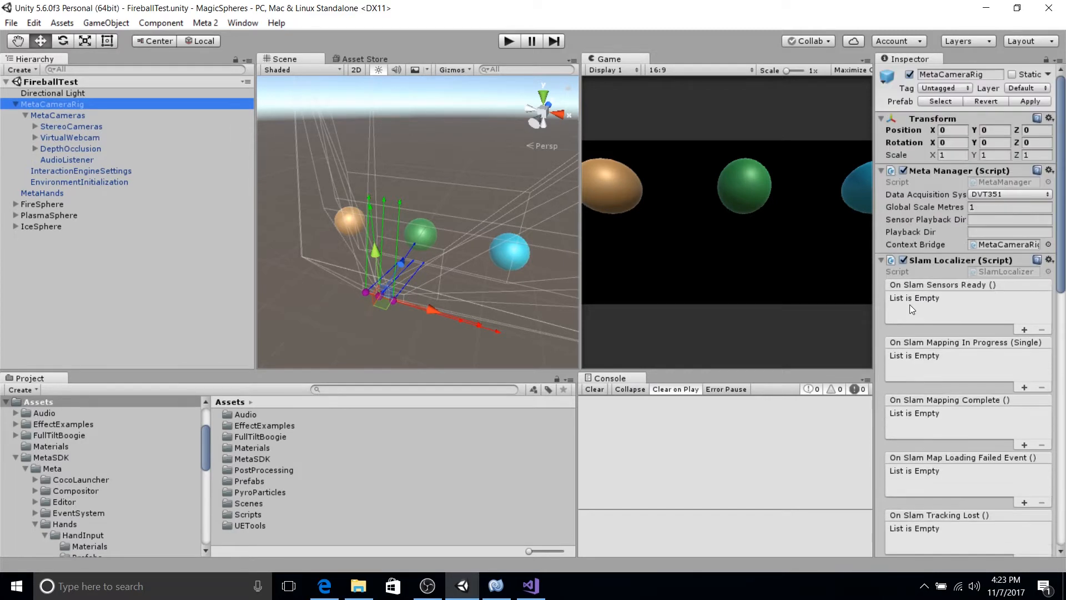
{"action": "left_click", "coordinate": [26, 115]}
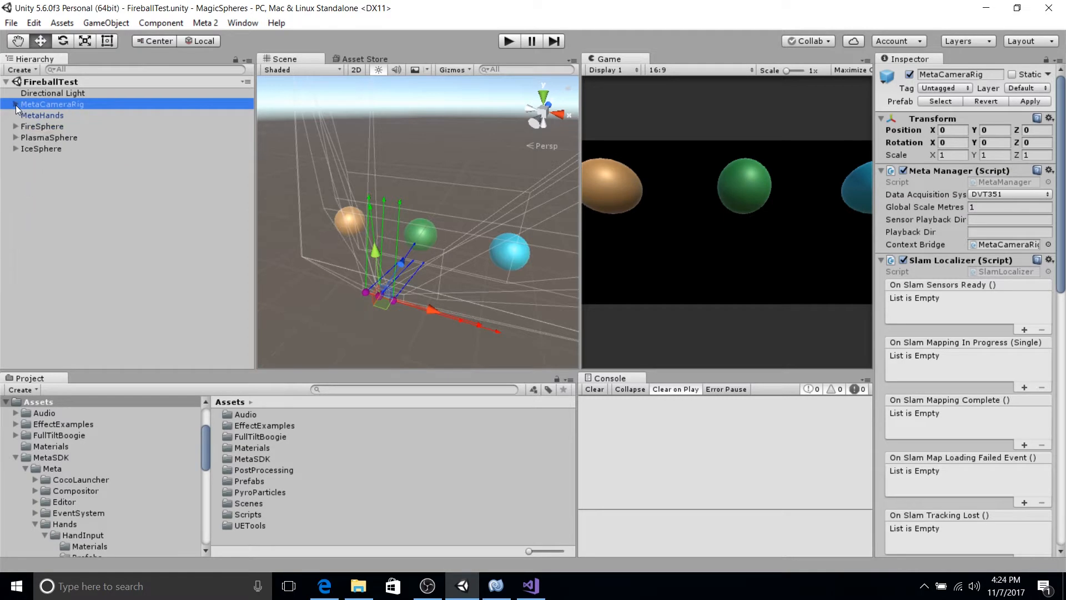
{"action": "mouse_move", "coordinate": [47, 126]}
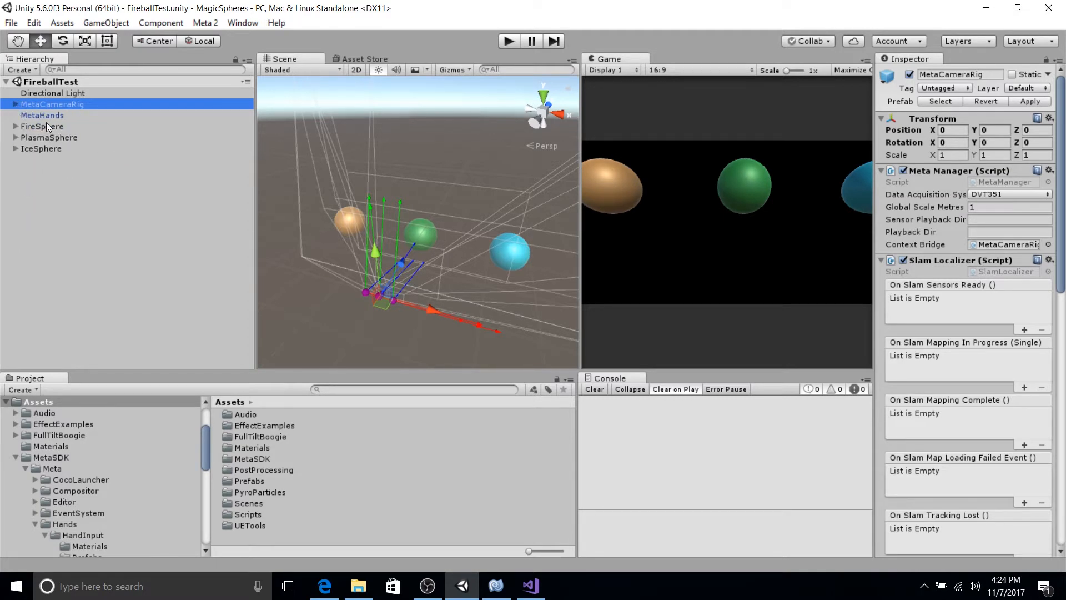
Compare the Clone Grab components on FireSphere, PlasmaSphere and IceSphere, ending on FireSphere.
{"action": "left_click", "coordinate": [43, 126]}
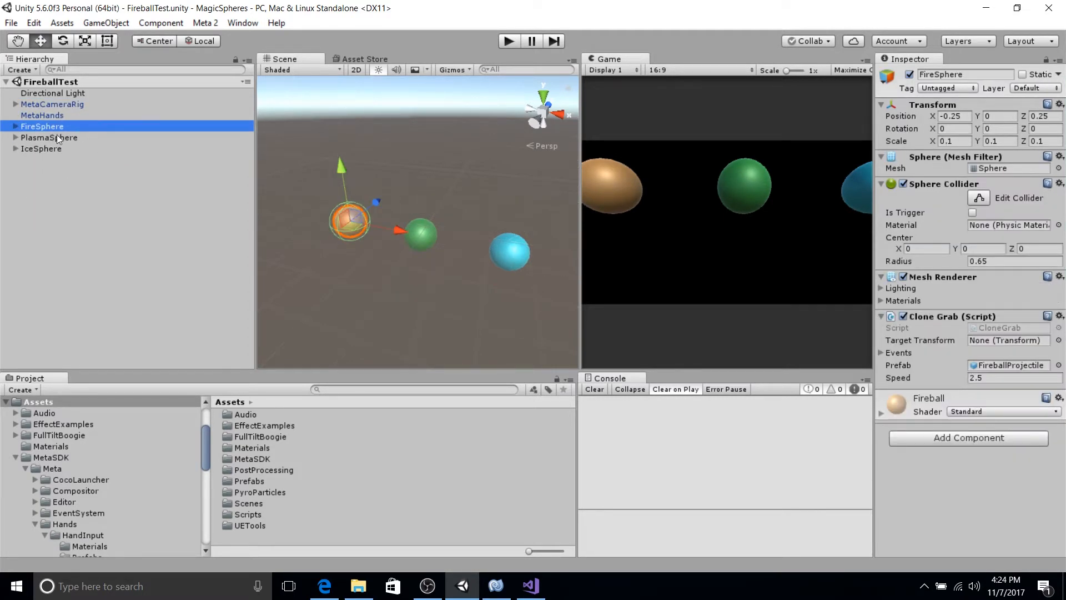
{"action": "left_click", "coordinate": [49, 137]}
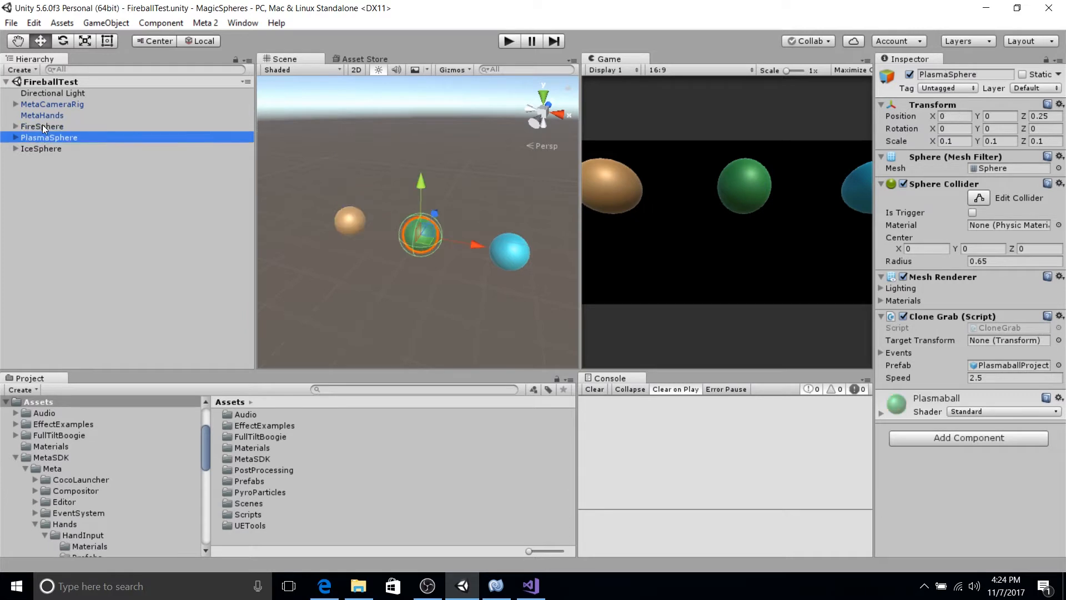
{"action": "mouse_move", "coordinate": [46, 153]}
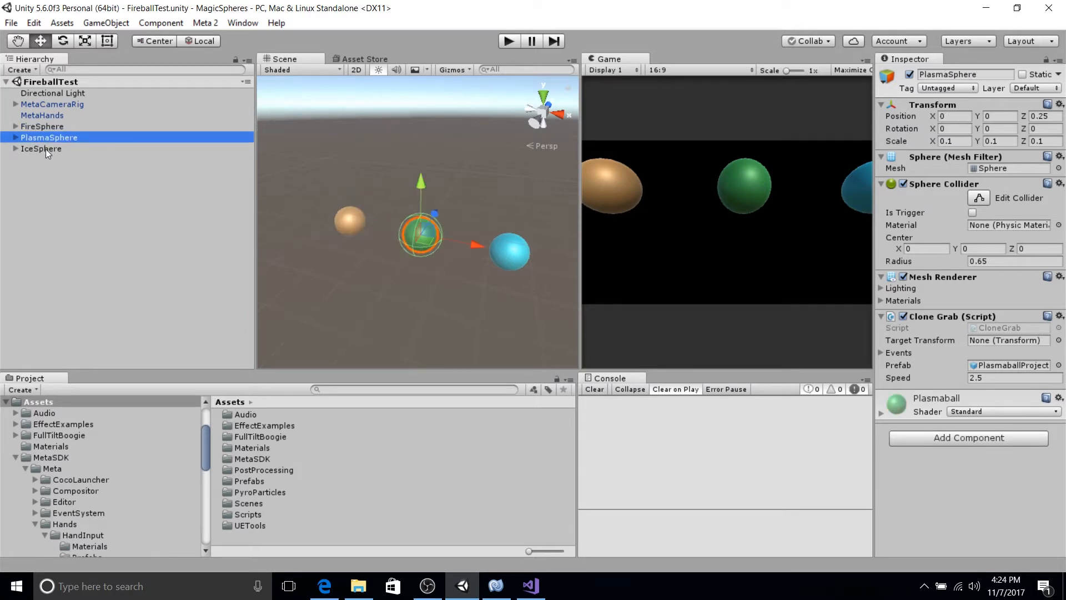
{"action": "left_click", "coordinate": [41, 149]}
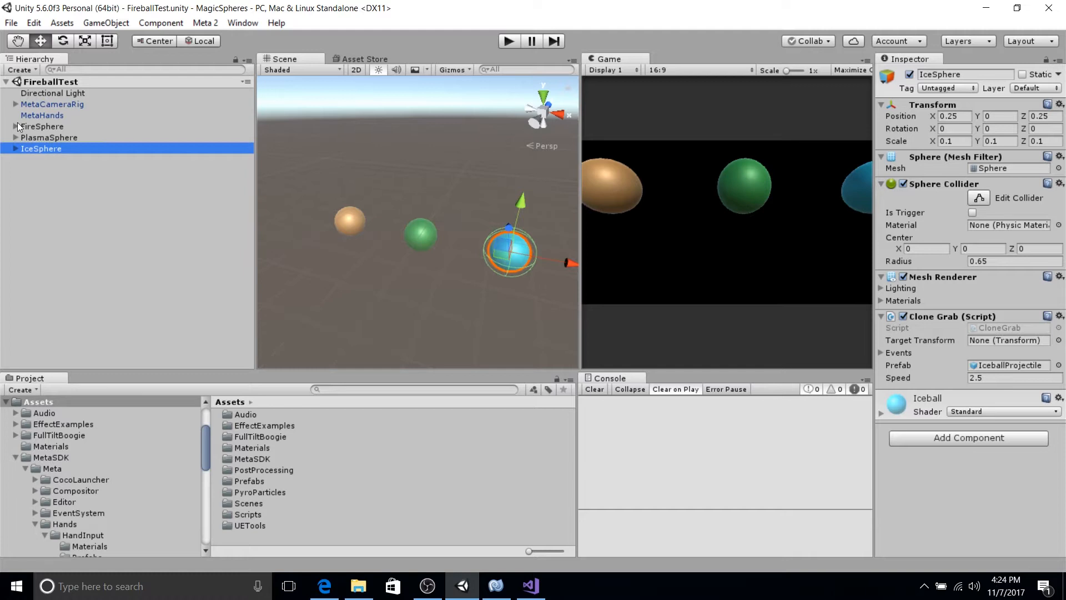
{"action": "left_click", "coordinate": [42, 126]}
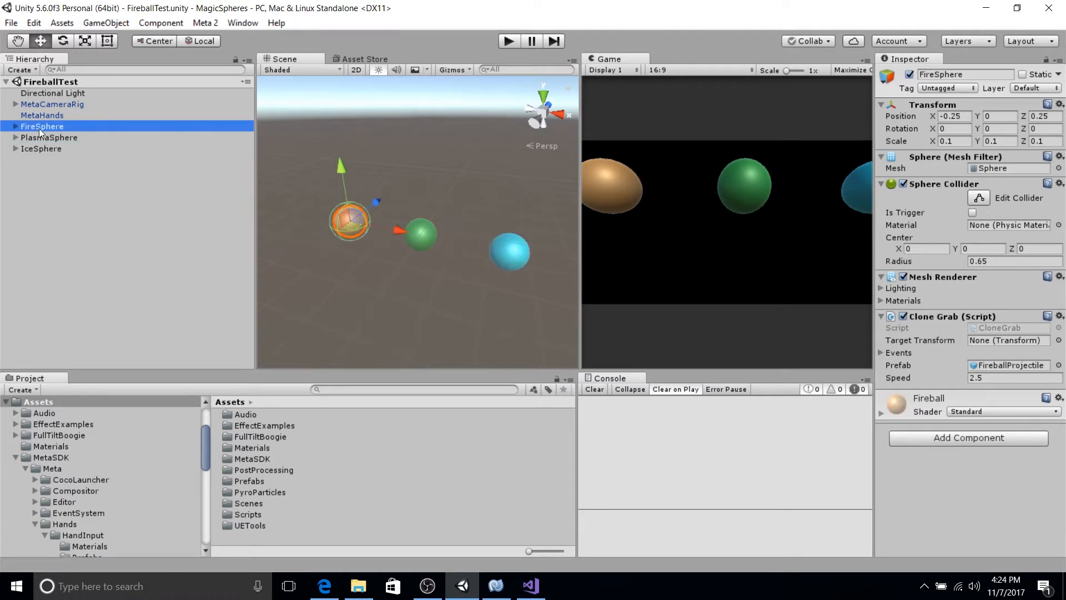
{"action": "mouse_move", "coordinate": [747, 197]}
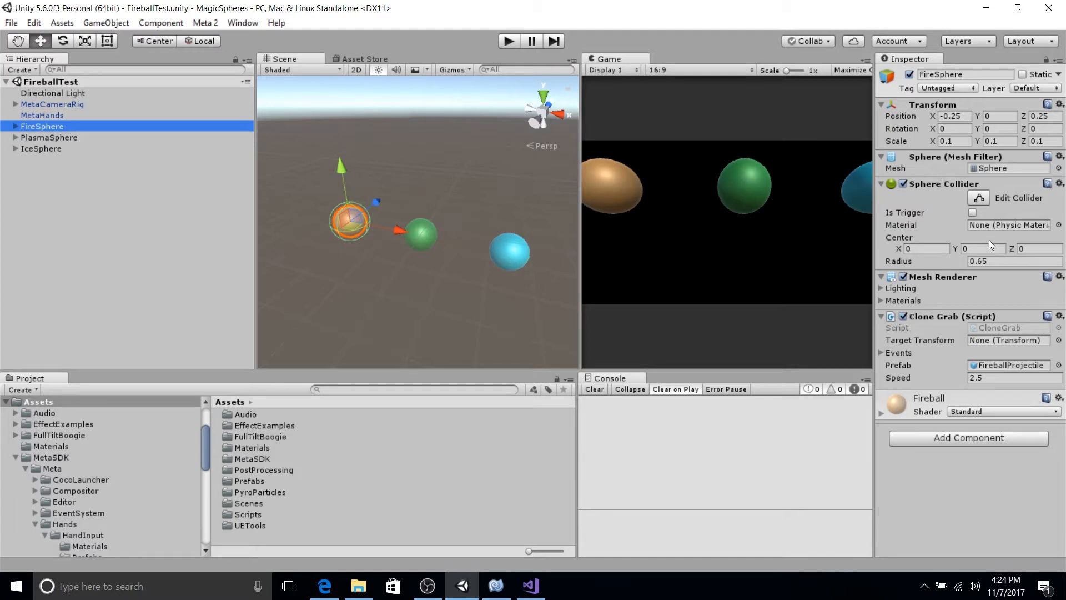
{"action": "mouse_move", "coordinate": [972, 208]}
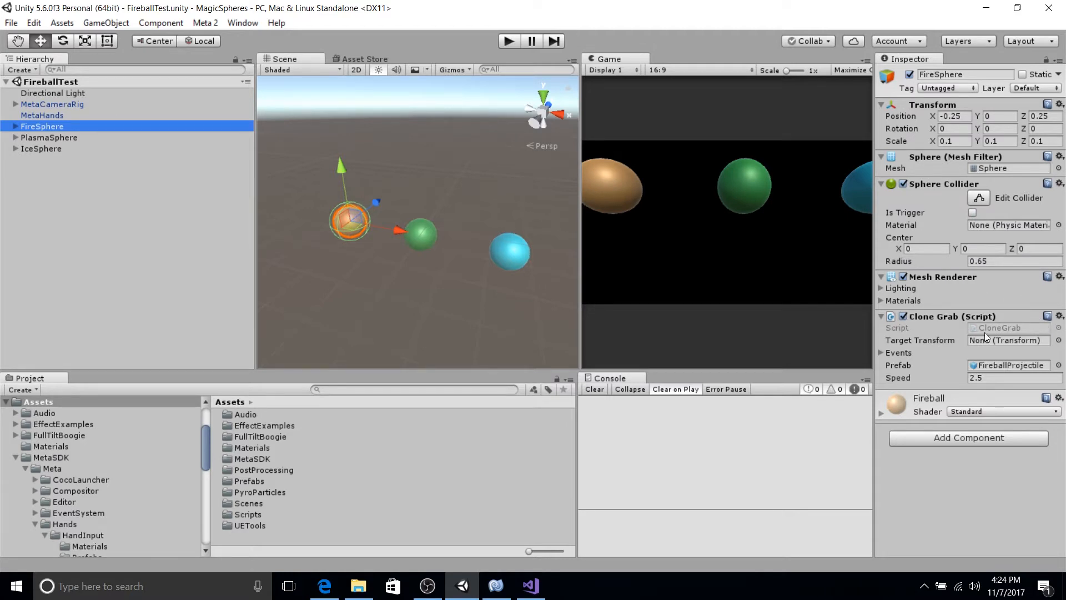
{"action": "mouse_move", "coordinate": [944, 361]}
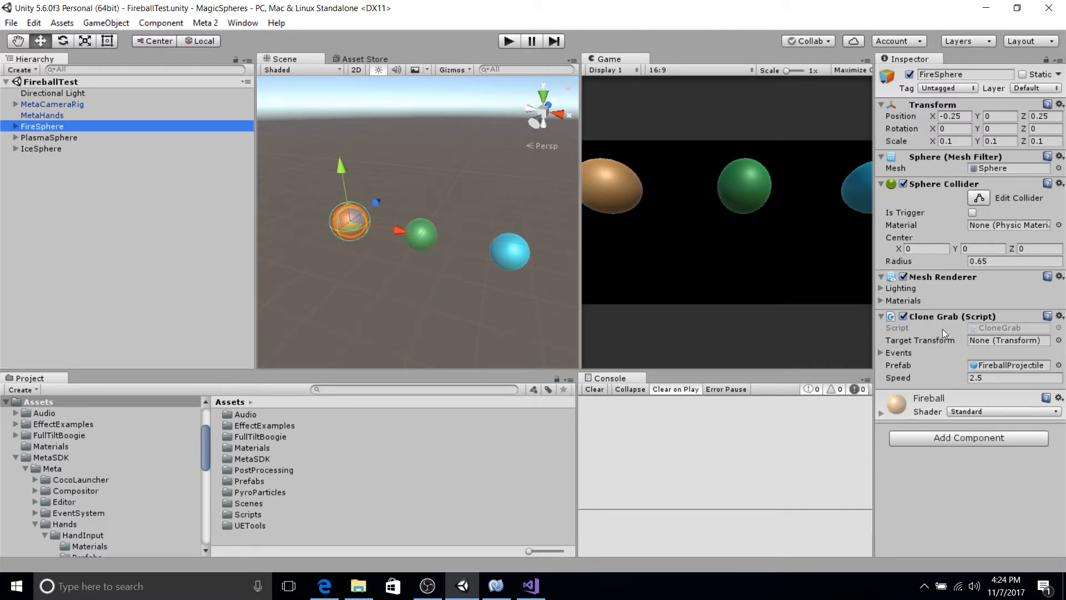
{"action": "mouse_move", "coordinate": [787, 275]}
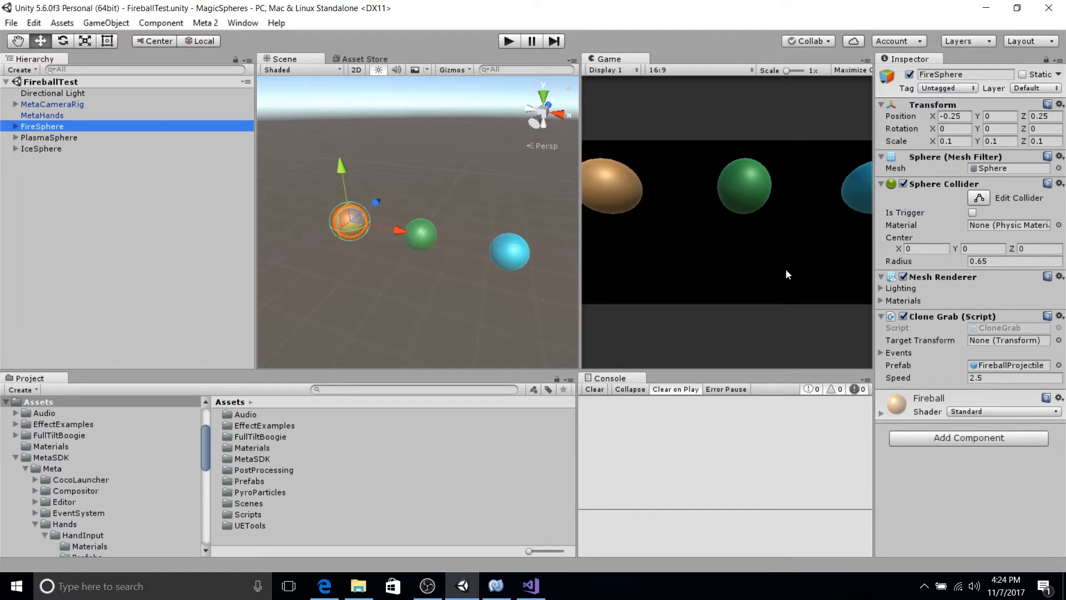
{"action": "mouse_move", "coordinate": [924, 369]}
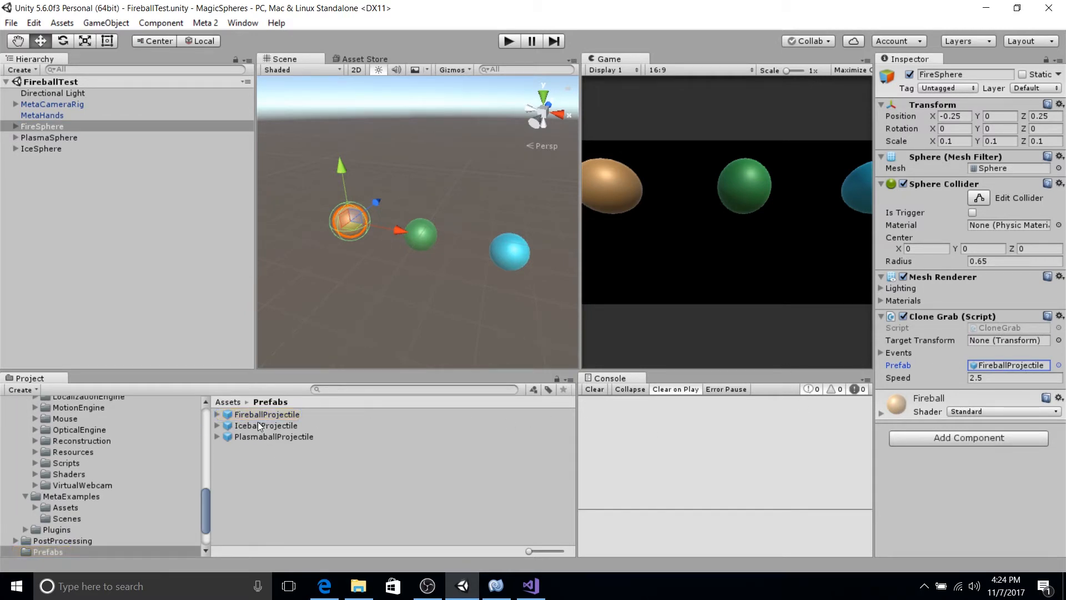
Inspect the FireballProjectile and IceballProjectile prefabs and their children, ending on FireballProjectile.
{"action": "left_click", "coordinate": [266, 414]}
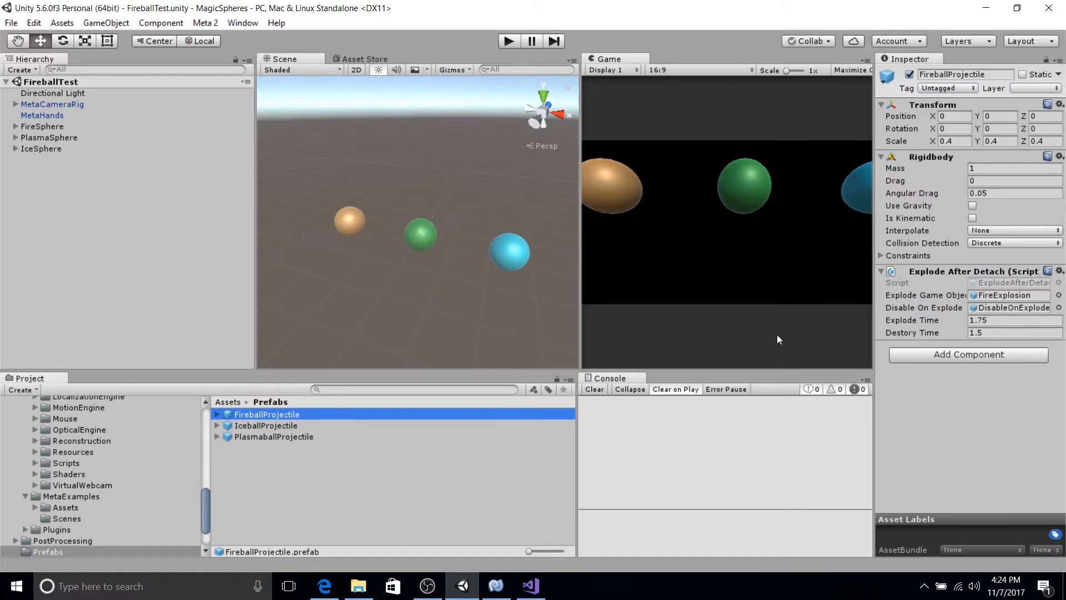
{"action": "mouse_move", "coordinate": [493, 301]}
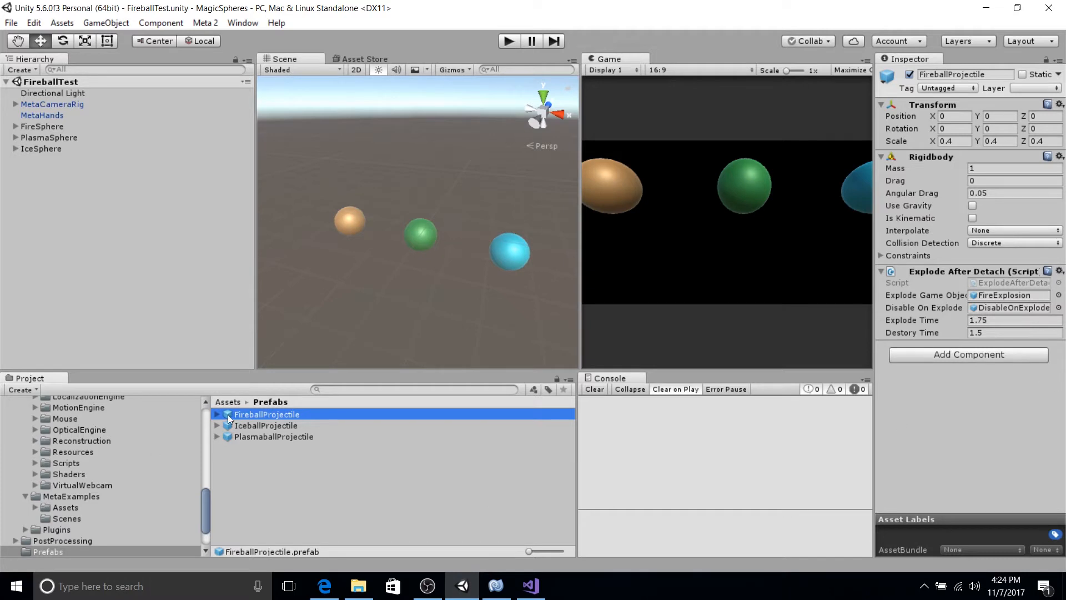
{"action": "left_click", "coordinate": [270, 435]}
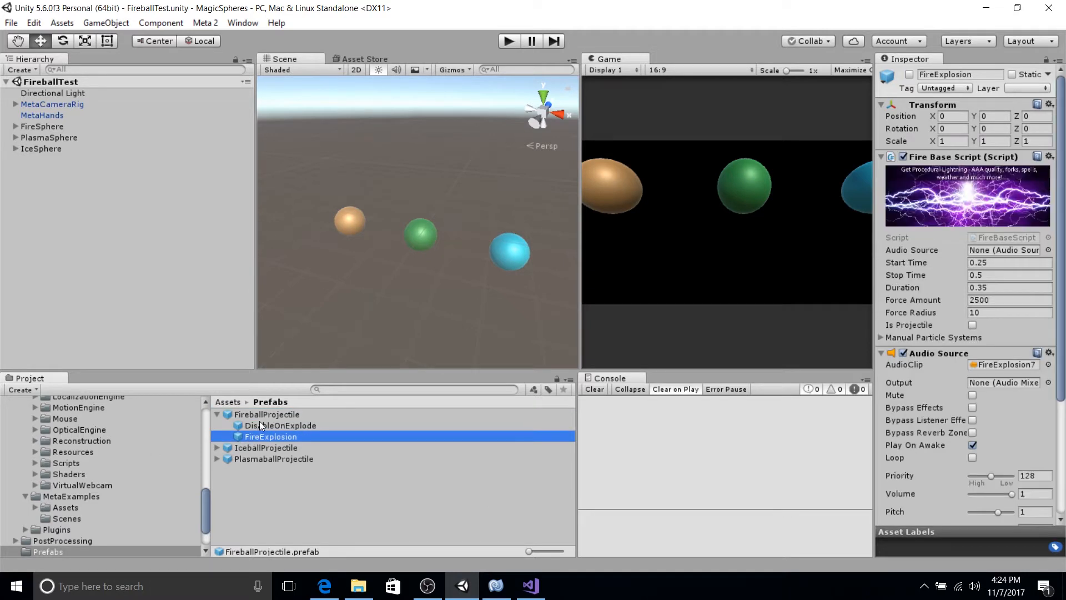
{"action": "left_click", "coordinate": [267, 414]}
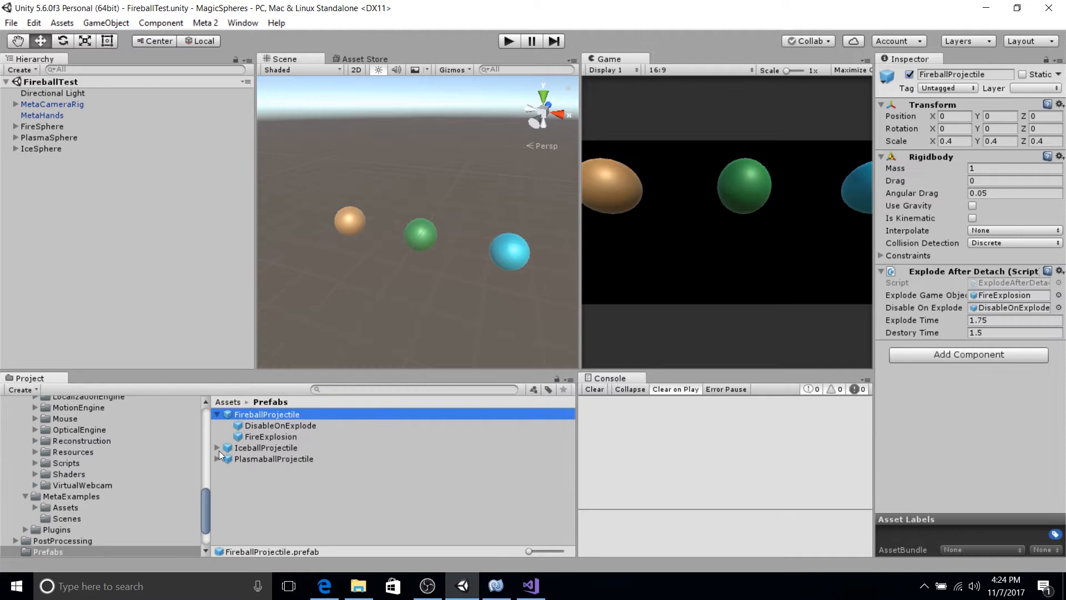
{"action": "left_click", "coordinate": [270, 470]}
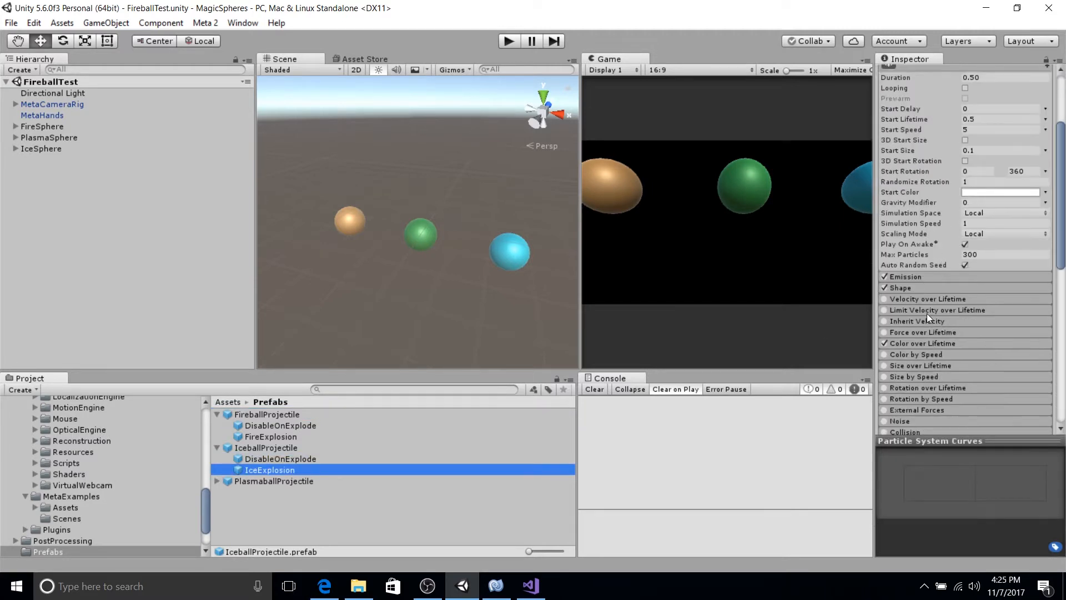
{"action": "scroll", "scroll_direction": "down", "scroll_amount": 3}
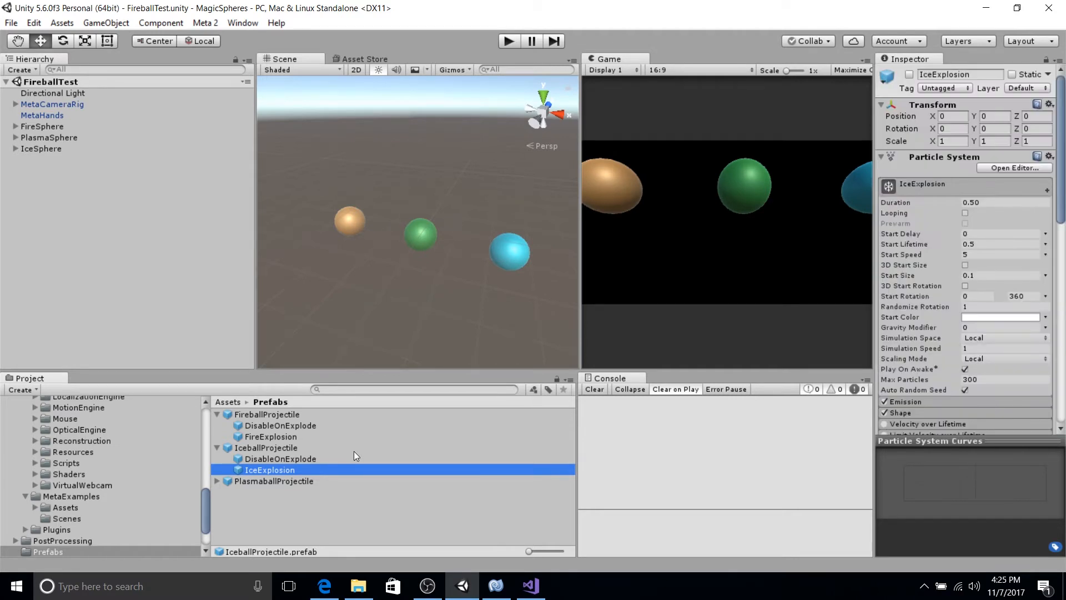
{"action": "left_click", "coordinate": [218, 448]}
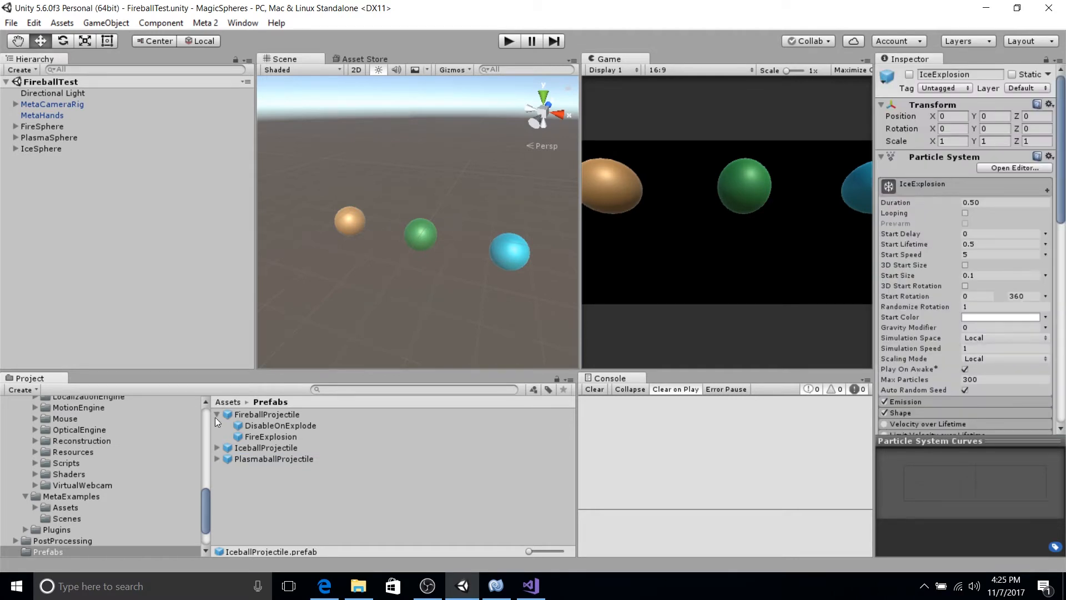
{"action": "left_click", "coordinate": [266, 414]}
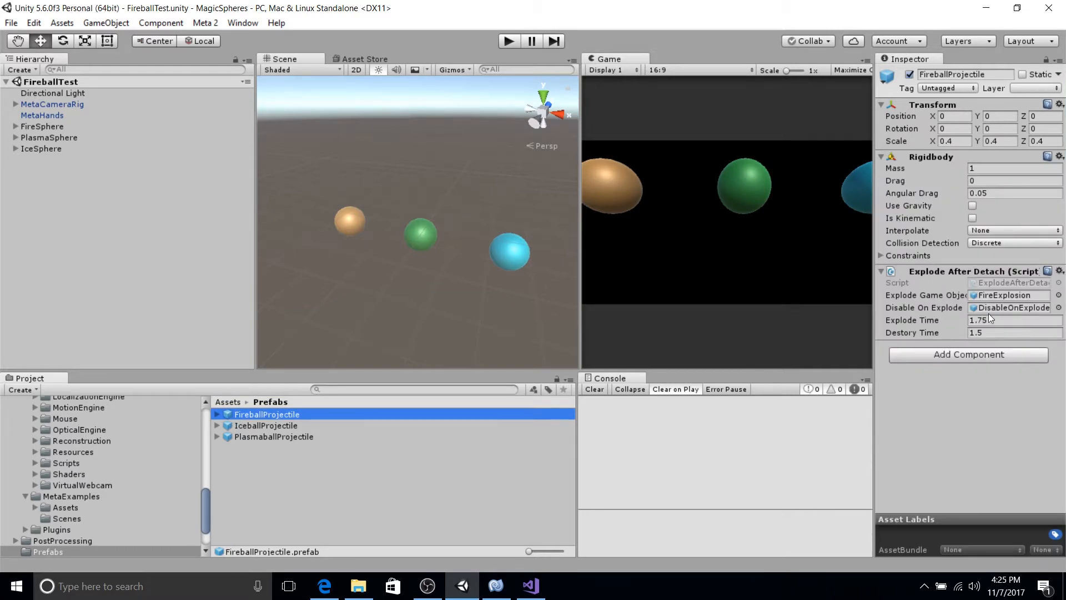
{"action": "mouse_move", "coordinate": [905, 305]}
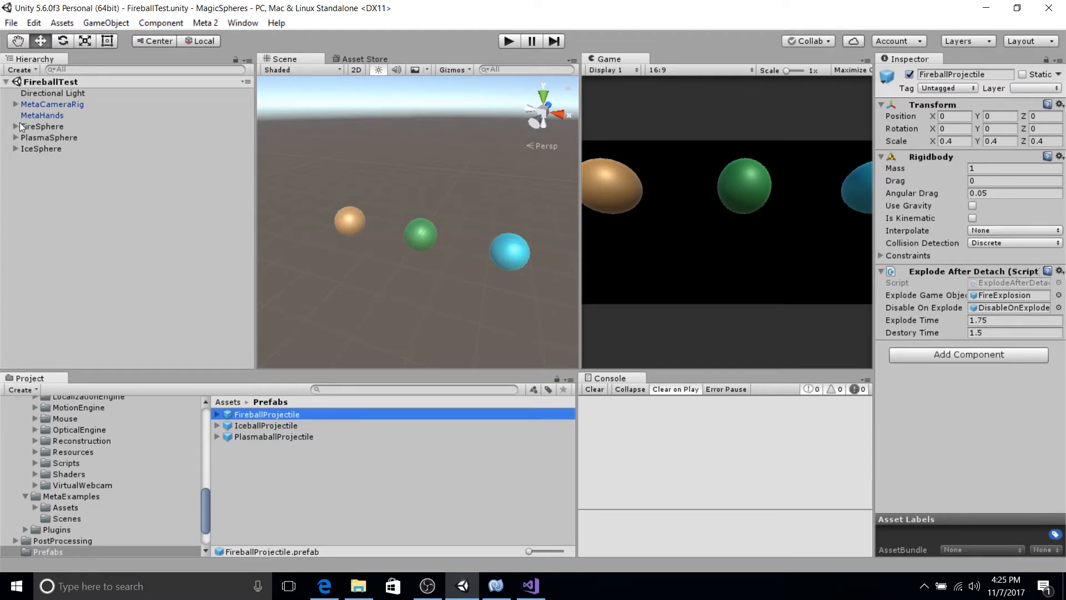
Recheck FireSphere's grab settings and MetaCameraRig, then scroll to Assets > MetaSDK.
{"action": "left_click", "coordinate": [42, 126]}
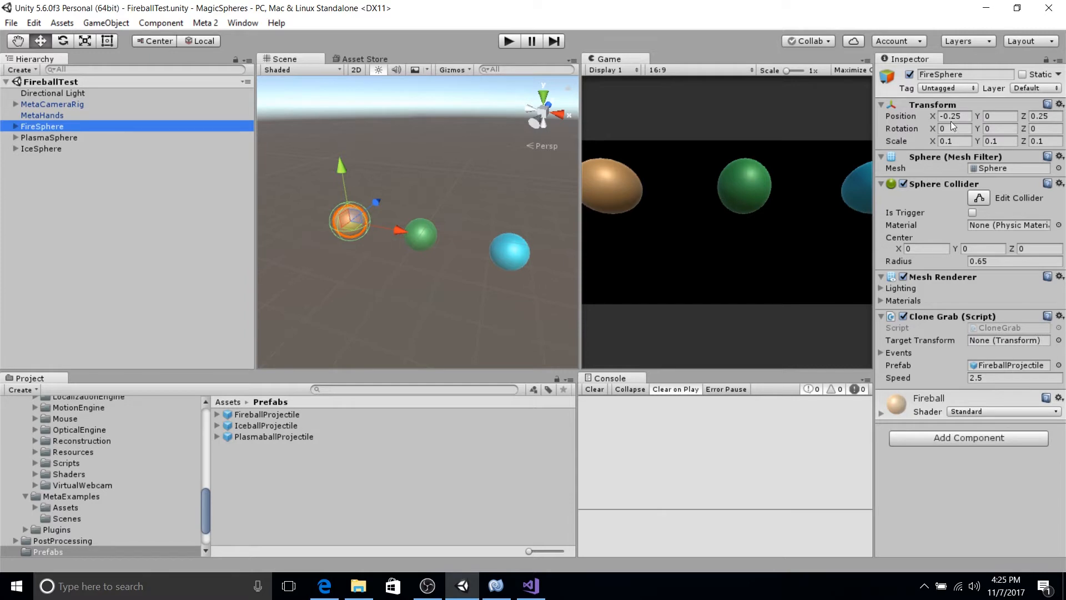
{"action": "mouse_move", "coordinate": [930, 145]}
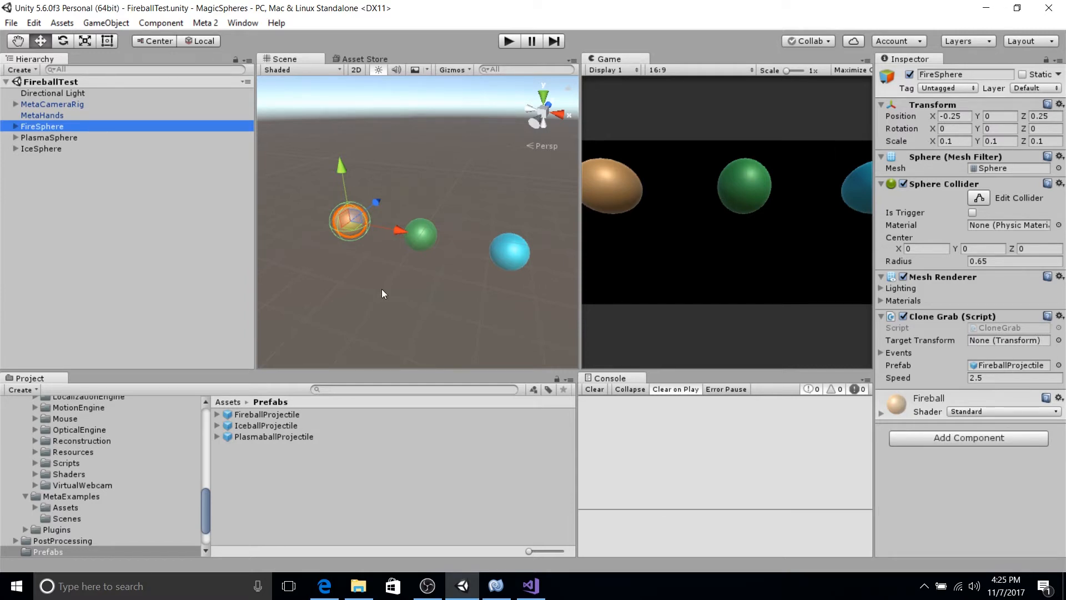
{"action": "left_click", "coordinate": [52, 104]}
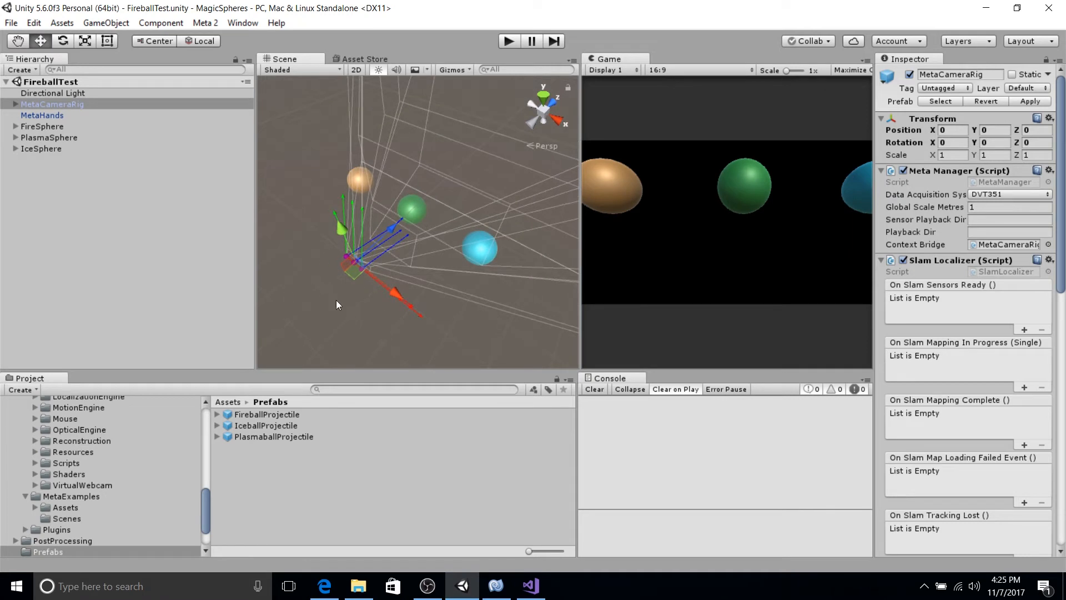
{"action": "mouse_move", "coordinate": [354, 332]}
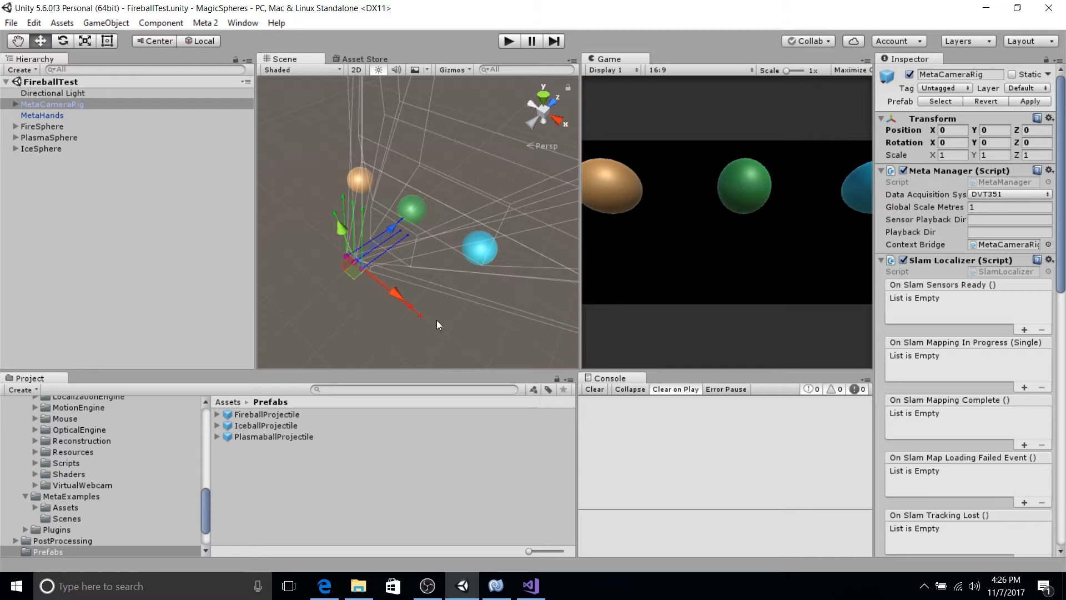
{"action": "mouse_move", "coordinate": [904, 140]}
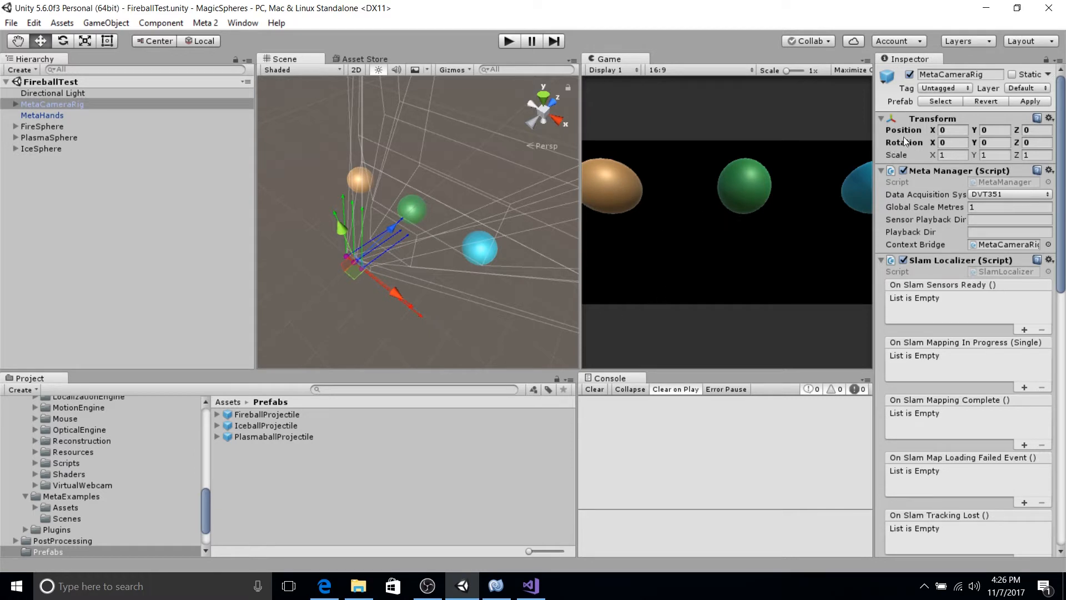
{"action": "mouse_move", "coordinate": [520, 193]}
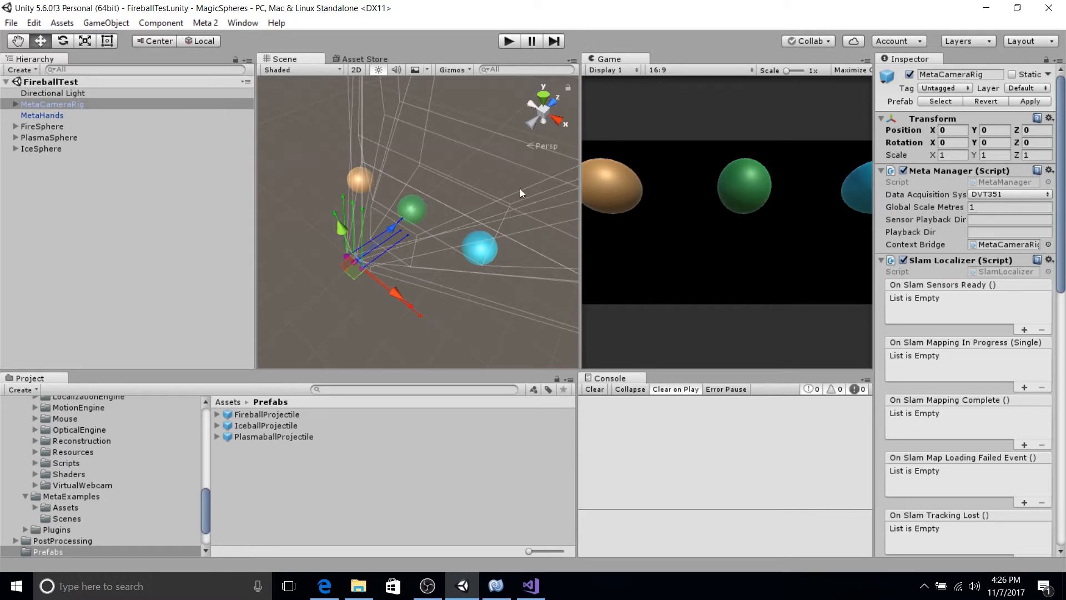
{"action": "mouse_move", "coordinate": [408, 300]}
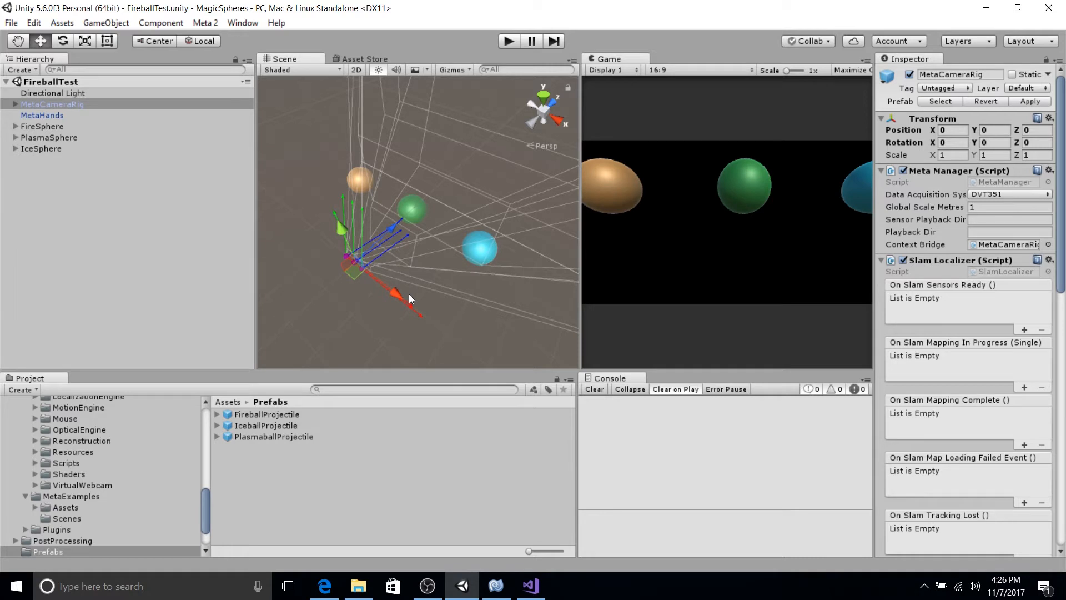
{"action": "mouse_move", "coordinate": [404, 306]}
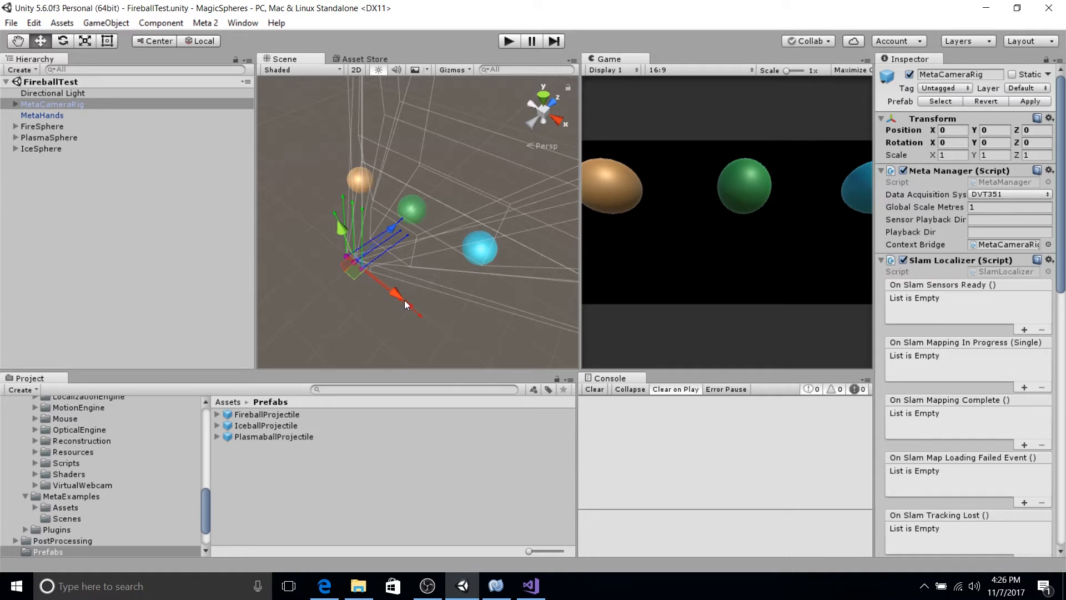
{"action": "mouse_move", "coordinate": [381, 323]}
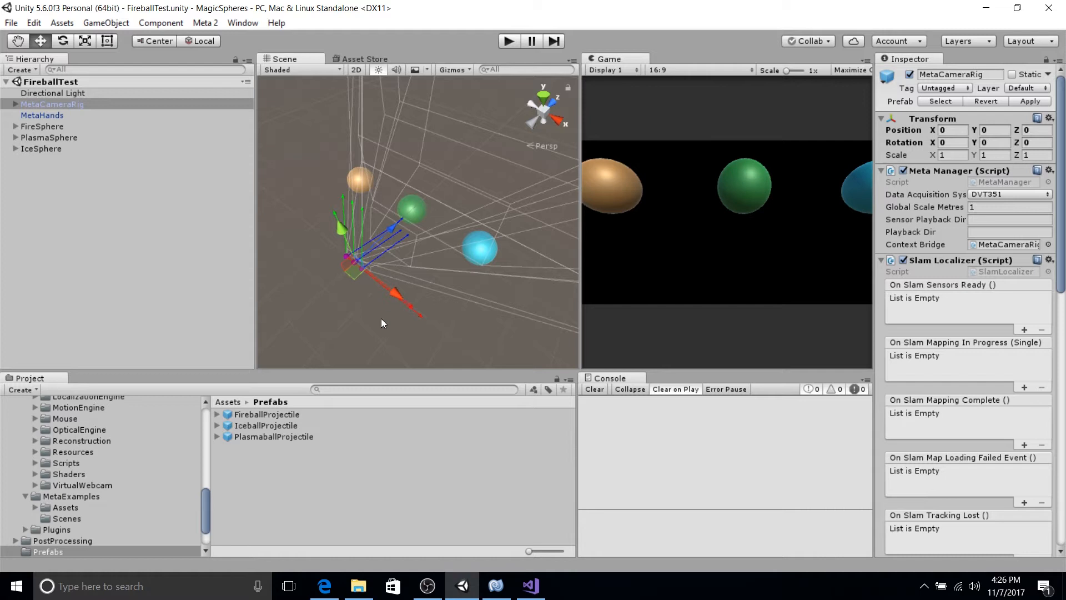
{"action": "mouse_move", "coordinate": [373, 334]}
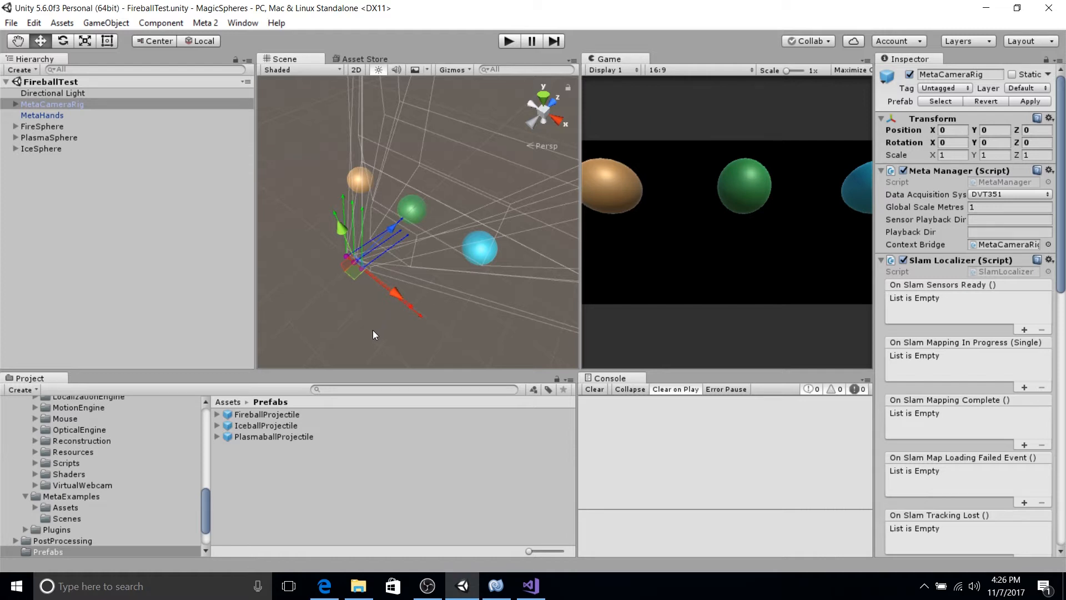
{"action": "mouse_move", "coordinate": [361, 339]}
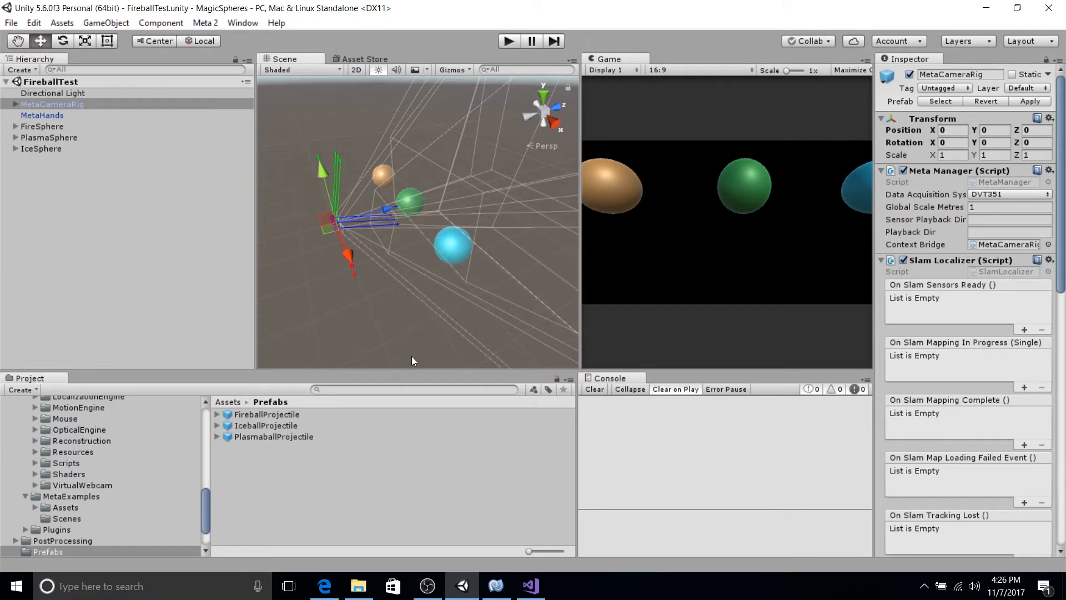
{"action": "scroll", "scroll_direction": "down", "scroll_amount": 3}
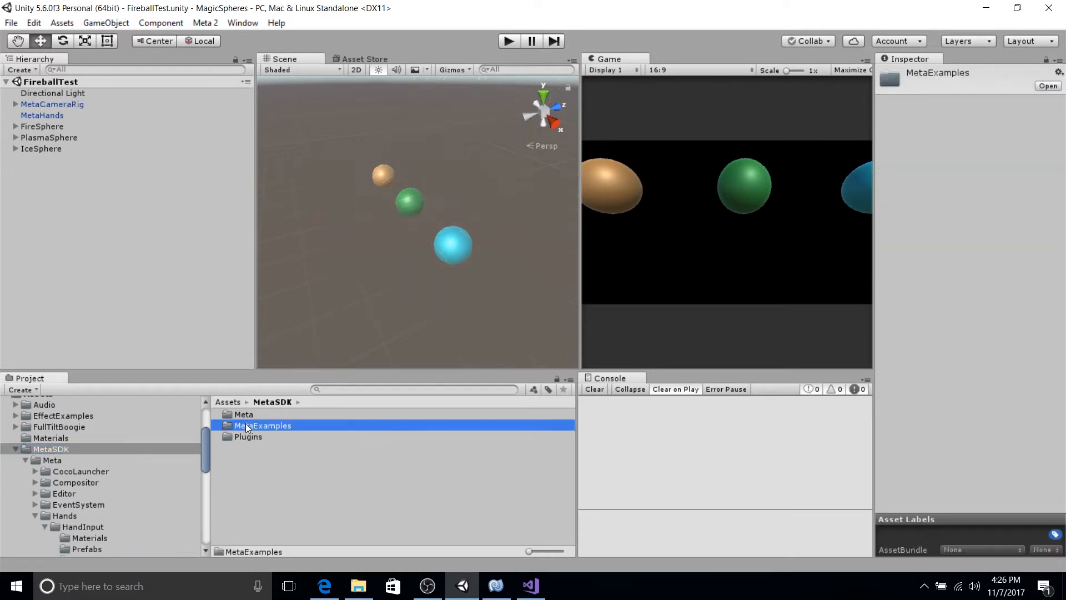
{"action": "double_click", "coordinate": [264, 425]}
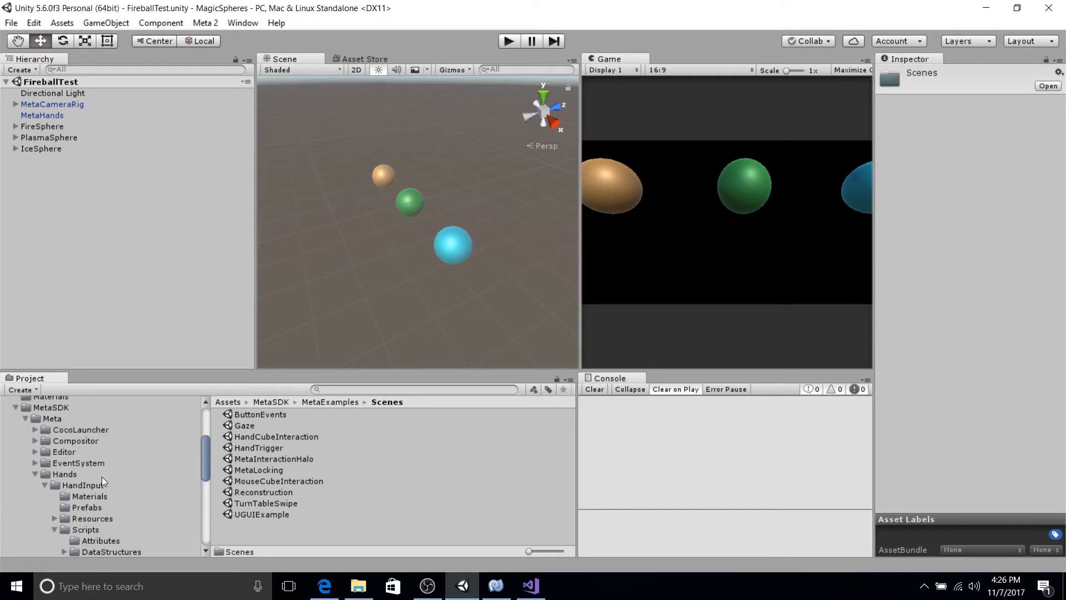
{"action": "left_click", "coordinate": [50, 490]}
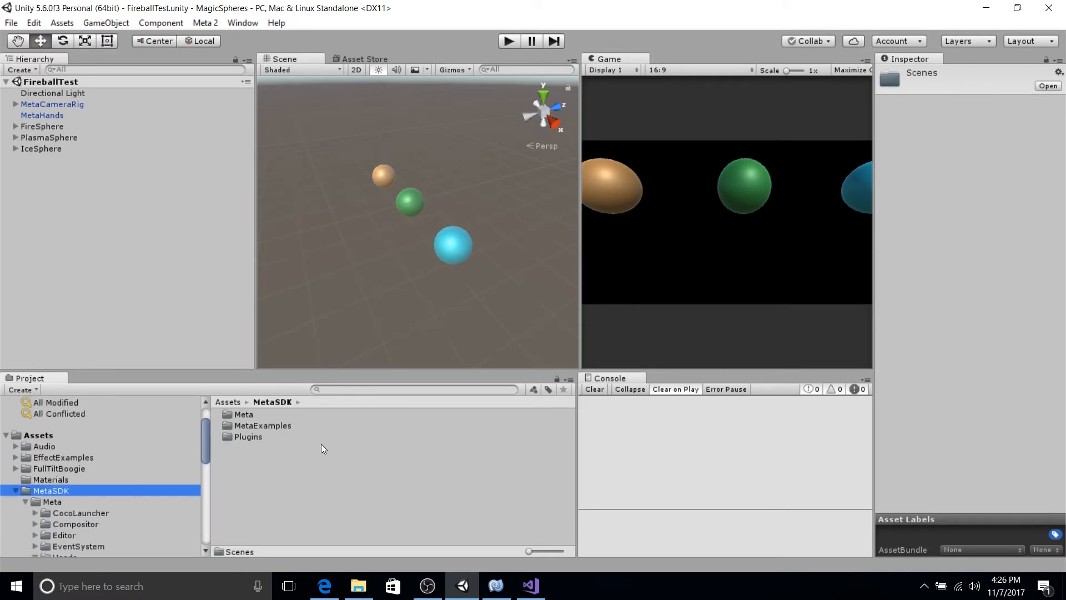
{"action": "mouse_move", "coordinate": [149, 486]}
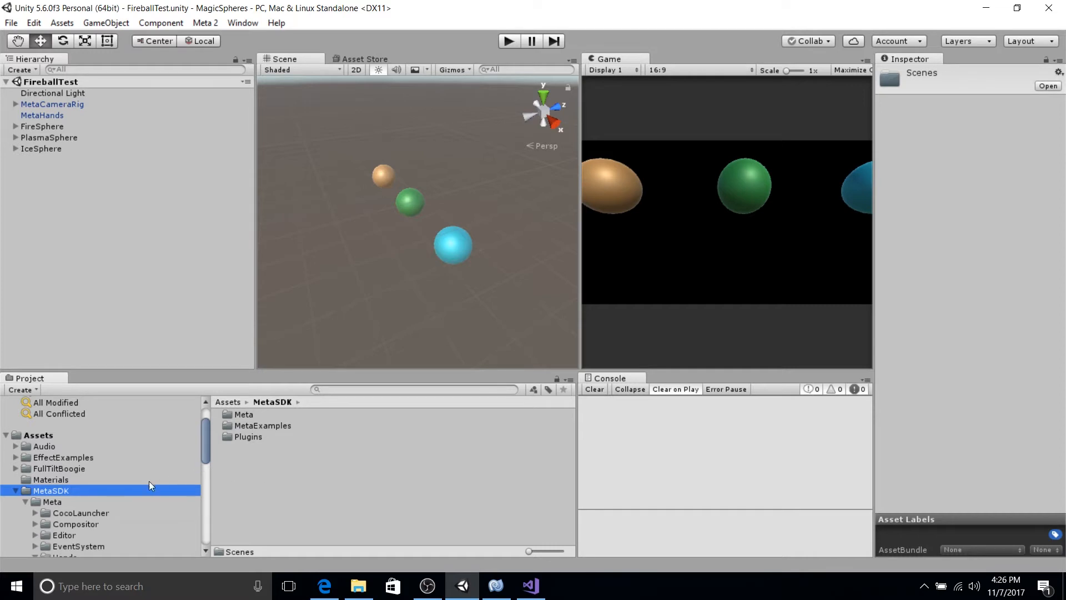
{"action": "mouse_move", "coordinate": [169, 475]}
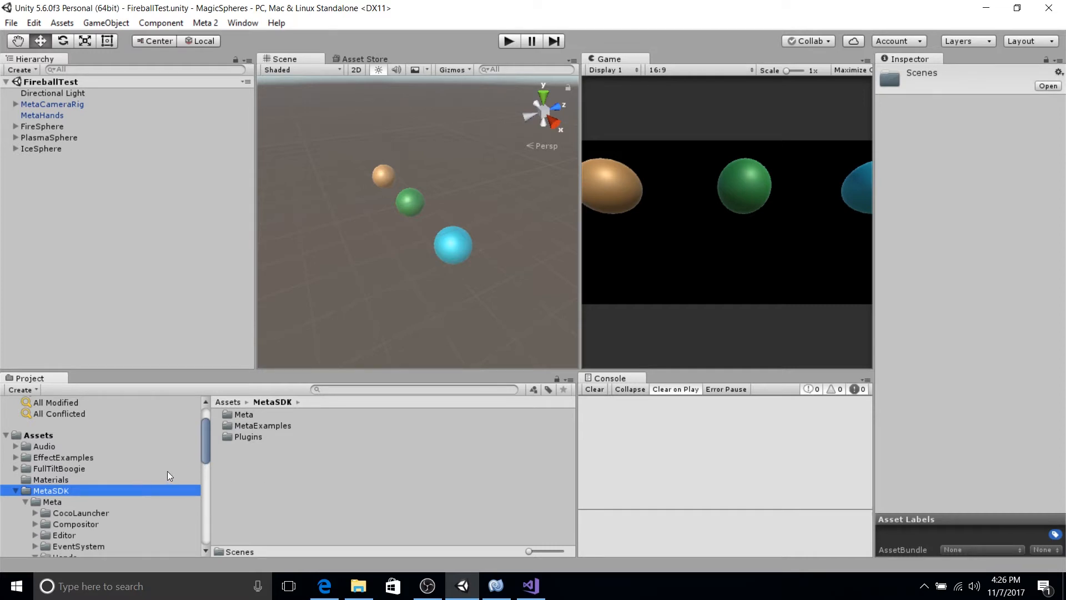
{"action": "mouse_move", "coordinate": [164, 475]}
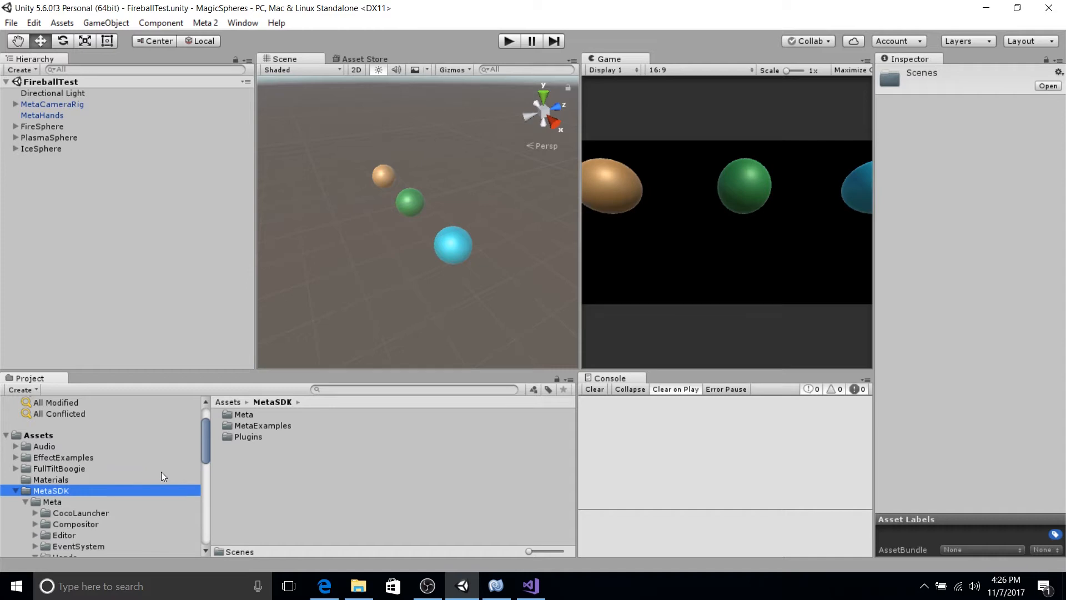
{"action": "mouse_move", "coordinate": [102, 168]}
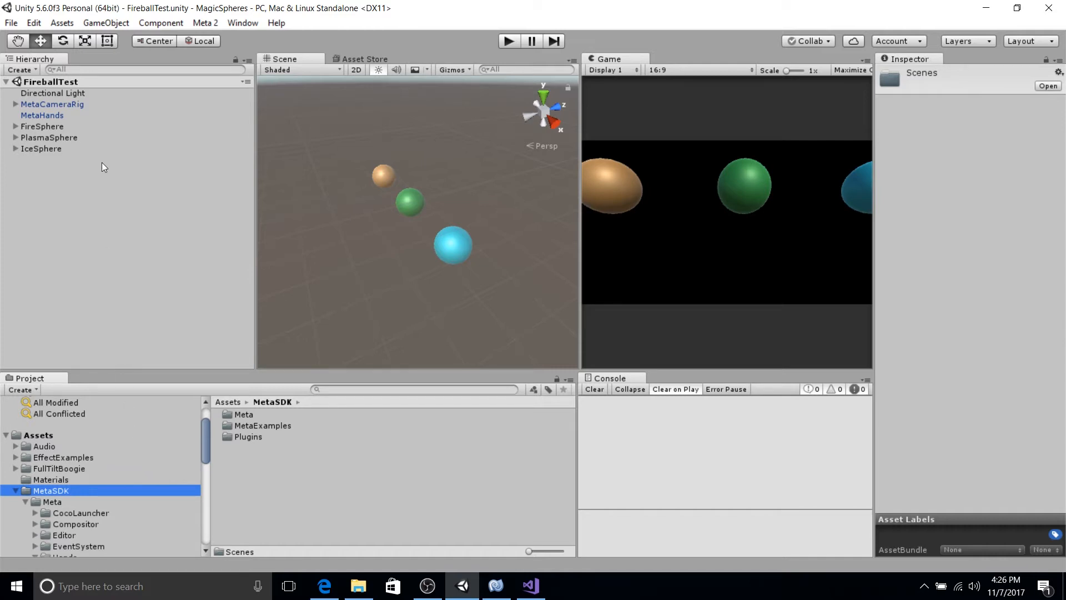
{"action": "mouse_move", "coordinate": [123, 211]}
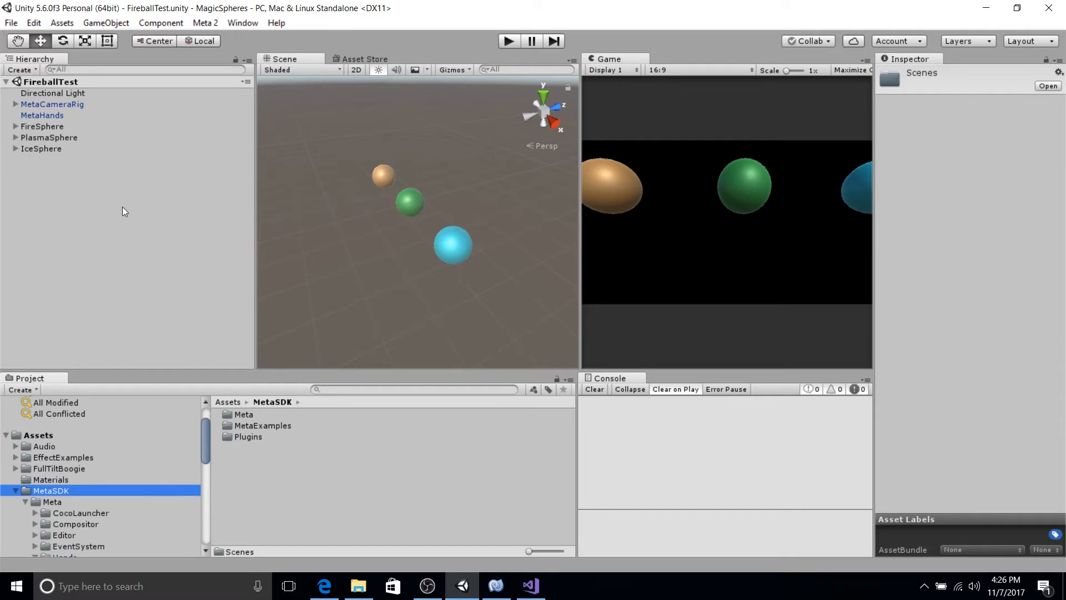
{"action": "mouse_move", "coordinate": [182, 402]}
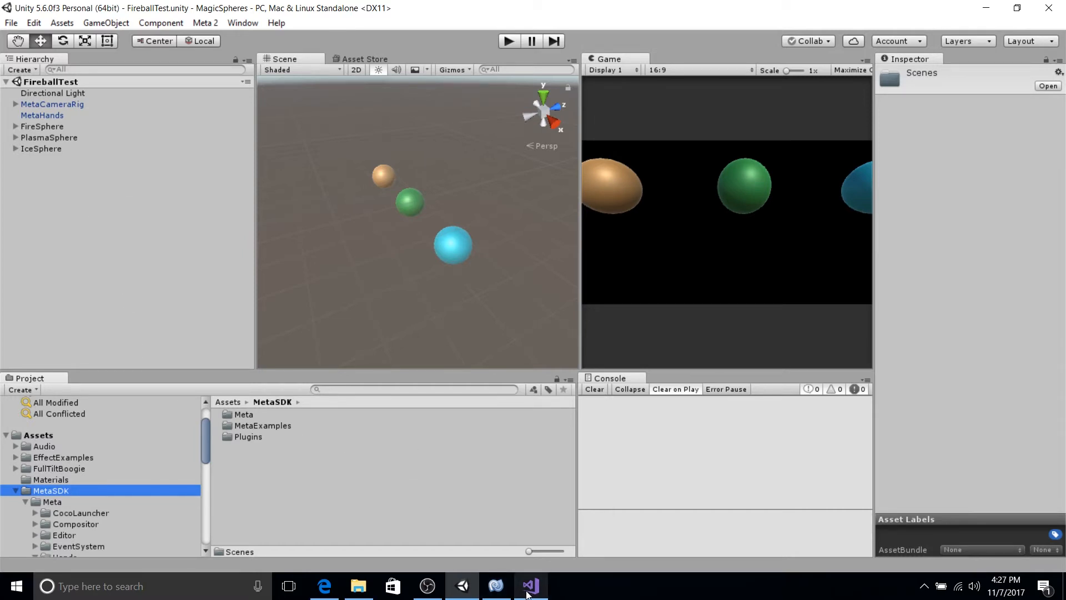
View CloneGrab.cs and its Interaction base class in Visual Studio, then return to Unity.
{"action": "left_click", "coordinate": [529, 585]}
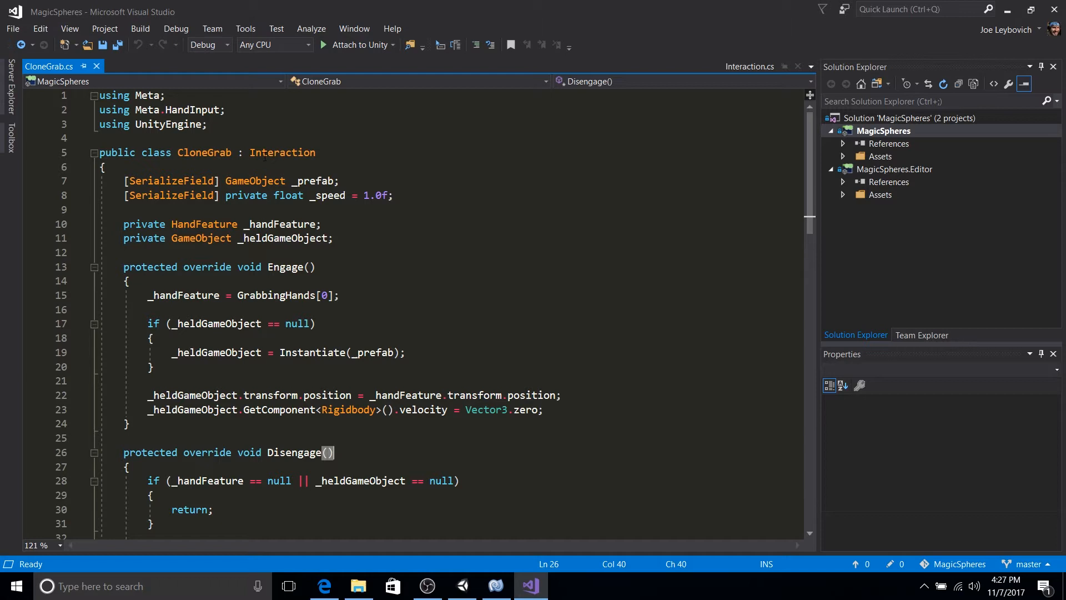
{"action": "mouse_move", "coordinate": [282, 152]}
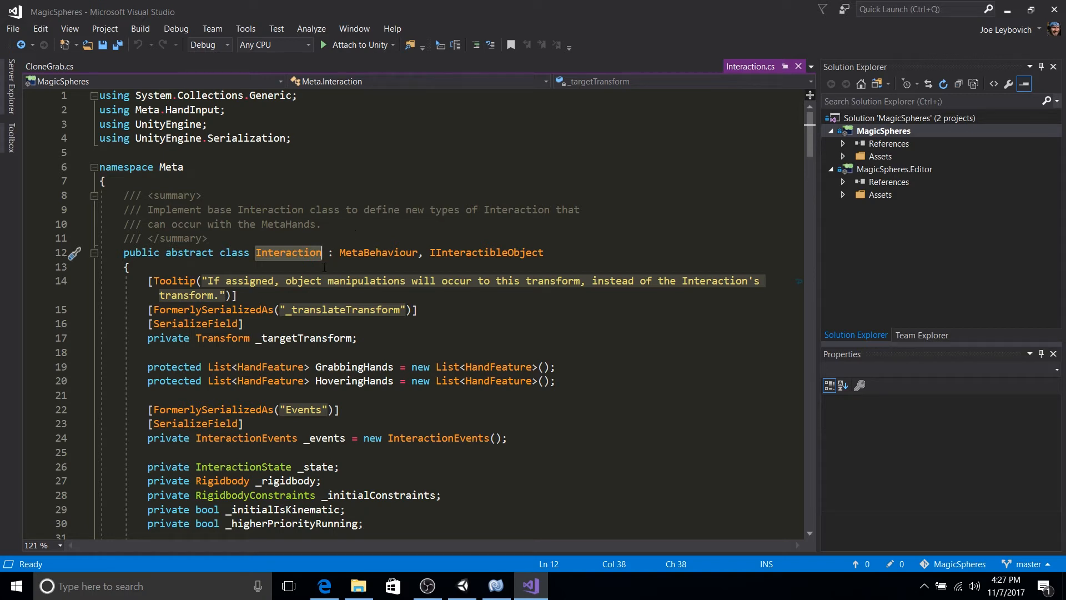
{"action": "mouse_move", "coordinate": [278, 239]}
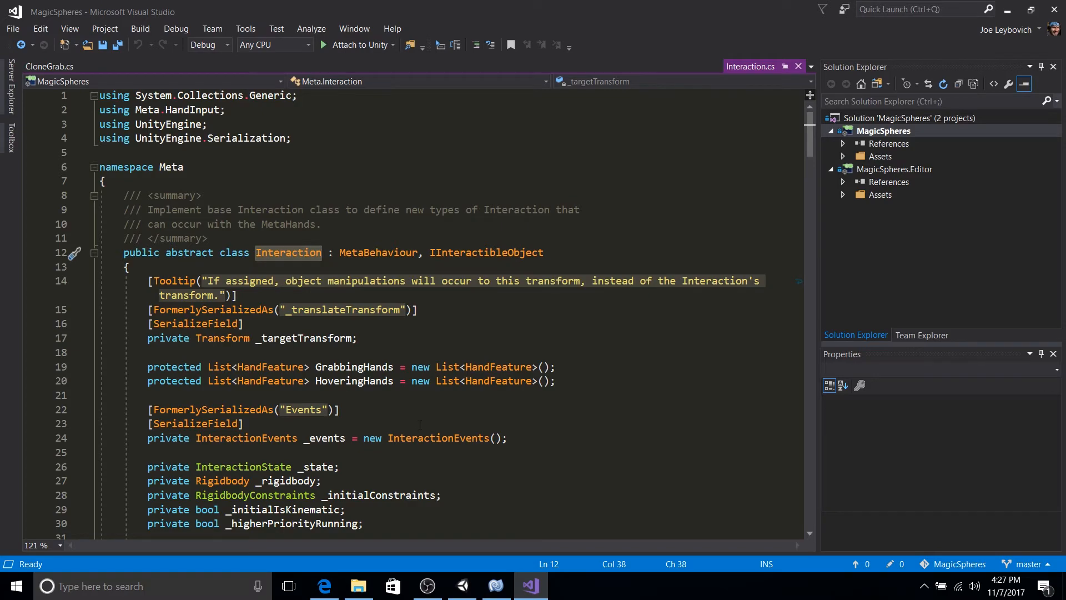
{"action": "left_click", "coordinate": [461, 586]}
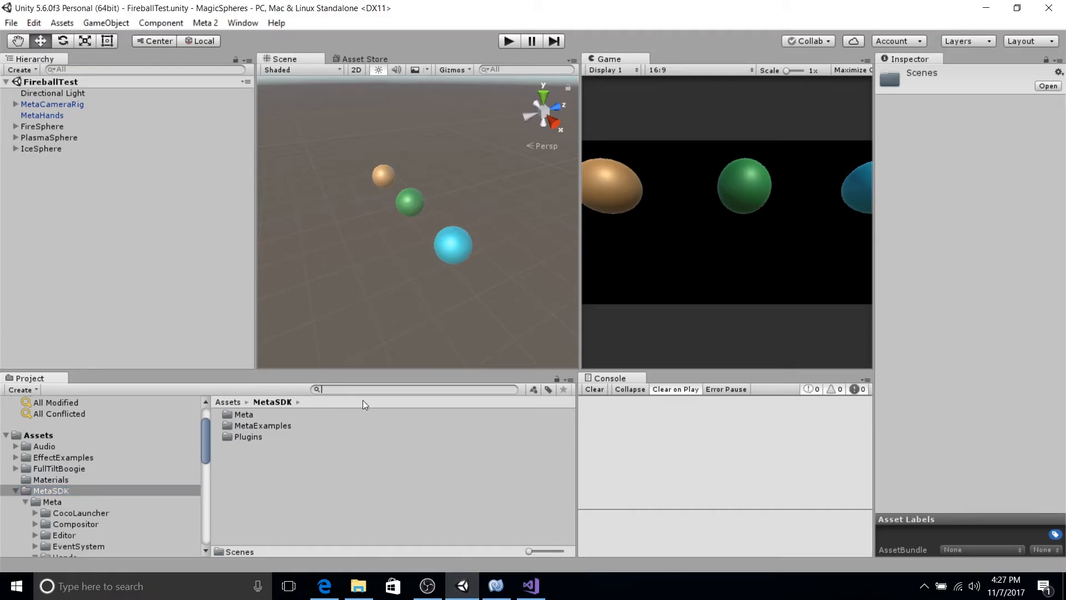
{"action": "type", "text": "intera"}
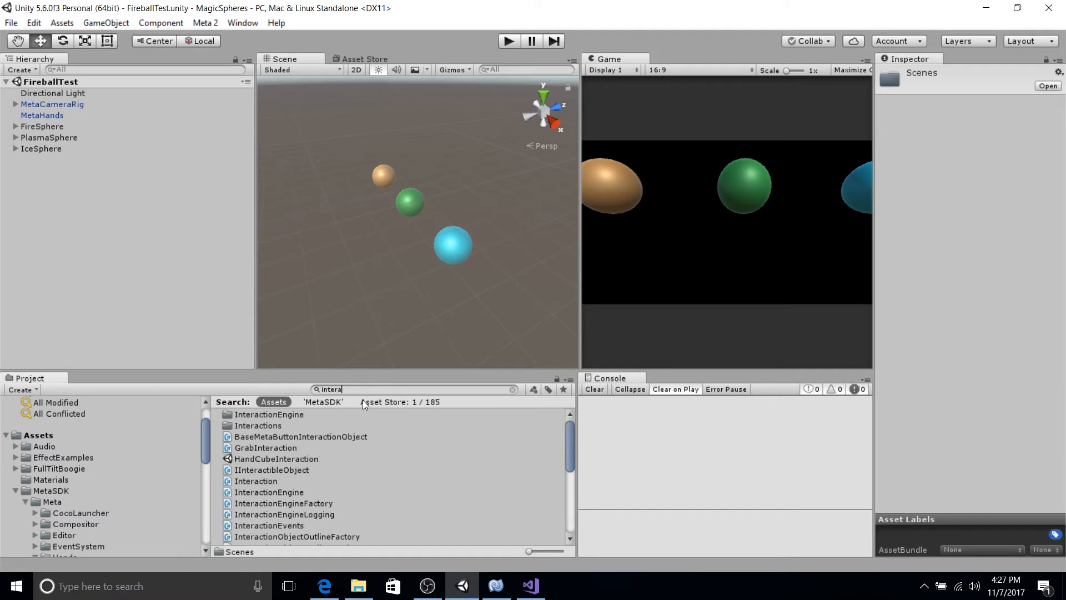
{"action": "scroll", "scroll_direction": "down", "scroll_amount": 3}
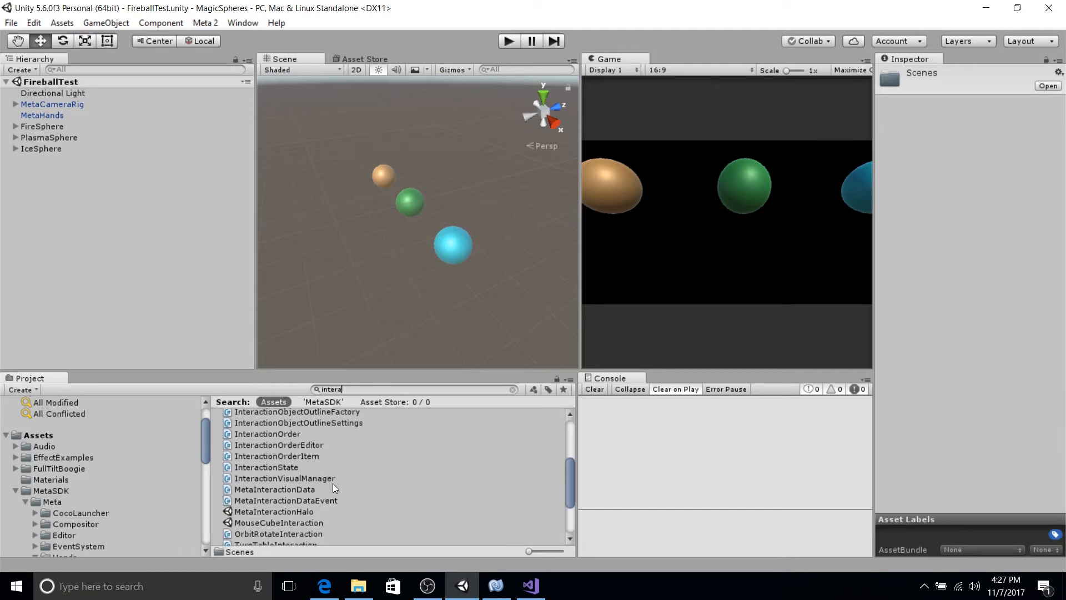
{"action": "scroll", "scroll_direction": "down", "scroll_amount": 3}
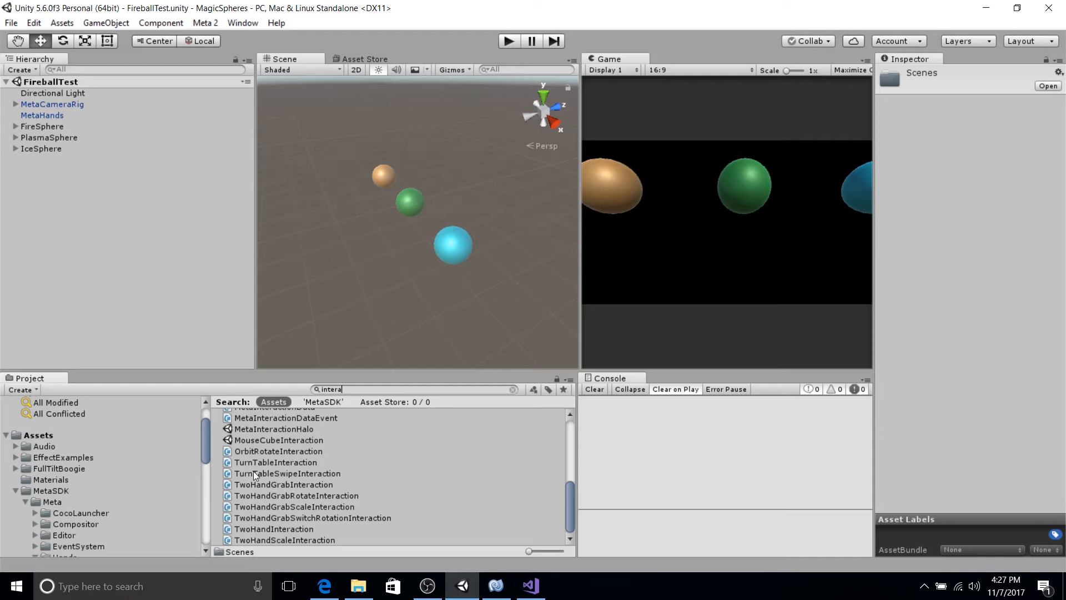
{"action": "mouse_move", "coordinate": [265, 475]}
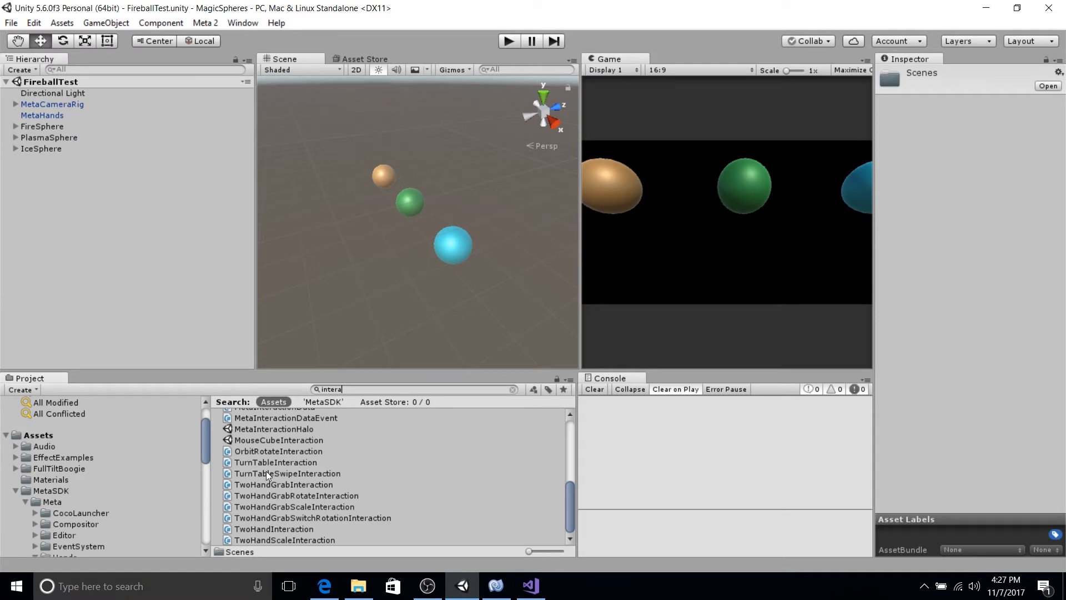
{"action": "mouse_move", "coordinate": [275, 483]}
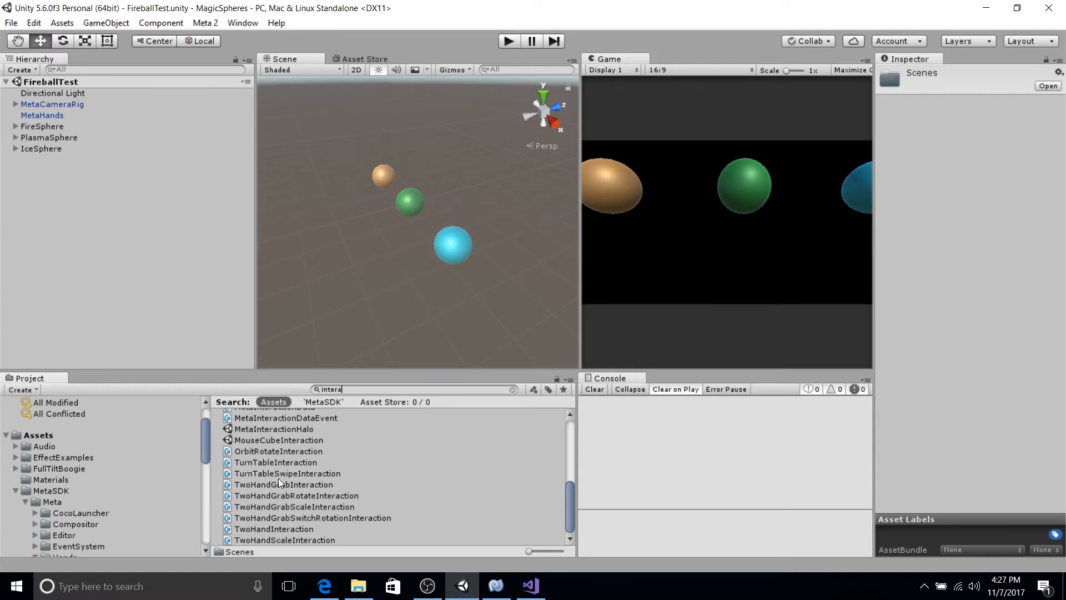
{"action": "mouse_move", "coordinate": [278, 493]}
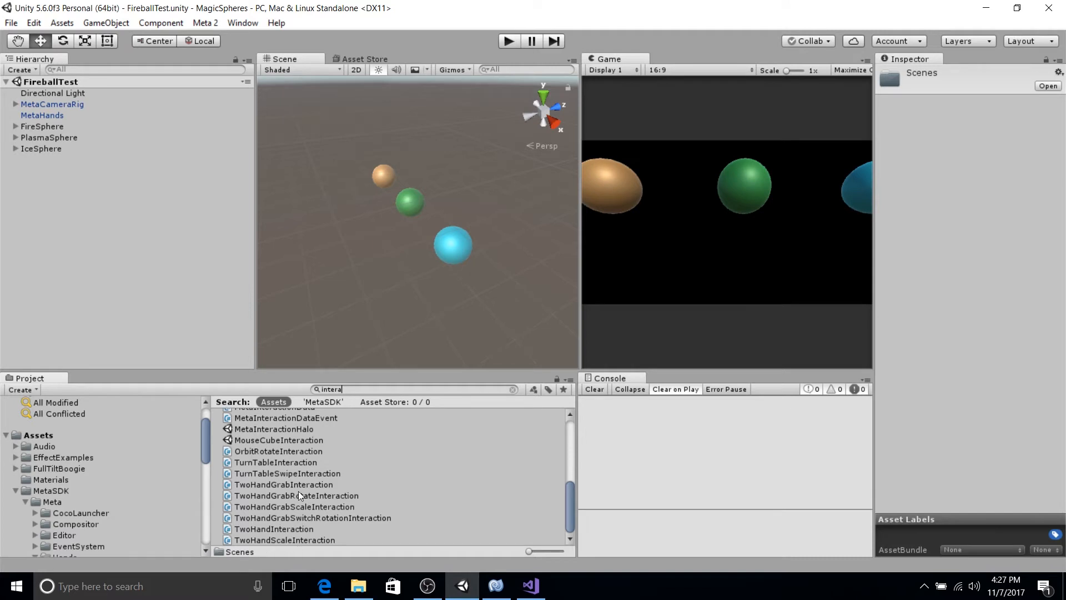
{"action": "scroll", "scroll_direction": "up", "scroll_amount": 3}
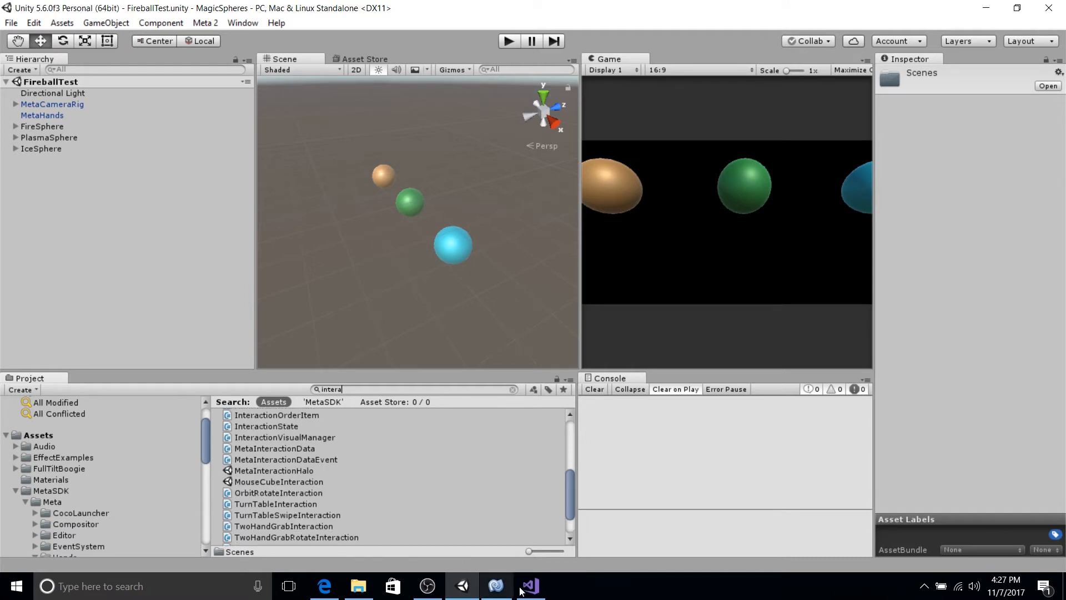
Show CloneGrab.cs in Visual Studio with its prefab, speed and Engage/Disengage code.
{"action": "left_click", "coordinate": [530, 585]}
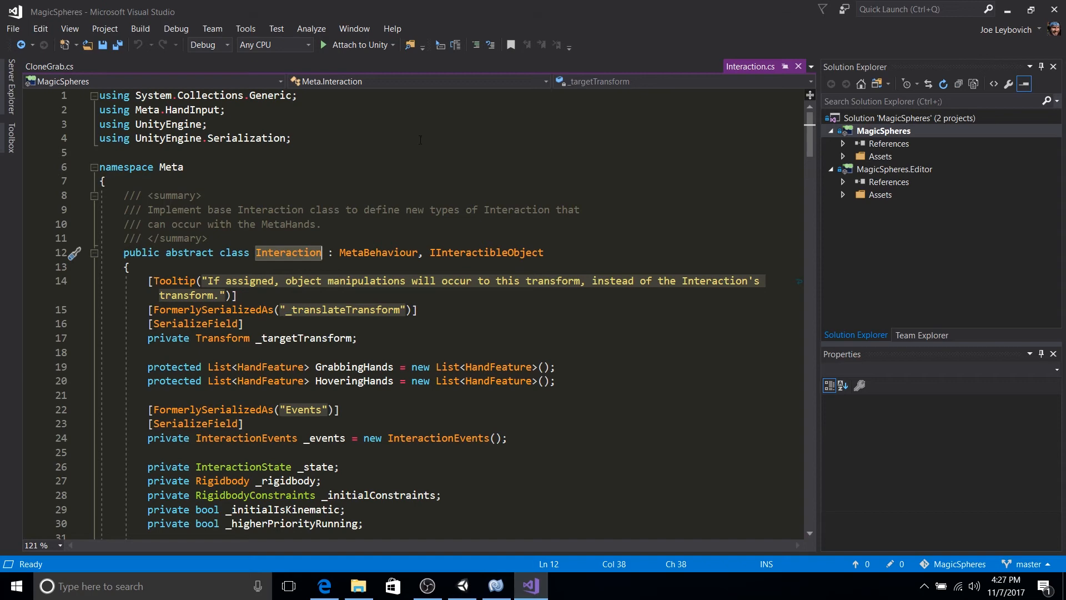
{"action": "mouse_move", "coordinate": [48, 66]}
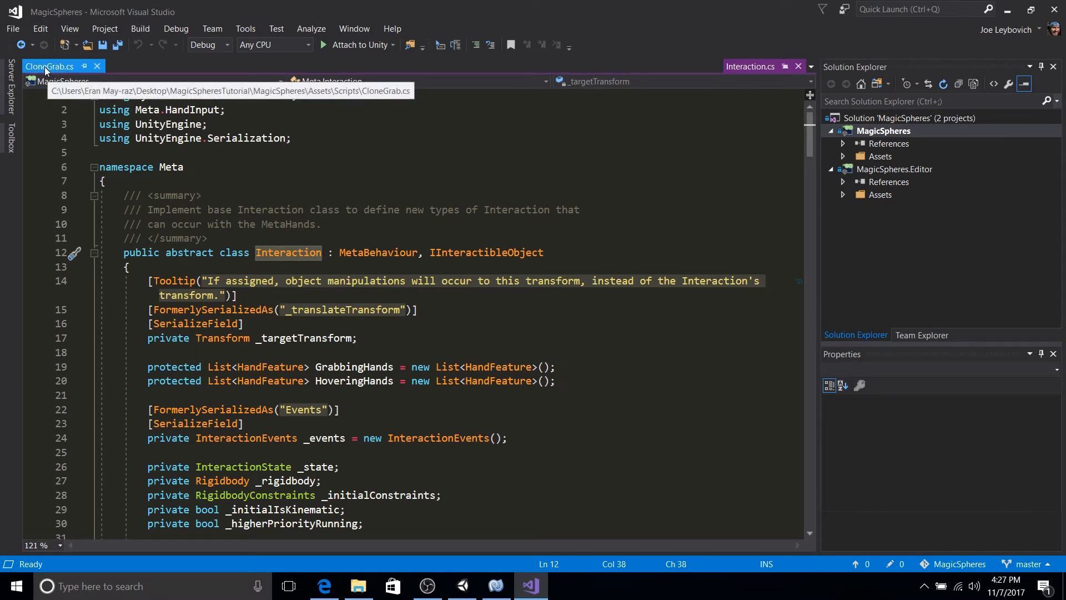
{"action": "left_click", "coordinate": [49, 66]}
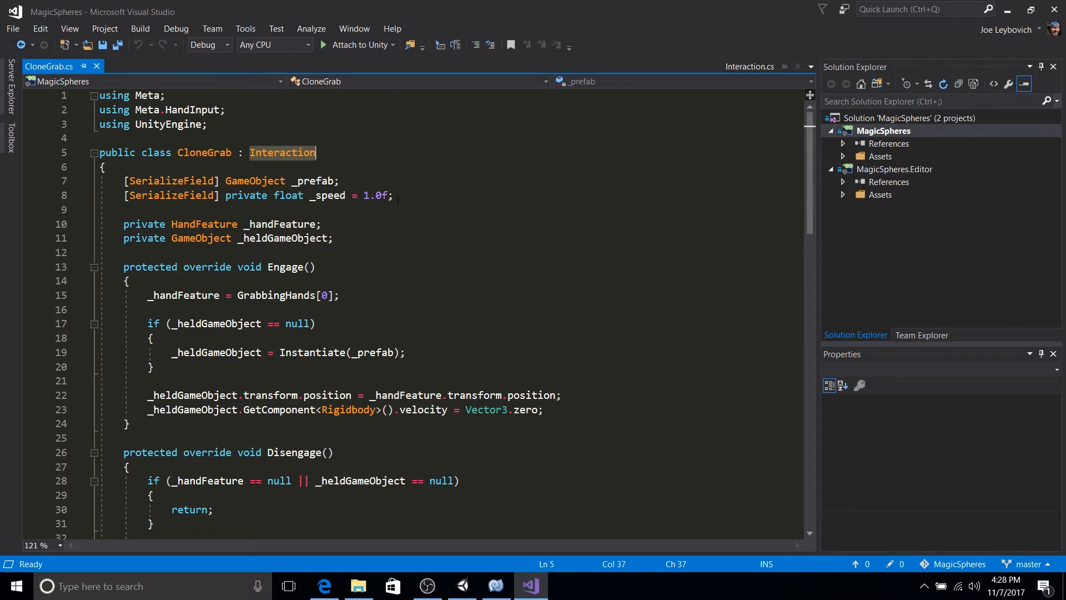
{"action": "mouse_move", "coordinate": [357, 180]}
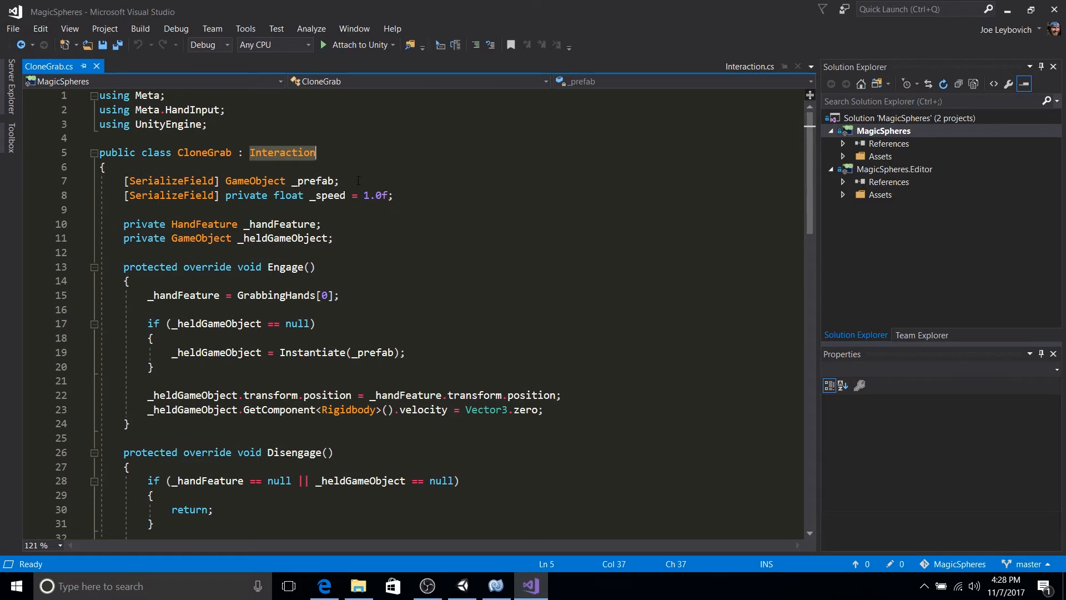
{"action": "left_click", "coordinate": [103, 167]}
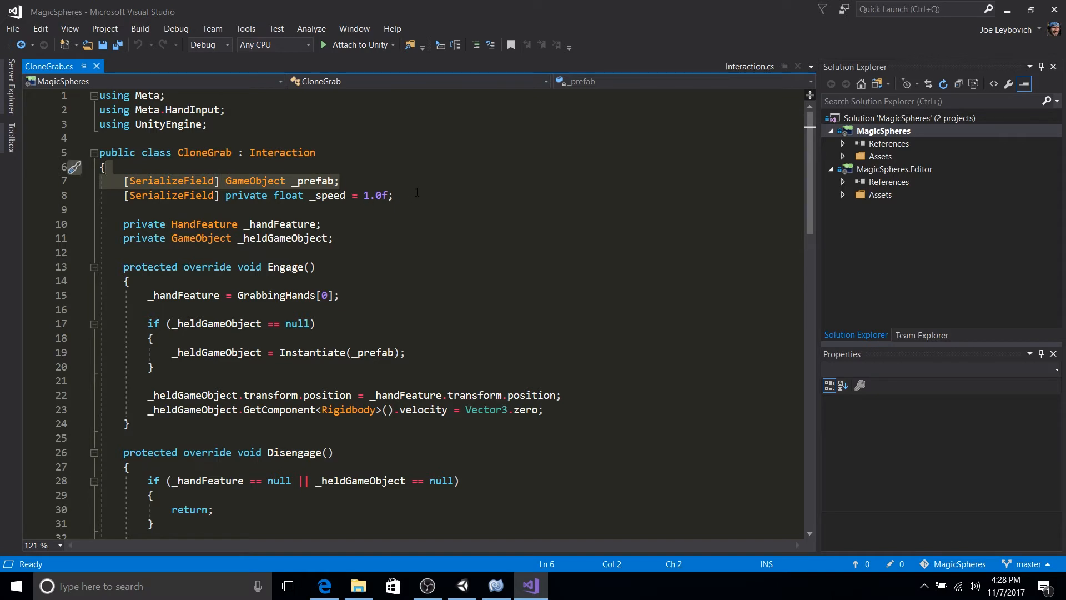
{"action": "mouse_move", "coordinate": [318, 181]}
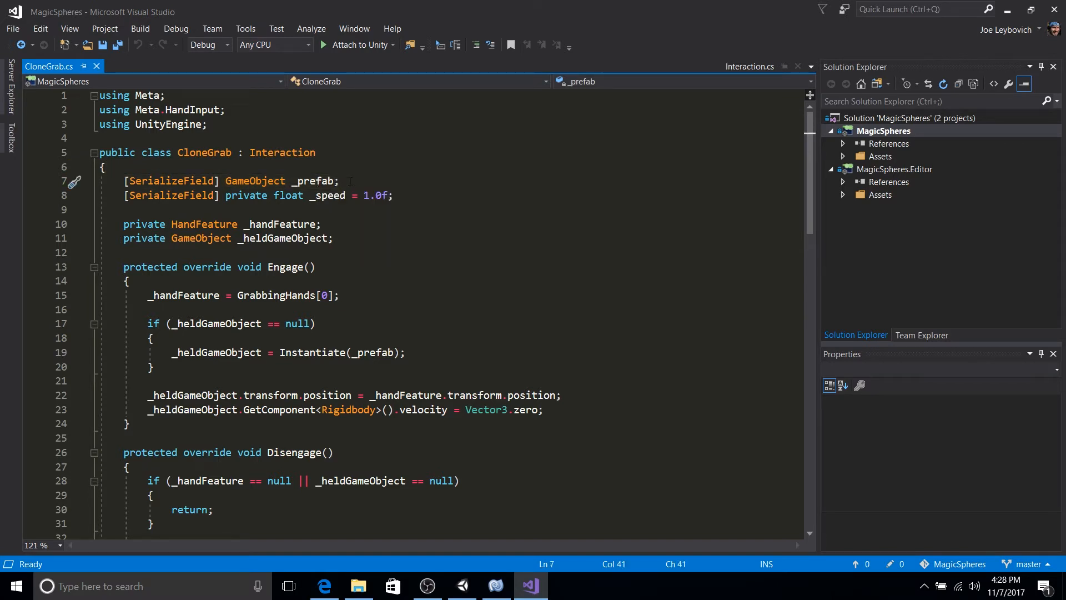
{"action": "mouse_move", "coordinate": [313, 180]}
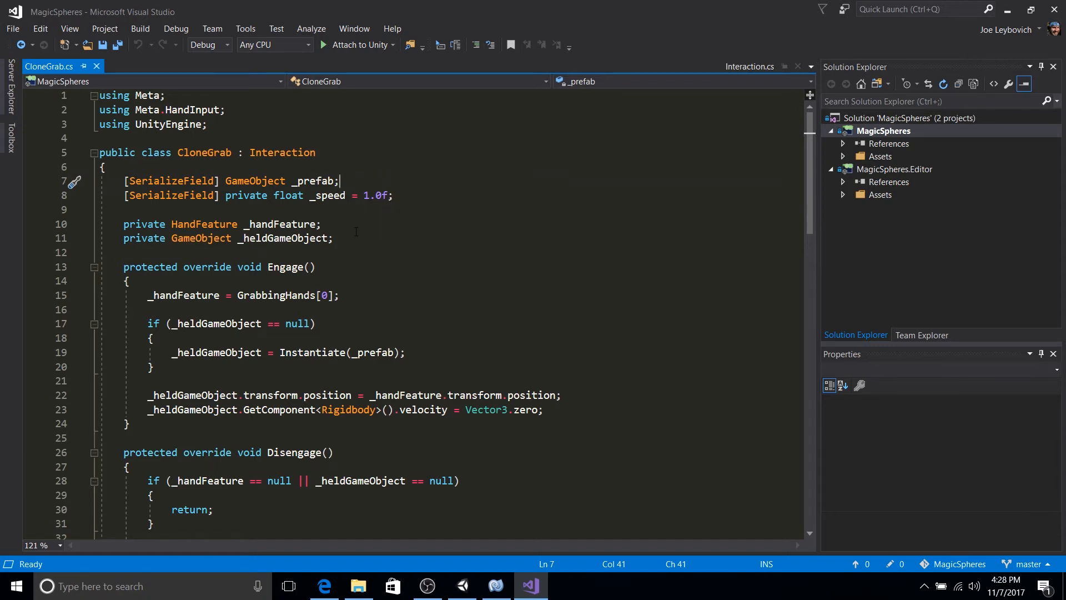
{"action": "mouse_move", "coordinate": [344, 239]}
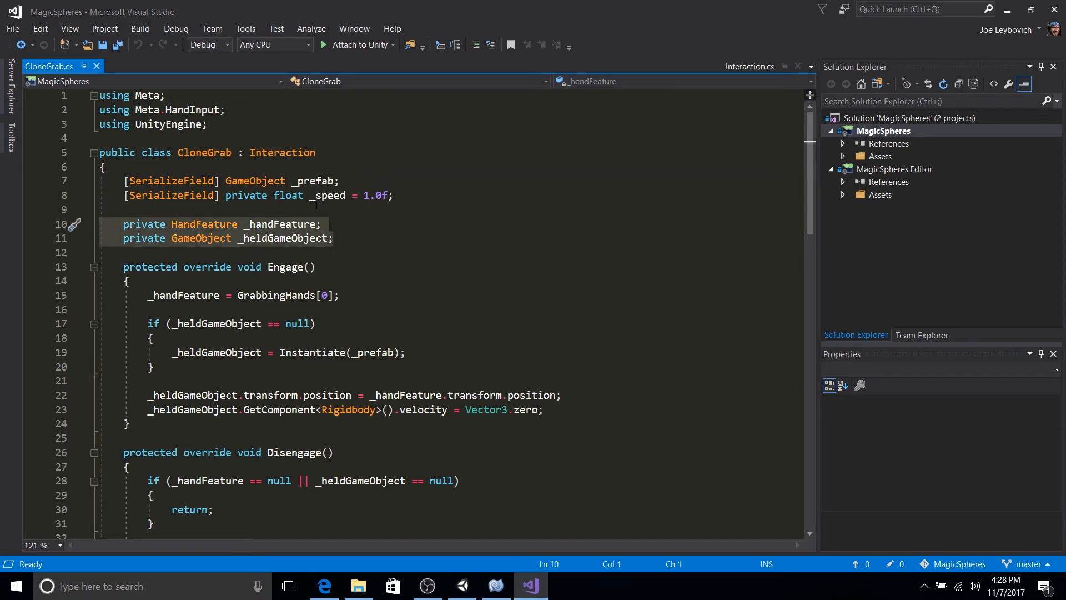
{"action": "mouse_move", "coordinate": [356, 243]}
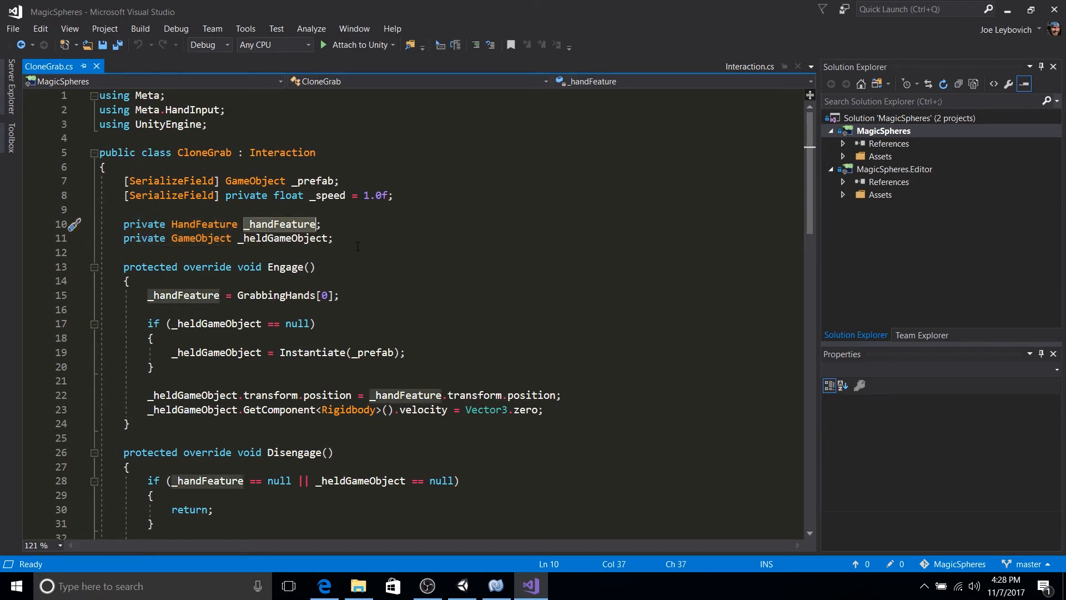
{"action": "mouse_move", "coordinate": [348, 247]}
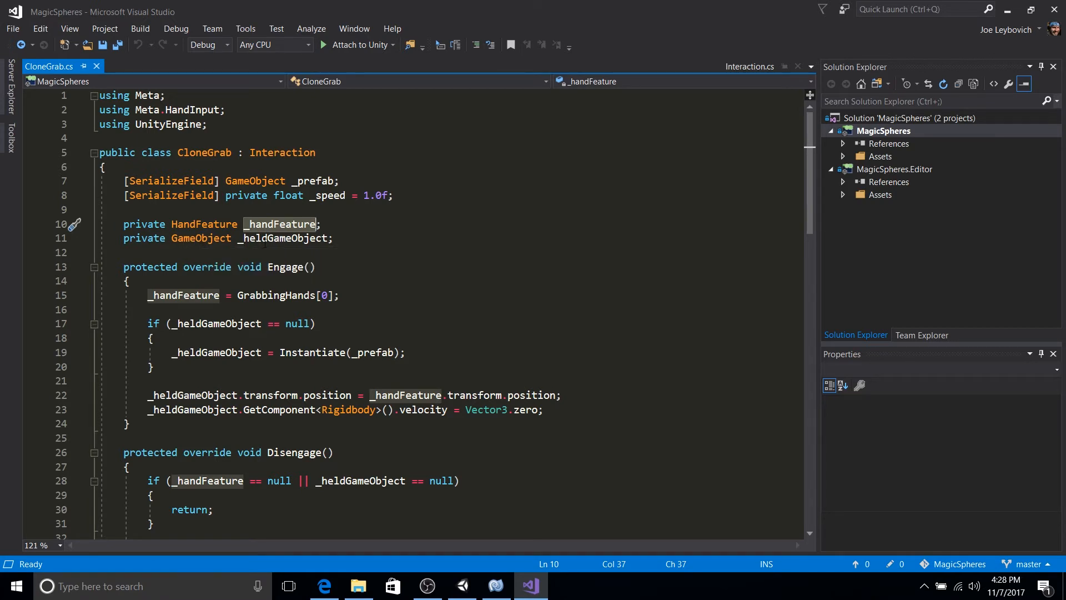
{"action": "left_click", "coordinate": [293, 239]}
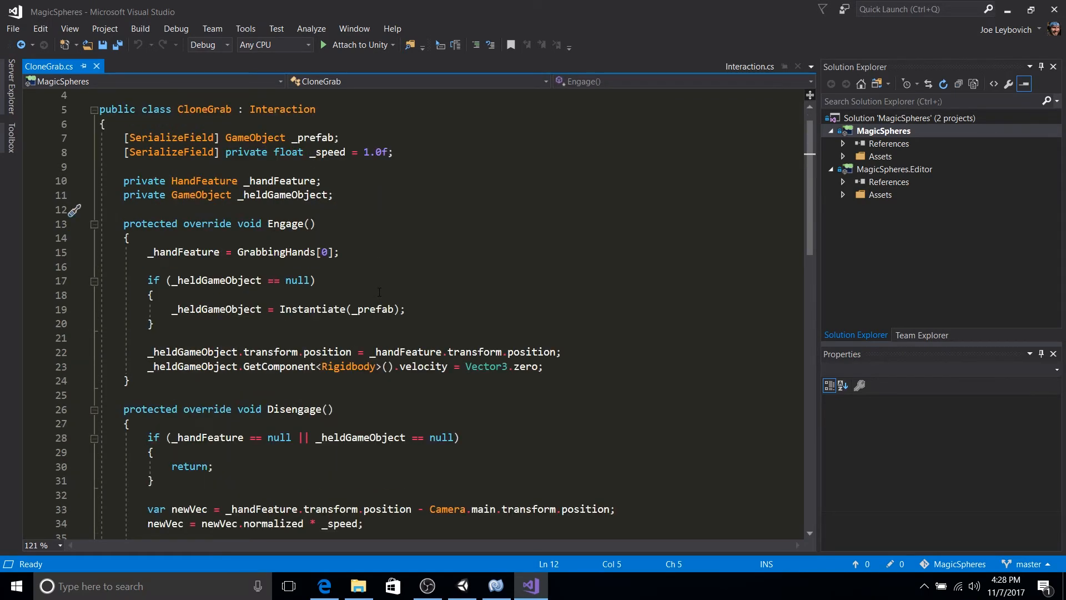
{"action": "scroll", "scroll_direction": "down", "scroll_amount": 3}
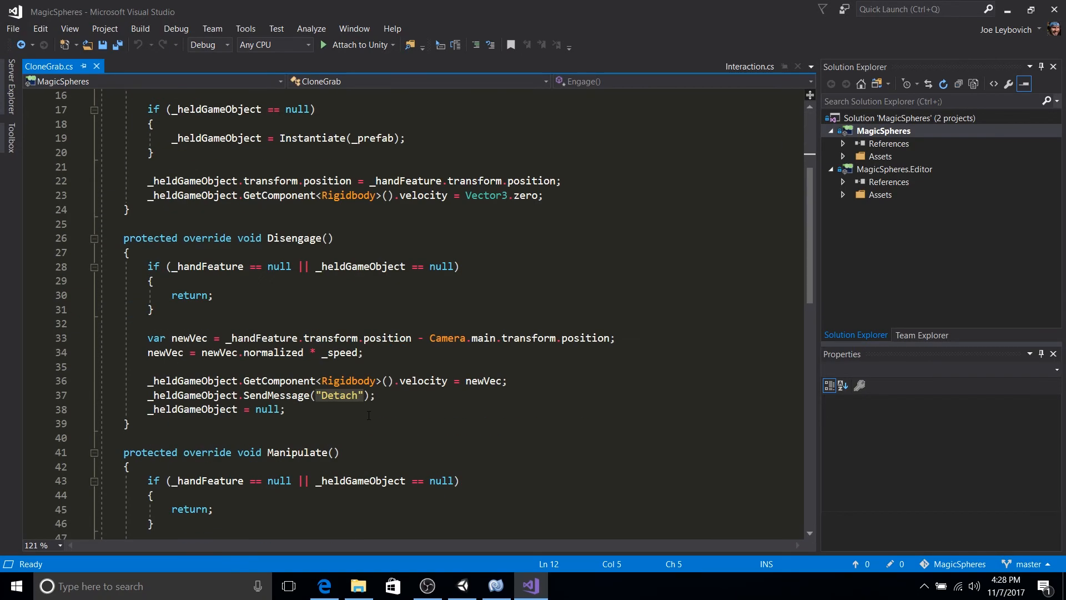
{"action": "scroll", "scroll_direction": "up", "scroll_amount": 3}
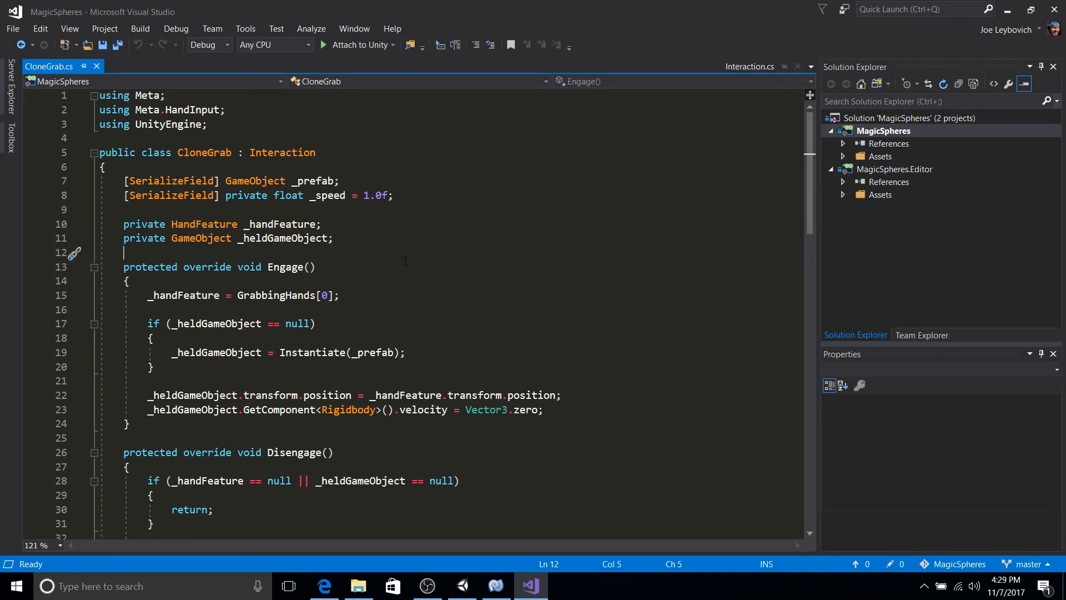
{"action": "mouse_move", "coordinate": [379, 264]}
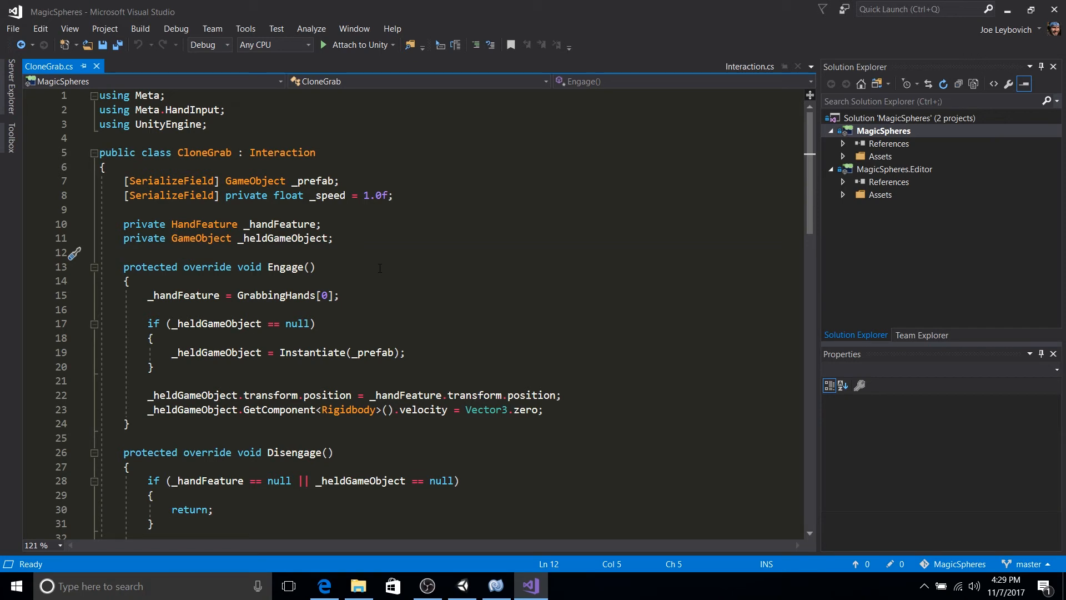
{"action": "left_click", "coordinate": [124, 253]}
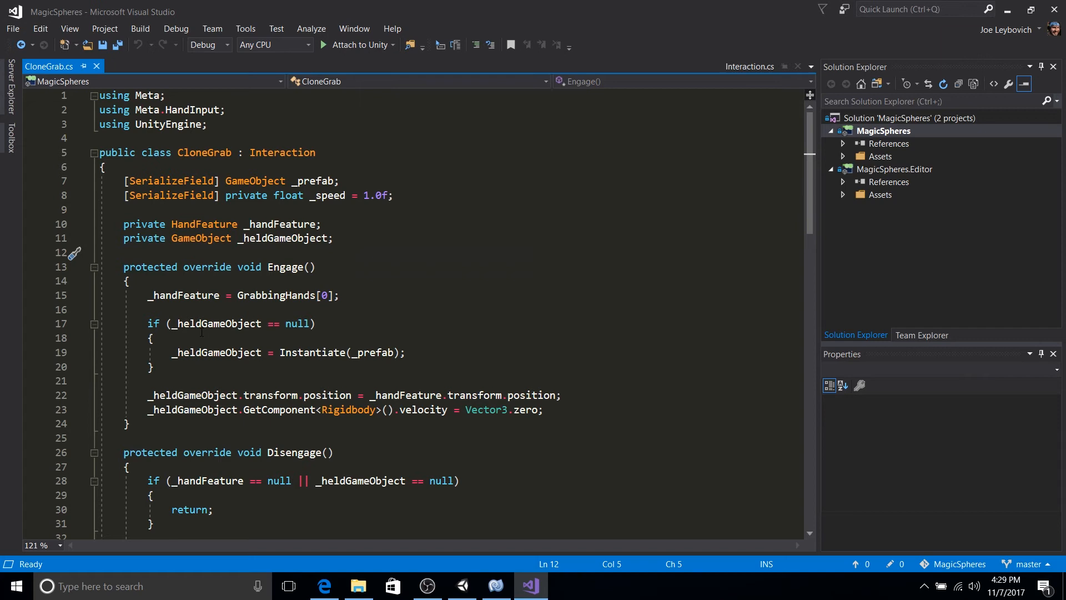
{"action": "mouse_move", "coordinate": [197, 324]}
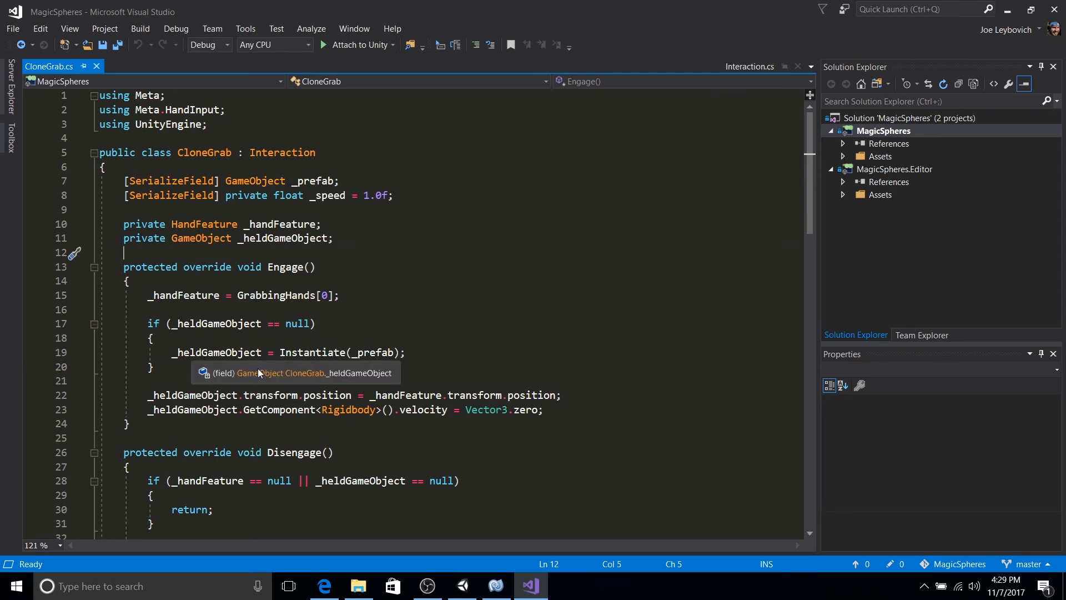
{"action": "mouse_move", "coordinate": [216, 352]}
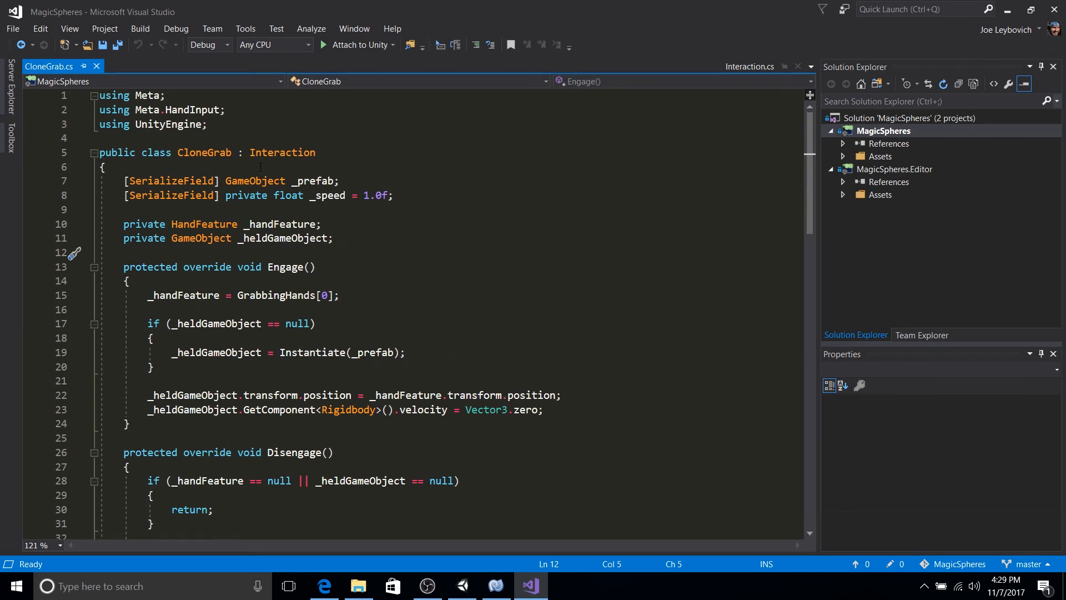
{"action": "left_click", "coordinate": [123, 252]}
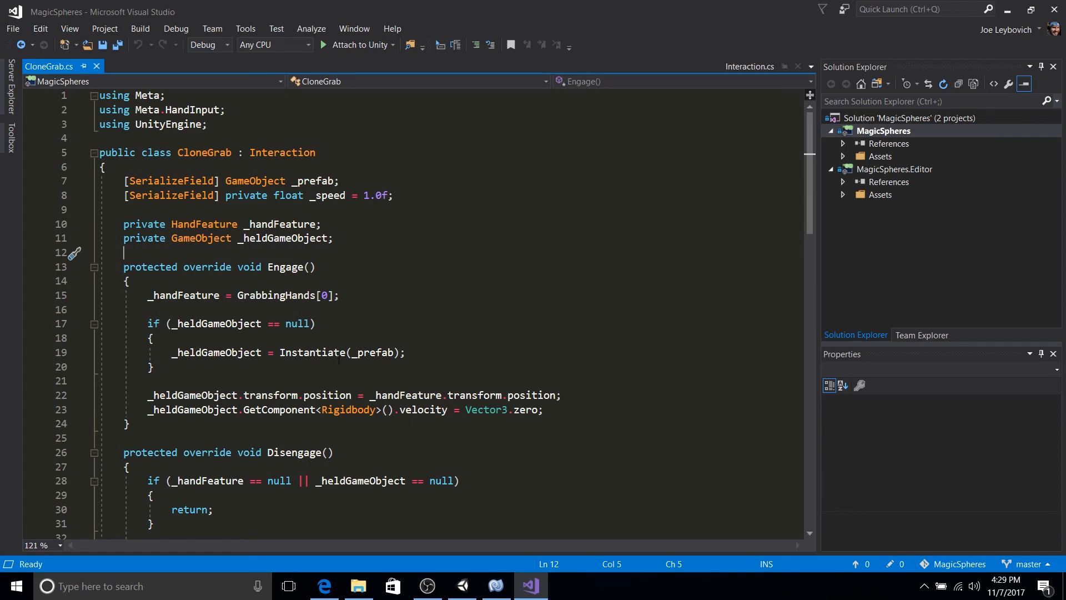
{"action": "scroll", "scroll_direction": "down", "scroll_amount": 3}
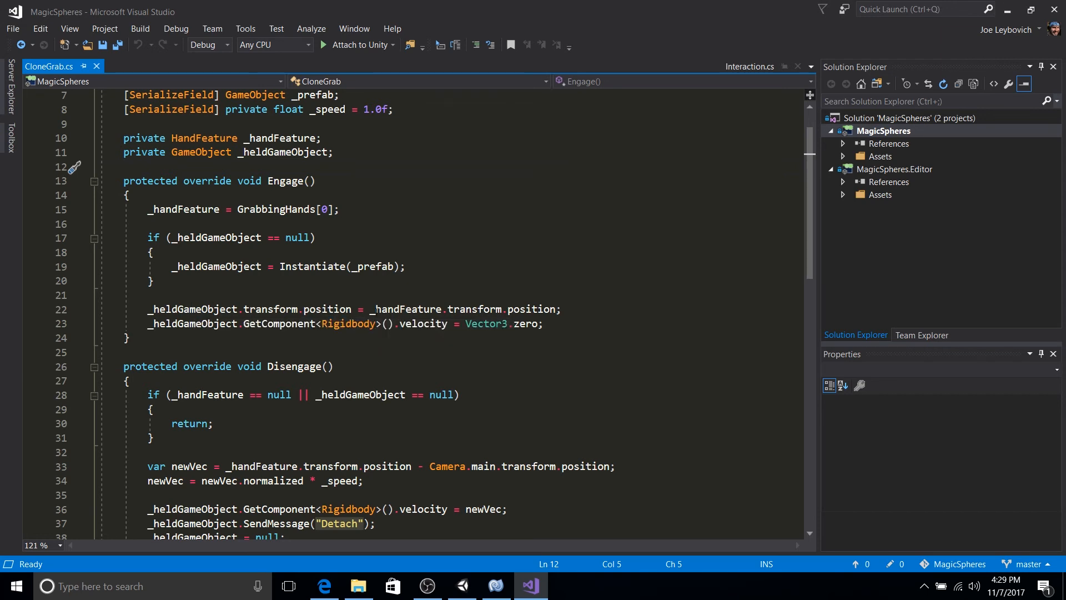
{"action": "mouse_move", "coordinate": [533, 308]}
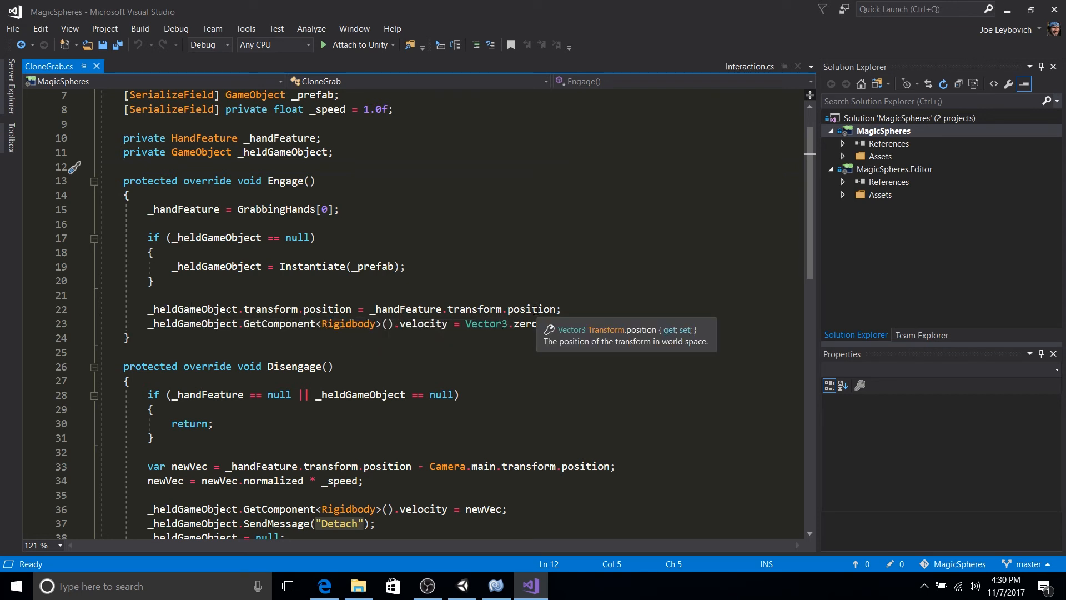
{"action": "left_click", "coordinate": [124, 166]}
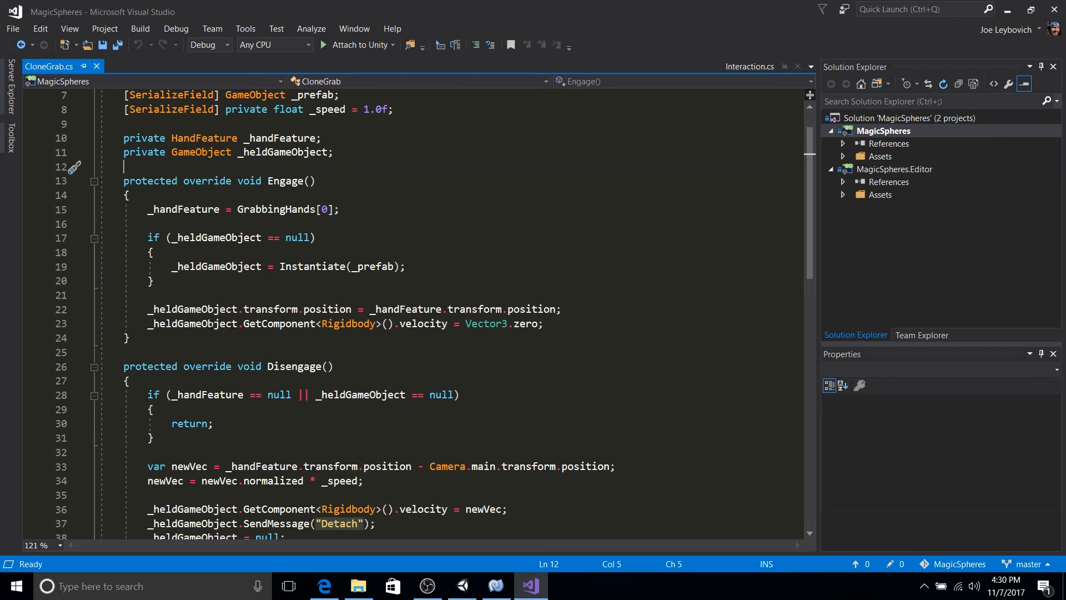
{"action": "mouse_move", "coordinate": [349, 323]}
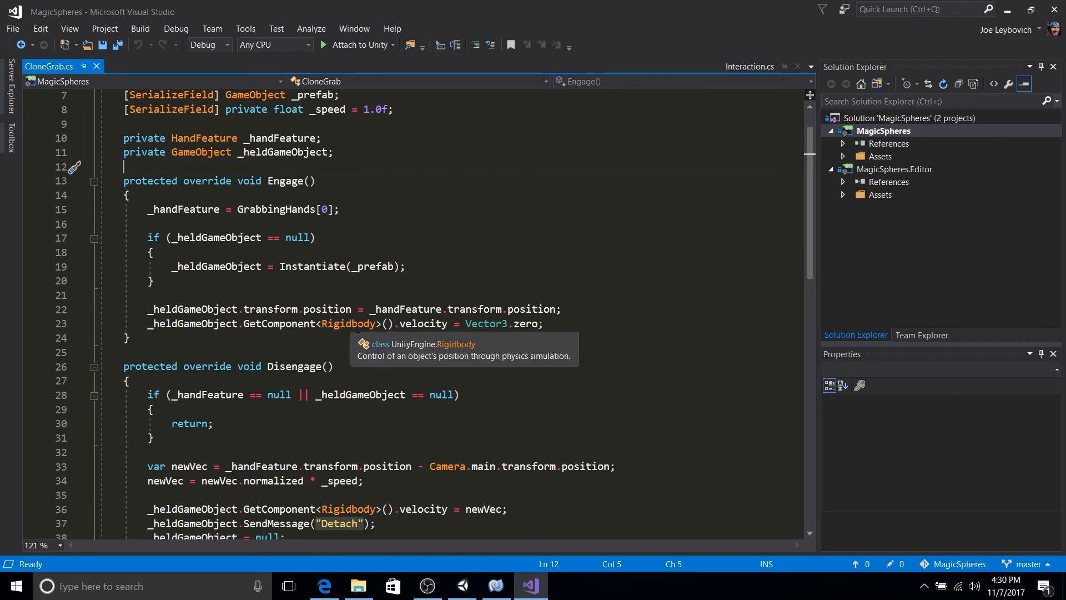
{"action": "mouse_move", "coordinate": [422, 323]}
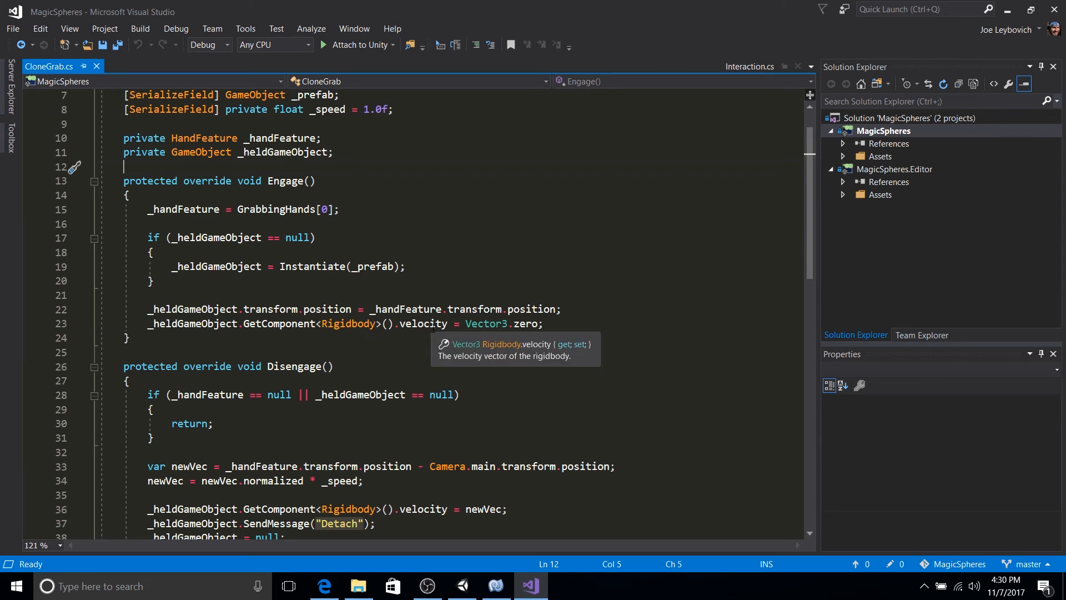
{"action": "mouse_move", "coordinate": [342, 354]}
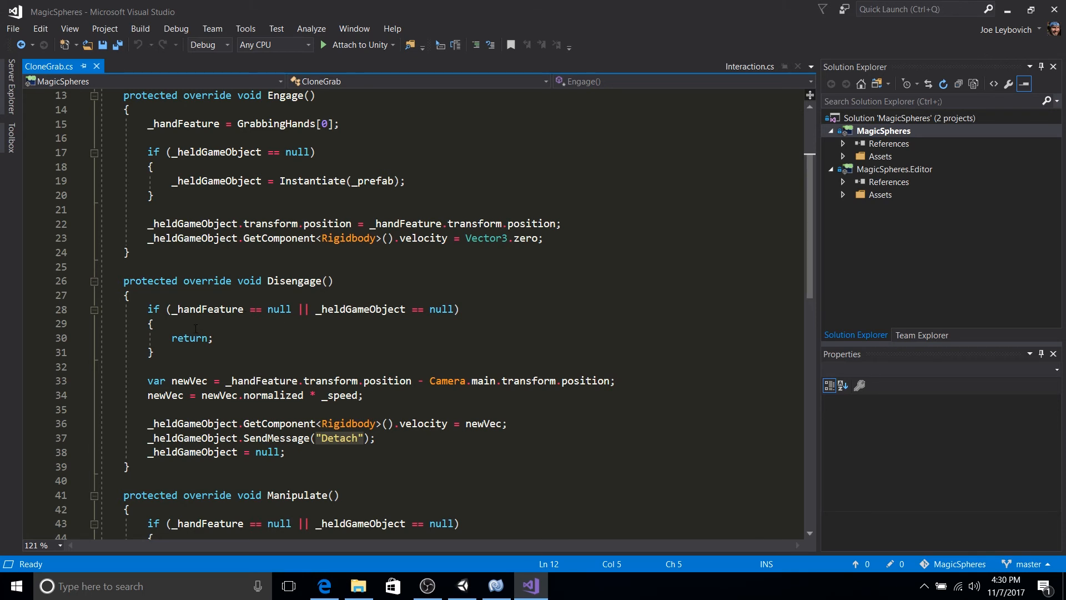
{"action": "mouse_move", "coordinate": [207, 308]}
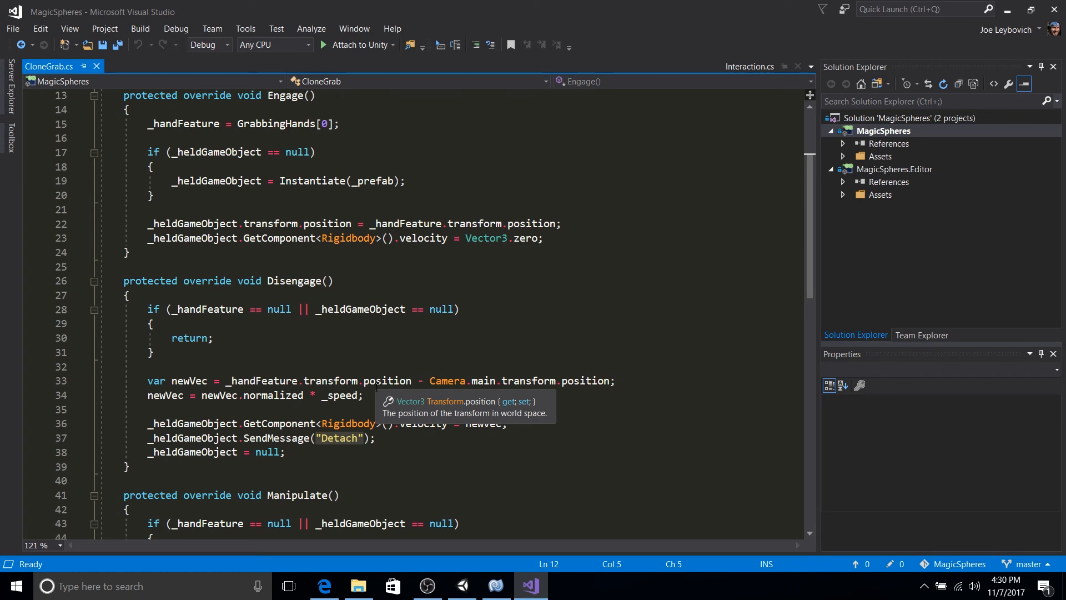
{"action": "mouse_move", "coordinate": [229, 403]}
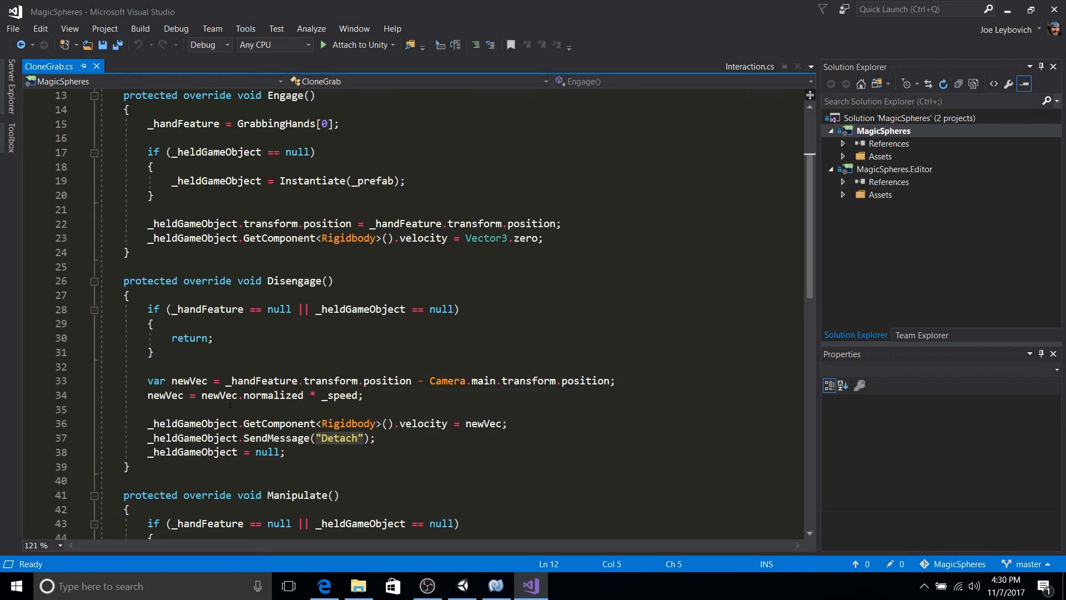
{"action": "mouse_move", "coordinate": [346, 395]}
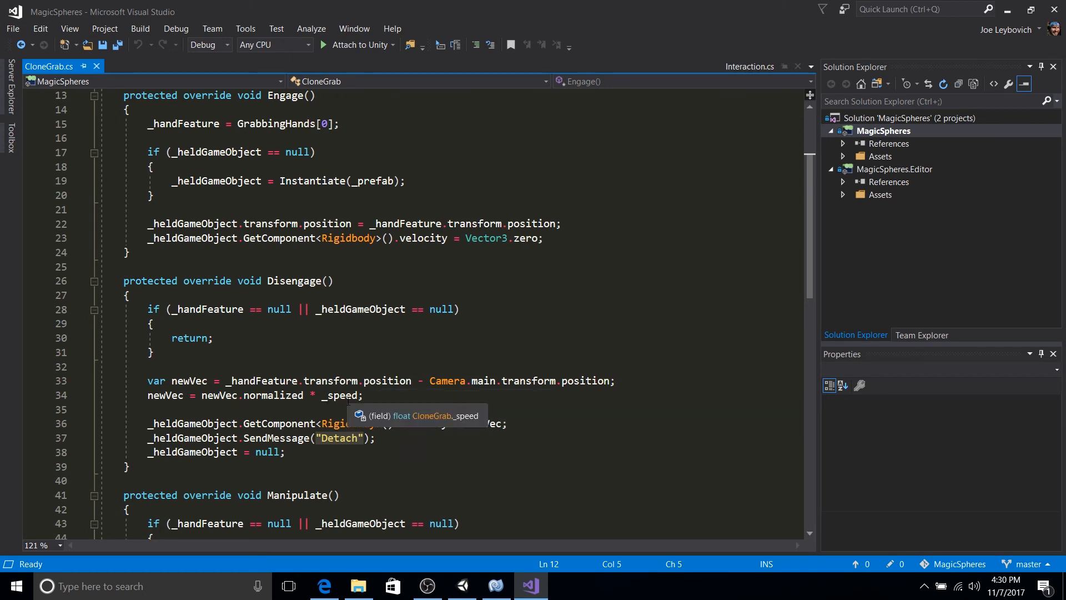
{"action": "mouse_move", "coordinate": [397, 401]}
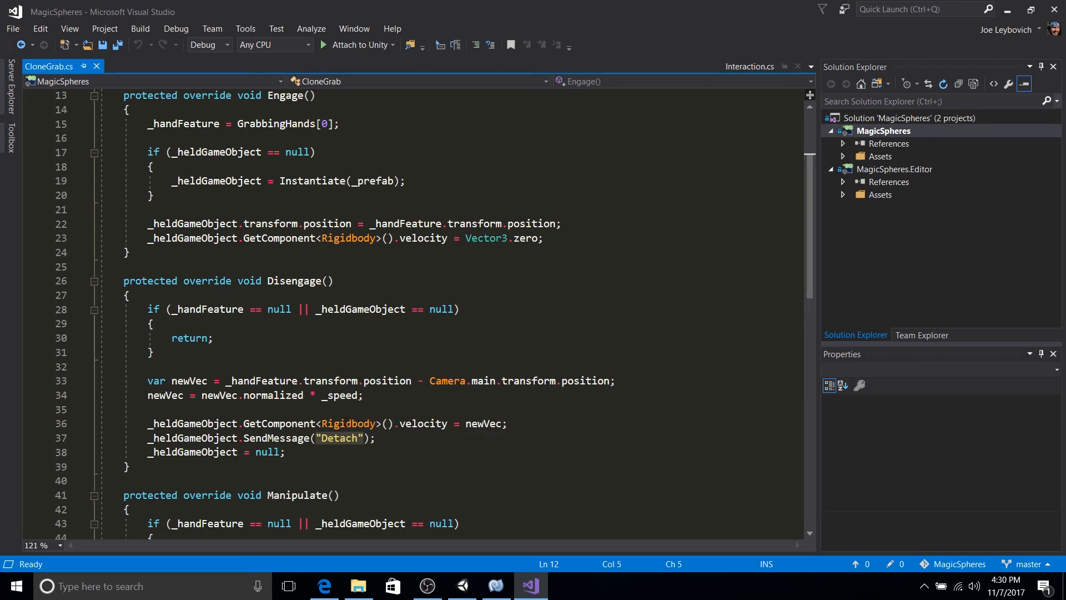
{"action": "mouse_move", "coordinate": [354, 441]}
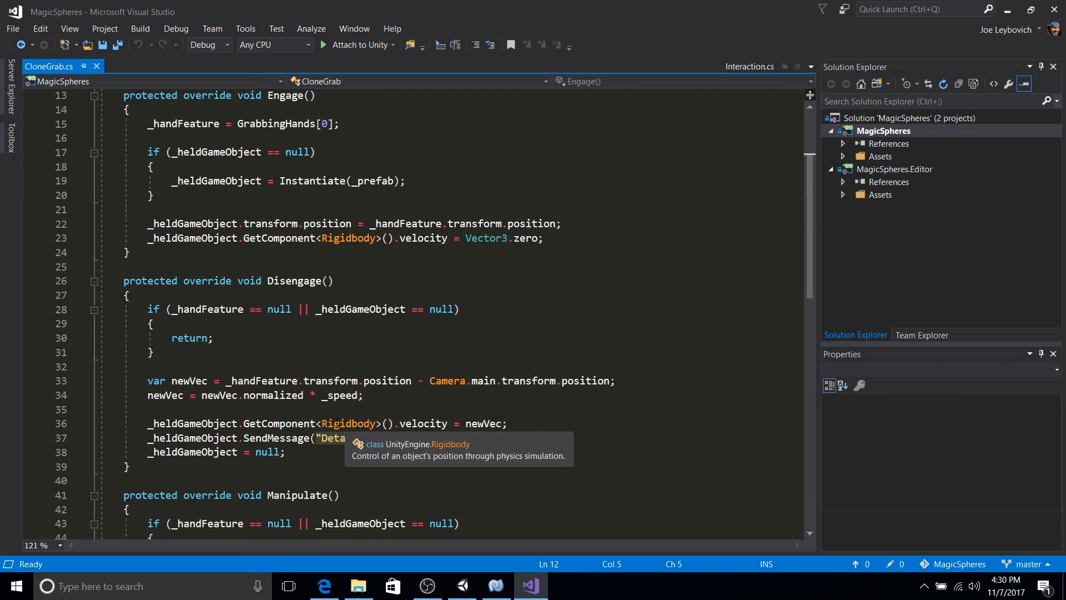
{"action": "mouse_move", "coordinate": [485, 423]}
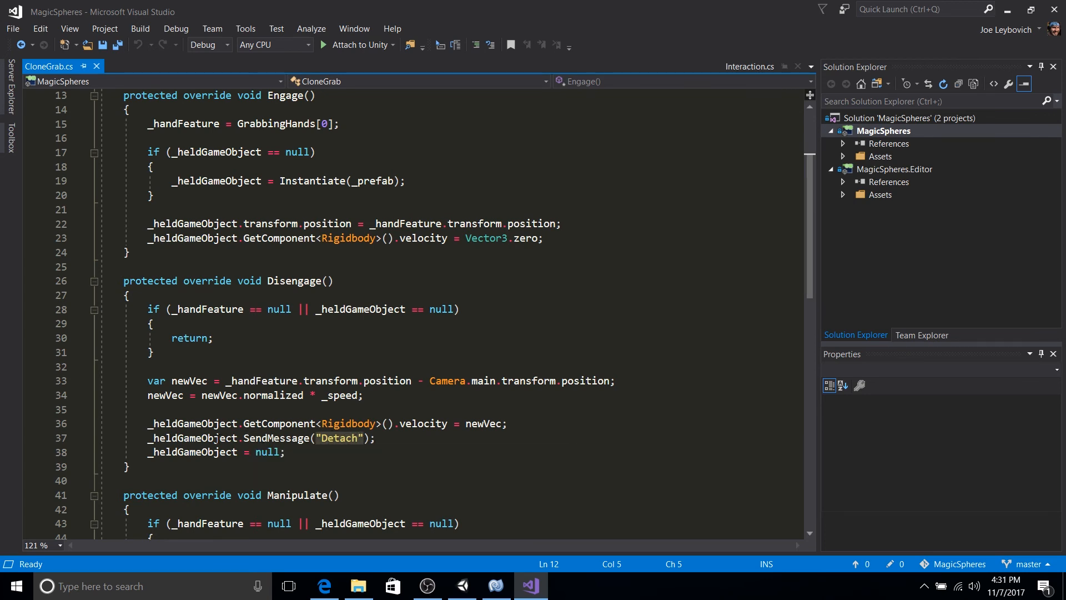
{"action": "mouse_move", "coordinate": [191, 451]}
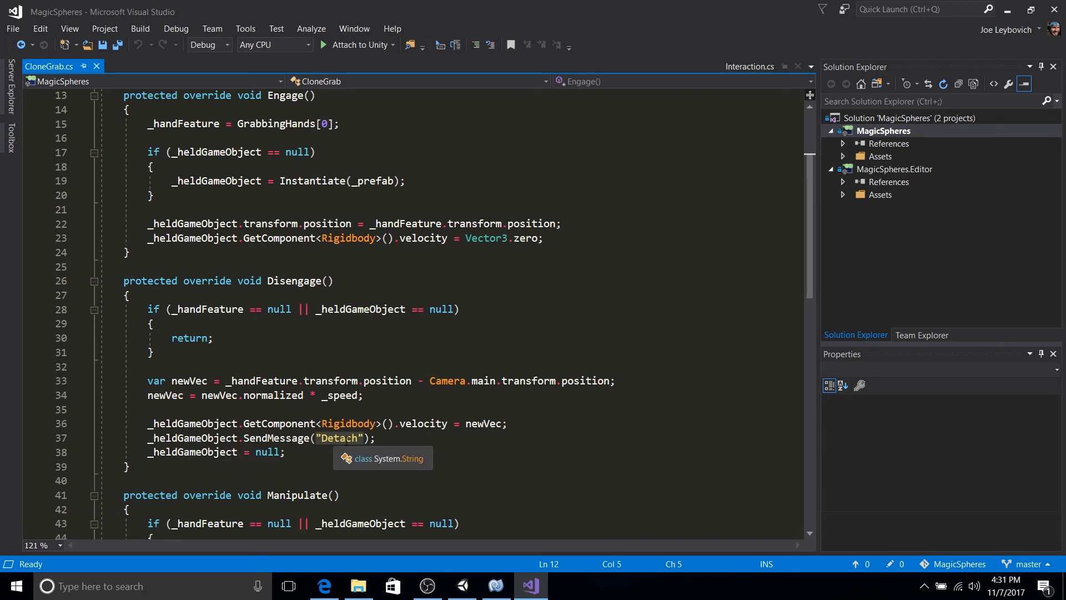
{"action": "mouse_move", "coordinate": [381, 436]}
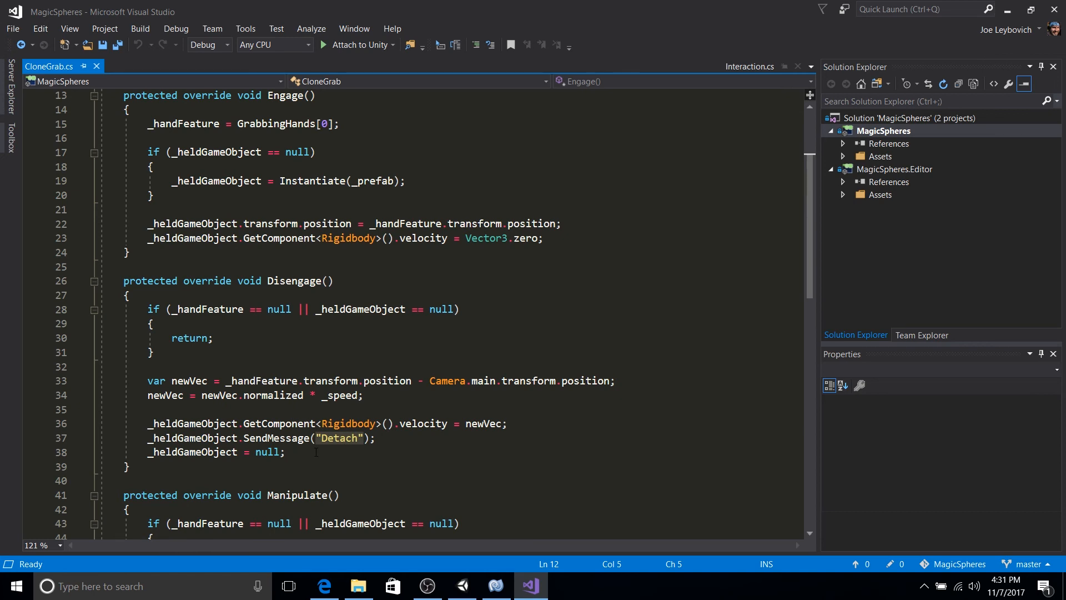
{"action": "left_click", "coordinate": [150, 452]}
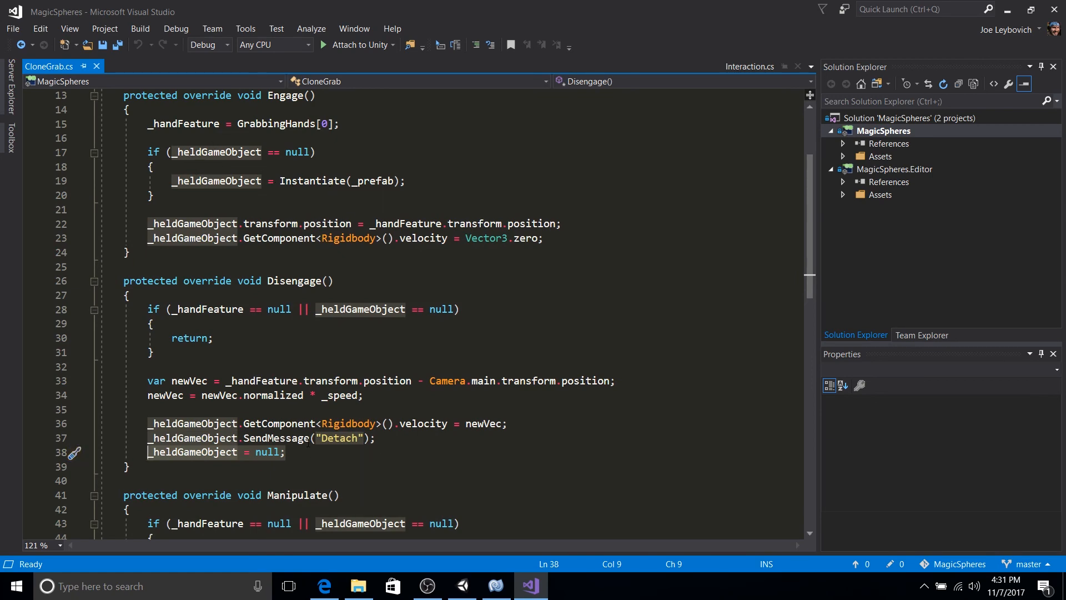
{"action": "scroll", "scroll_direction": "down", "scroll_amount": 3}
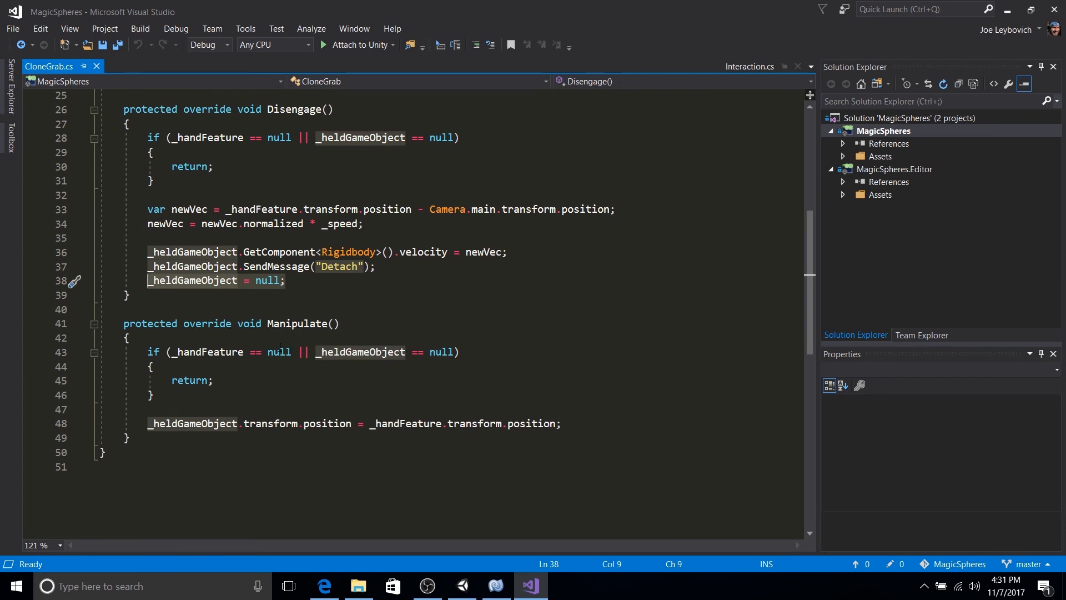
{"action": "scroll", "scroll_direction": "up", "scroll_amount": 3}
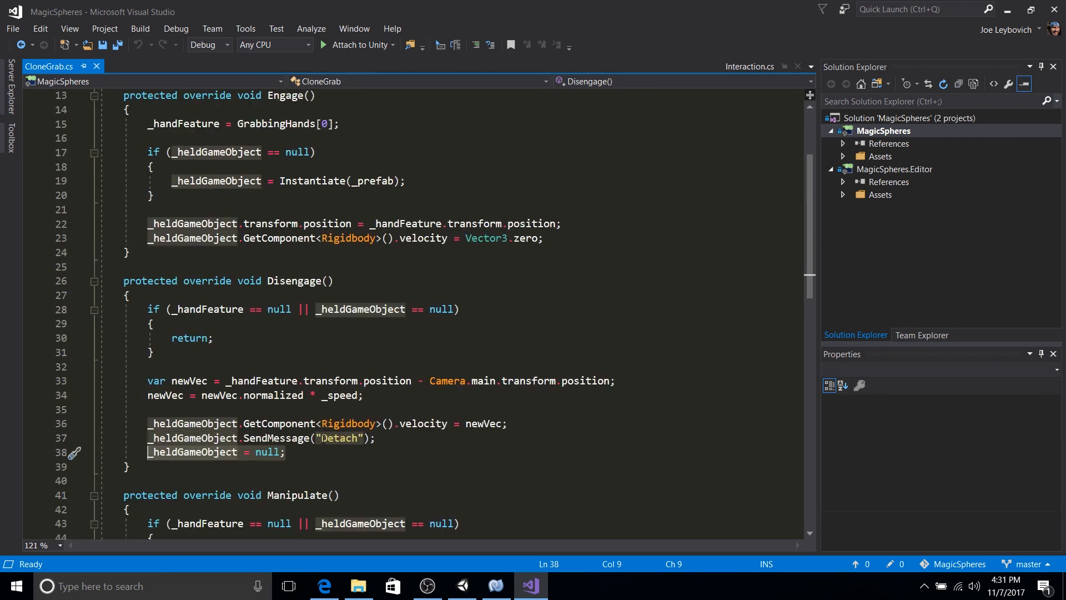
{"action": "scroll", "scroll_direction": "down", "scroll_amount": 3}
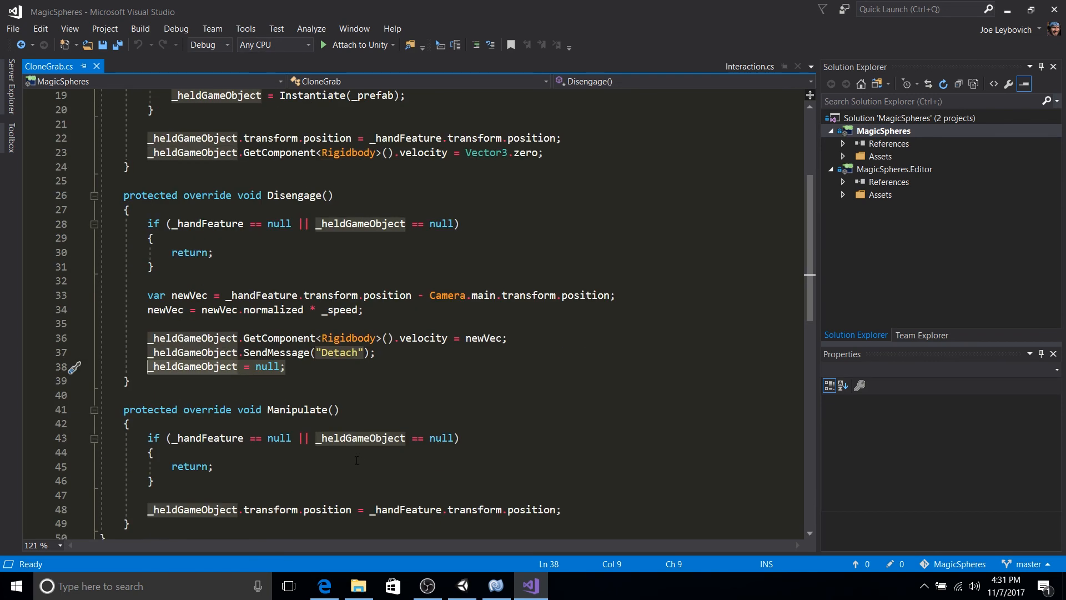
{"action": "scroll", "scroll_direction": "down", "scroll_amount": 3}
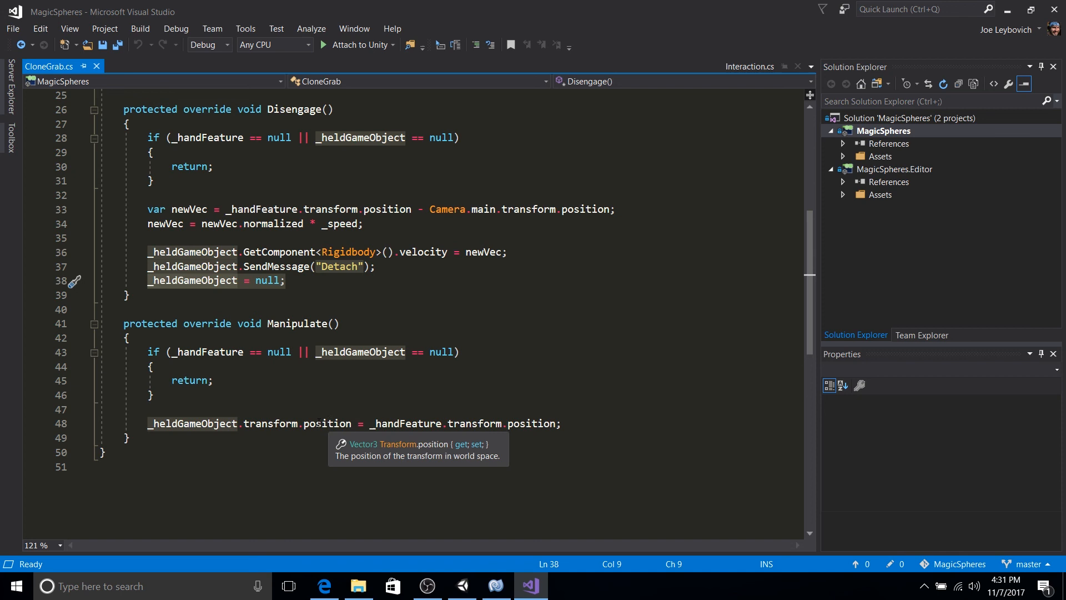
{"action": "mouse_move", "coordinate": [527, 423]}
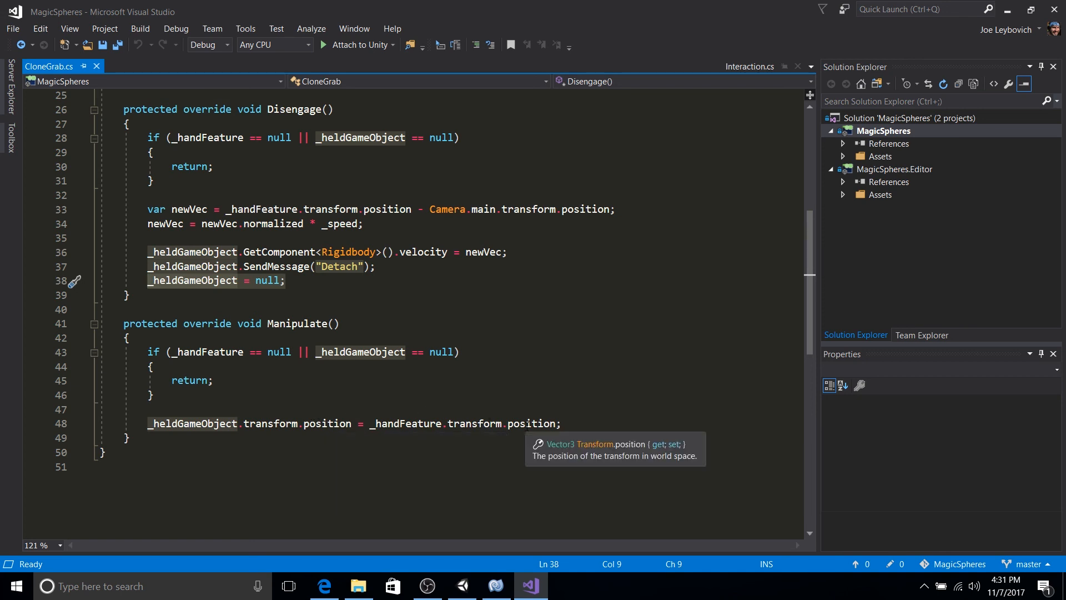
{"action": "mouse_move", "coordinate": [380, 445]}
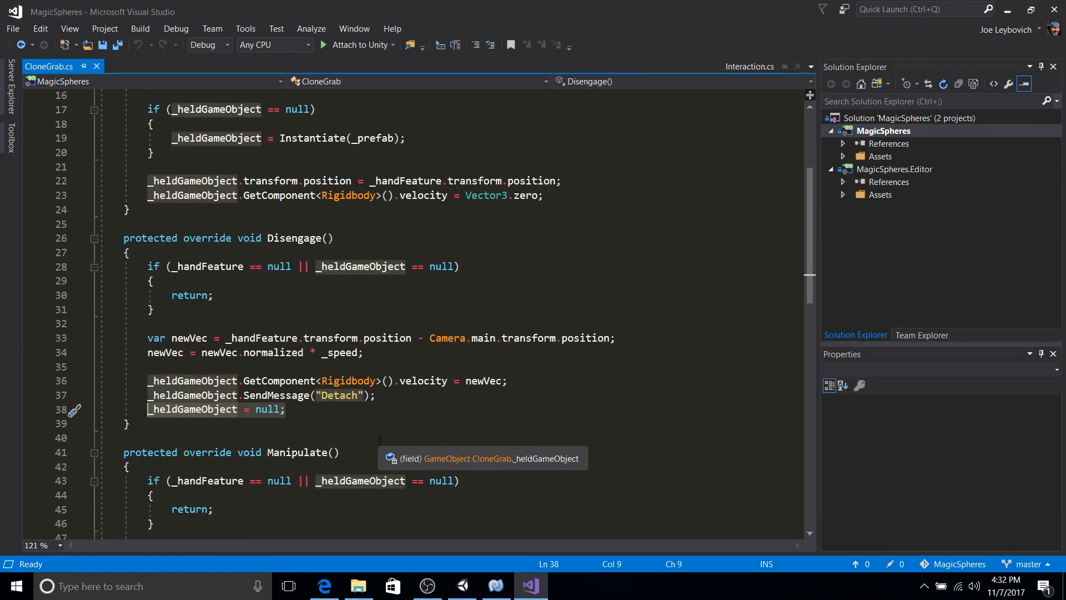
{"action": "scroll", "scroll_direction": "up", "scroll_amount": 3}
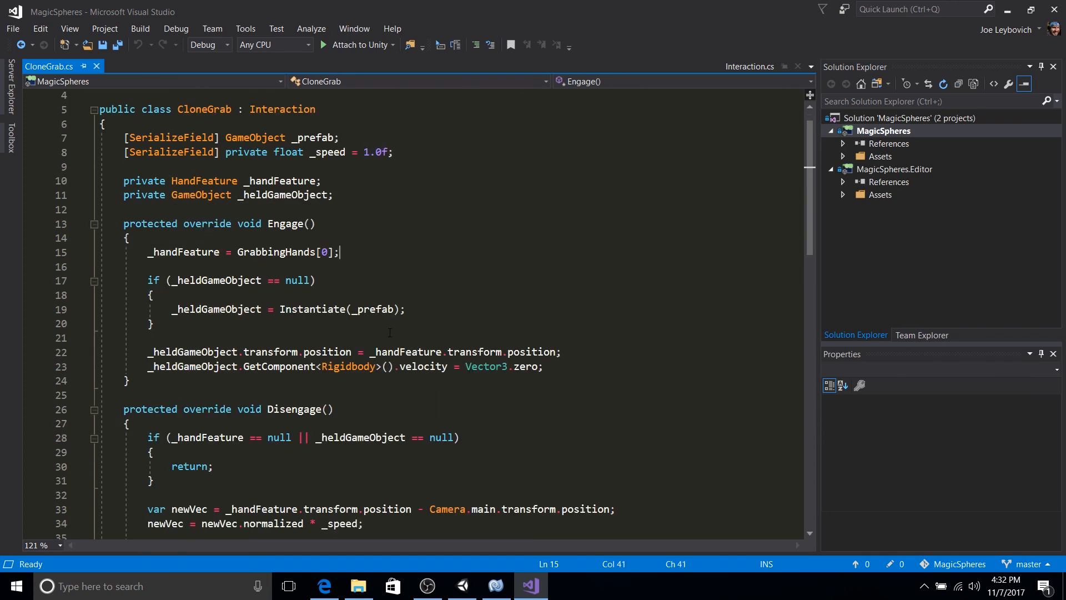
{"action": "scroll", "scroll_direction": "down", "scroll_amount": 3}
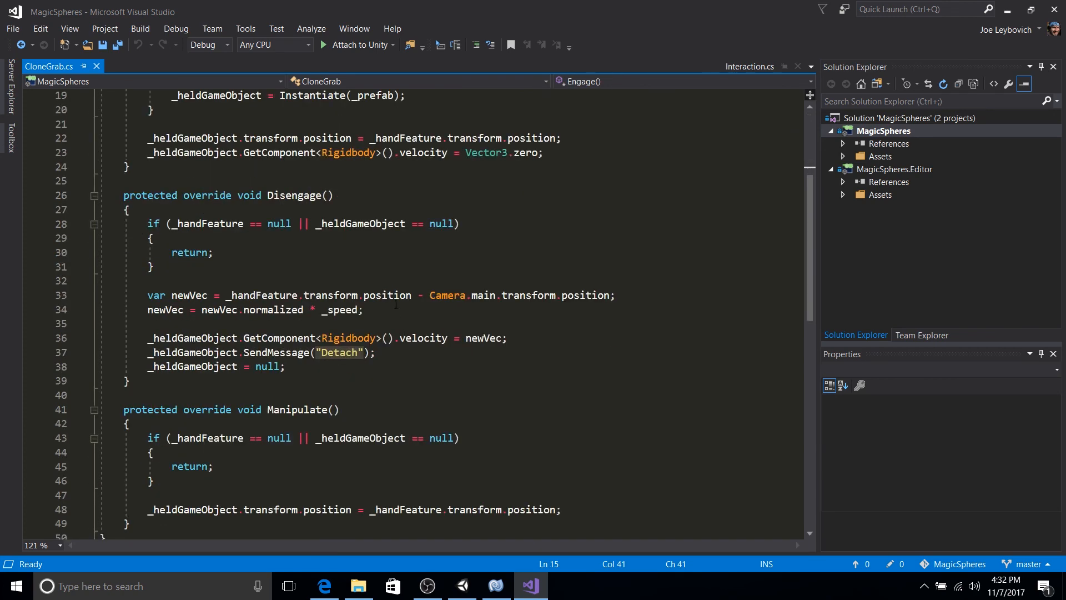
{"action": "scroll", "scroll_direction": "down", "scroll_amount": 3}
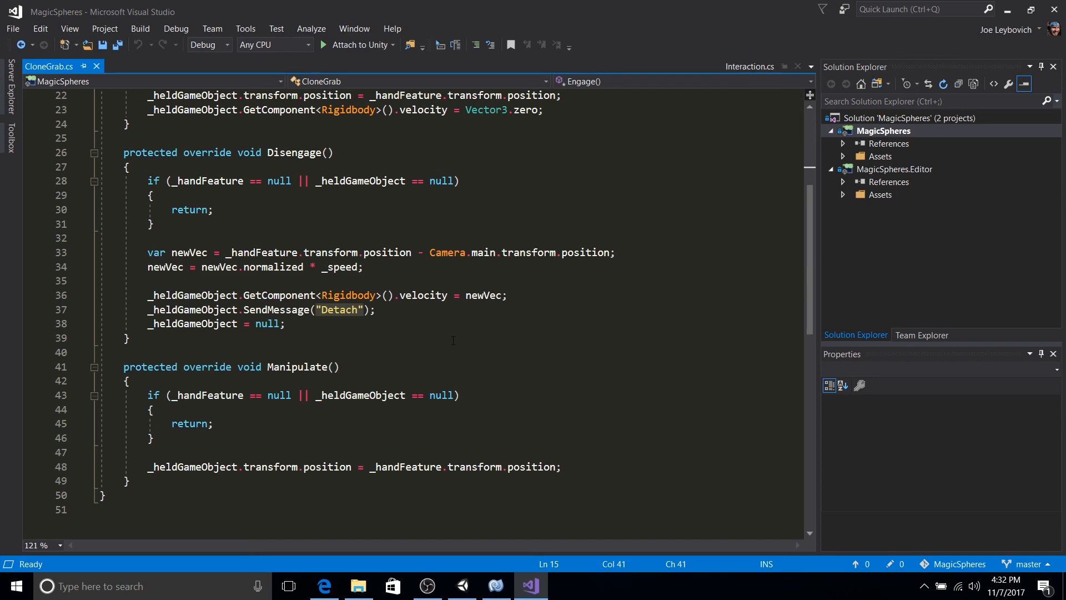
{"action": "scroll", "scroll_direction": "up", "scroll_amount": 3}
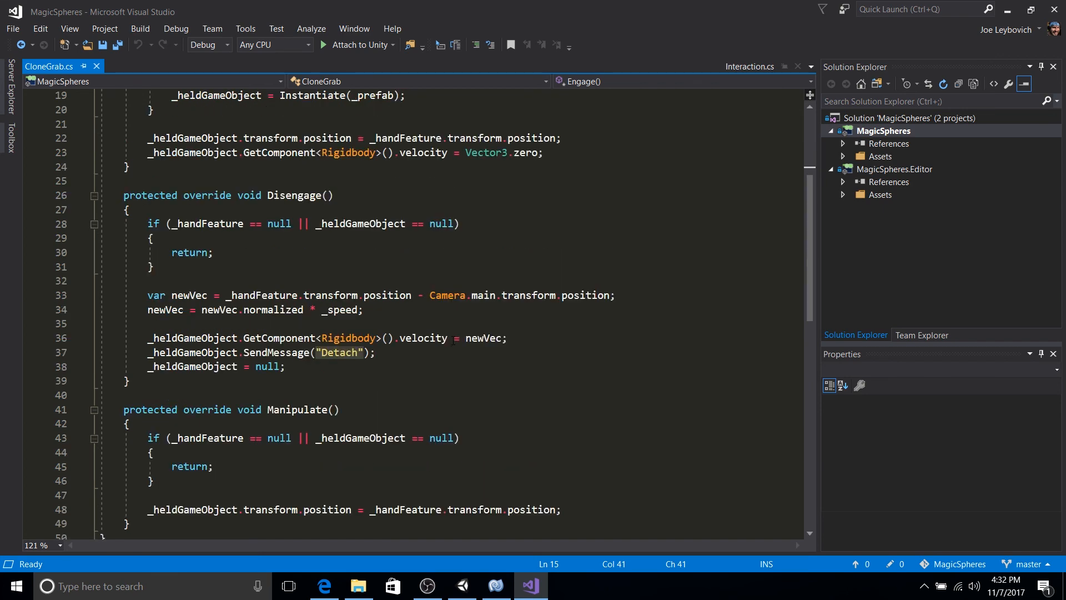
{"action": "scroll", "scroll_direction": "up", "scroll_amount": 3}
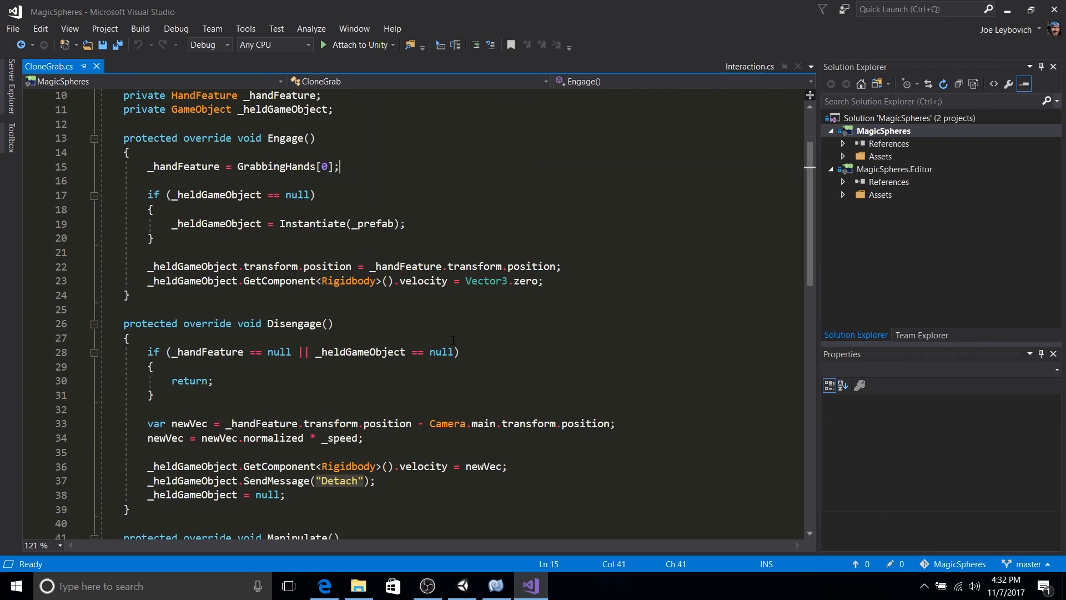
{"action": "scroll", "scroll_direction": "up", "scroll_amount": 3}
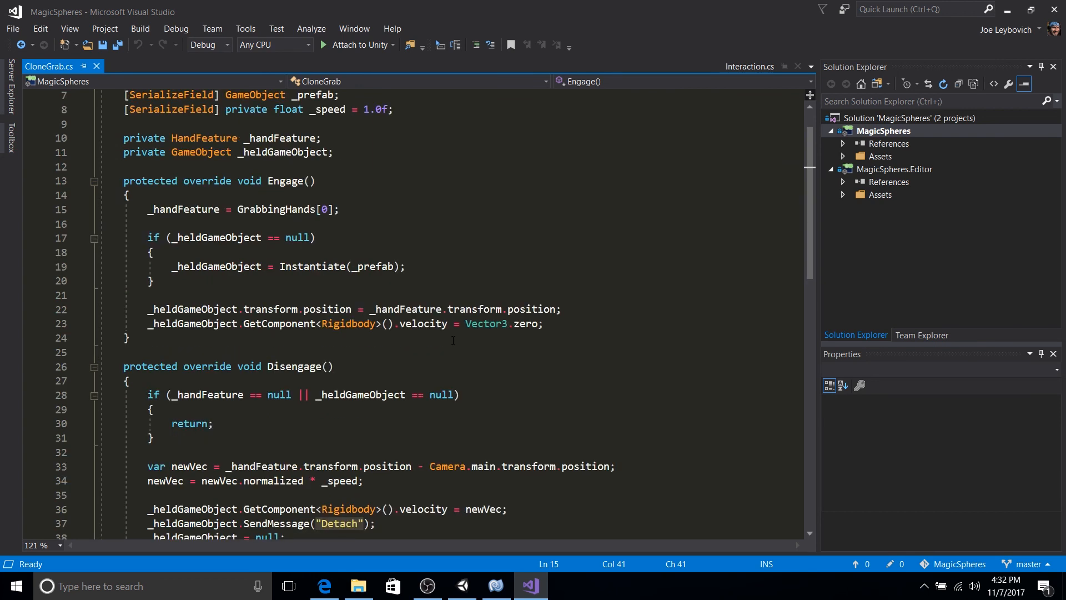
{"action": "mouse_move", "coordinate": [457, 363]}
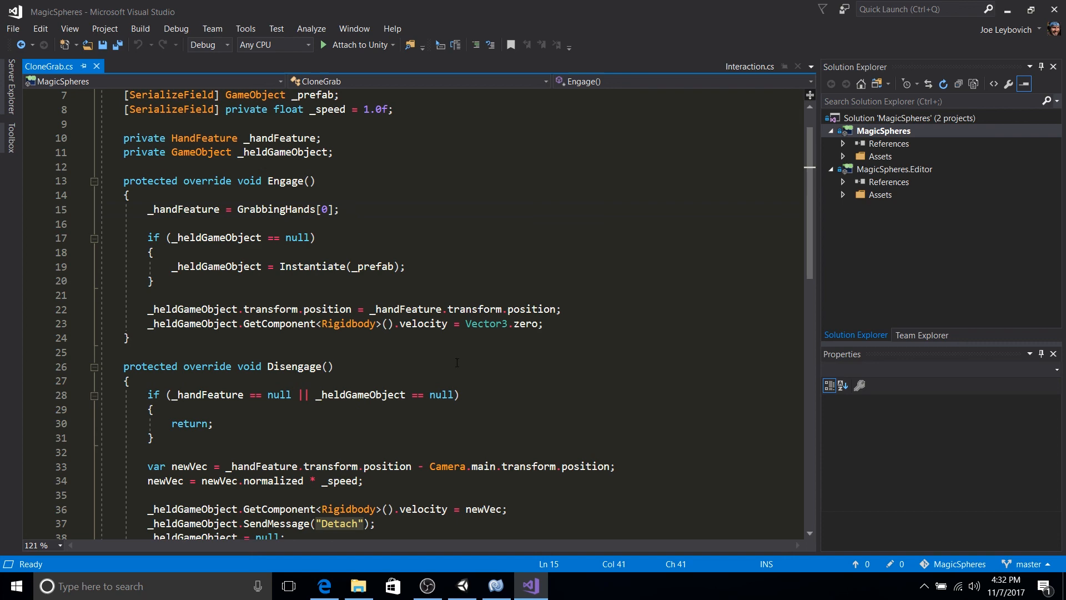
{"action": "mouse_move", "coordinate": [427, 585]}
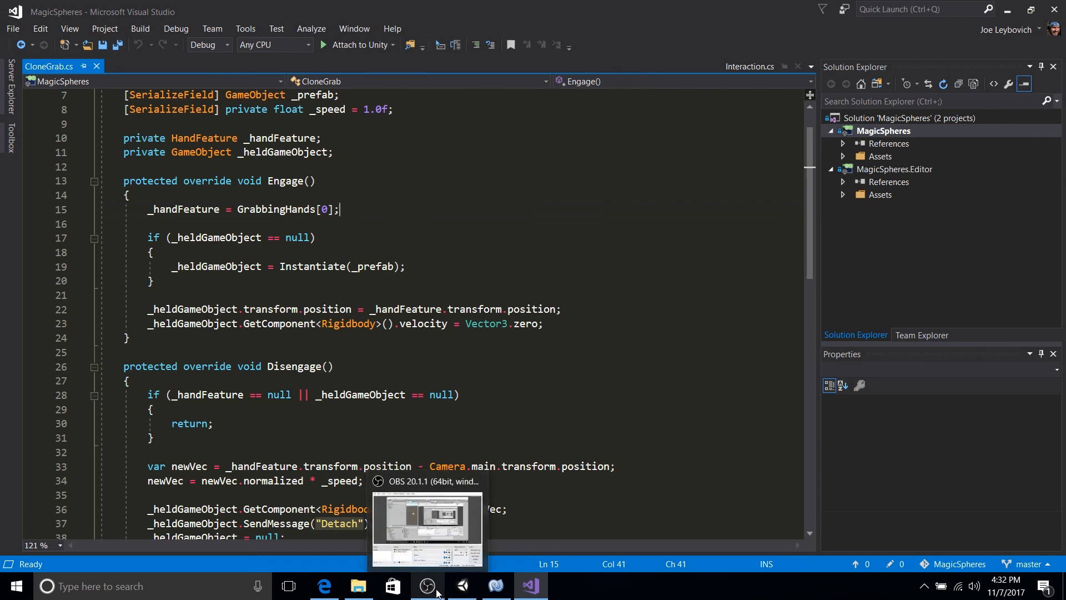